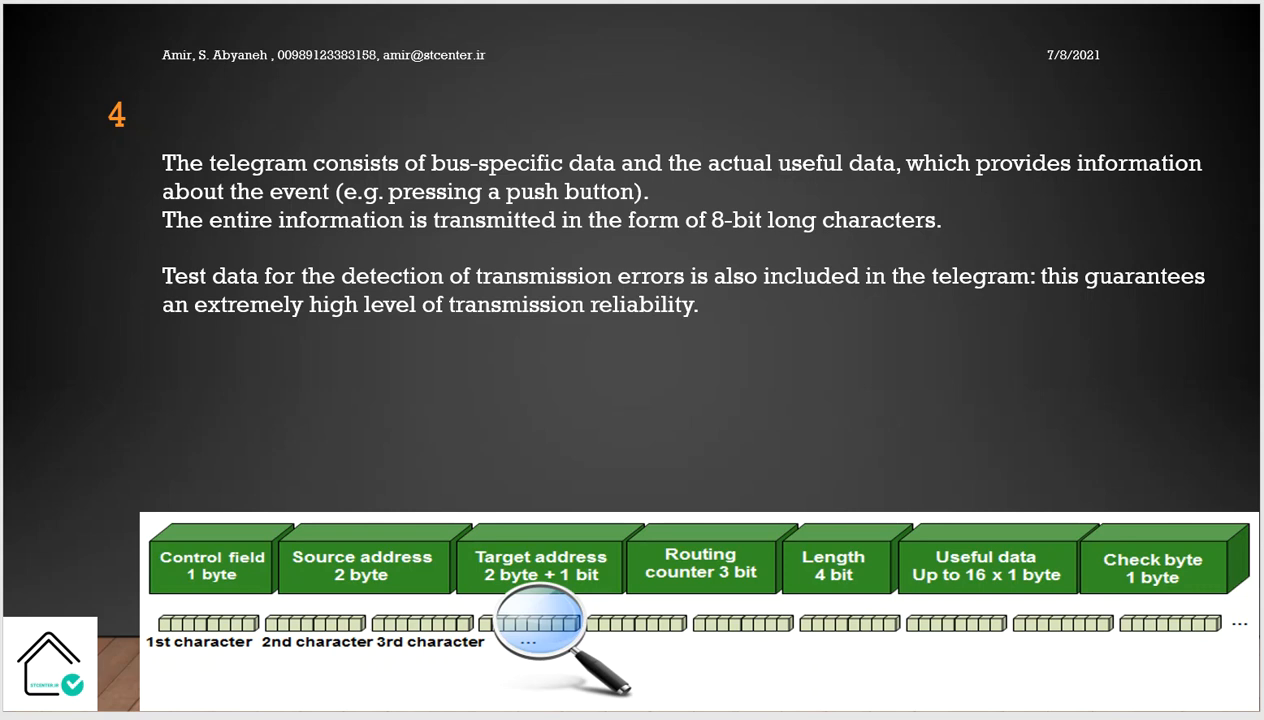
mouse_move(98, 438)
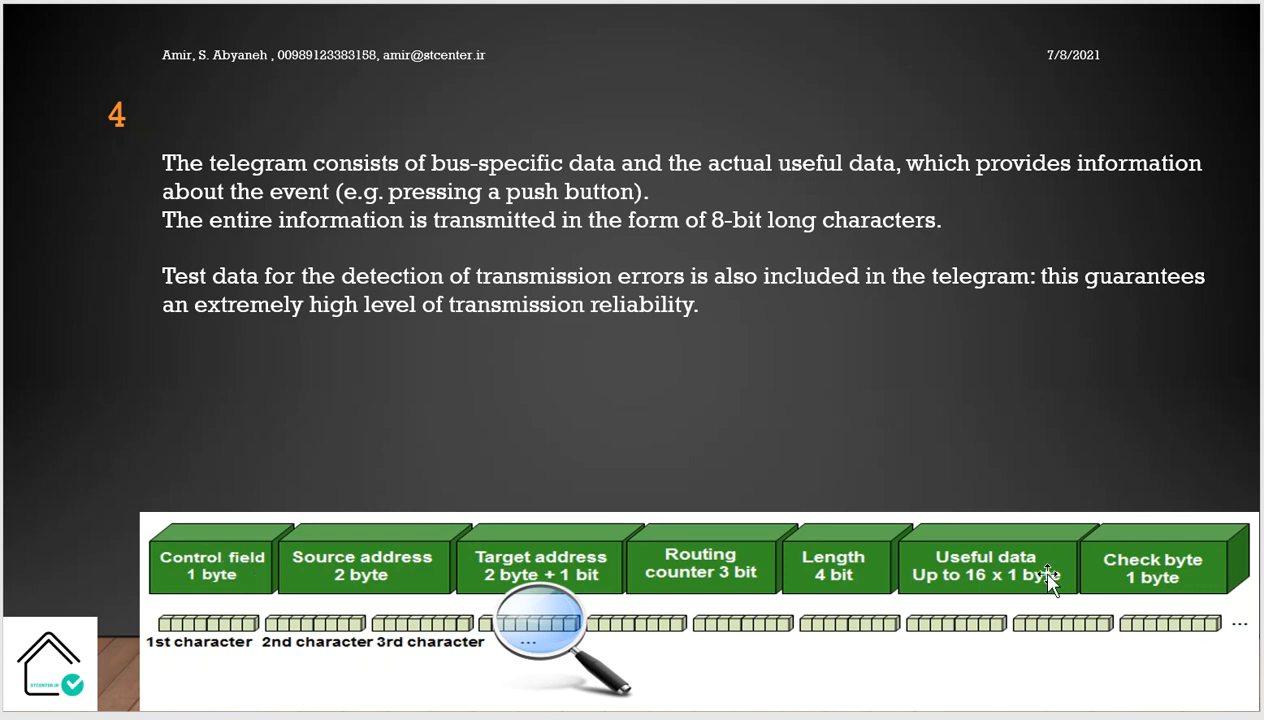
mouse_move(1004, 612)
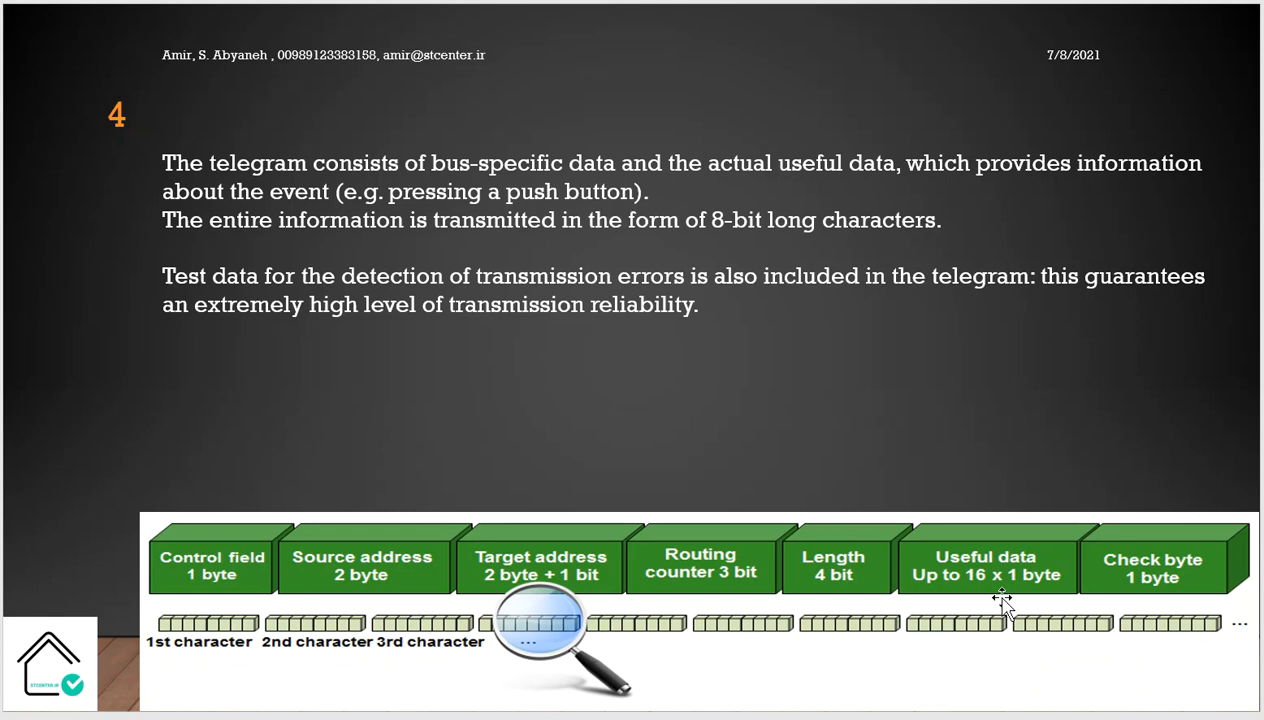
mouse_move(988, 644)
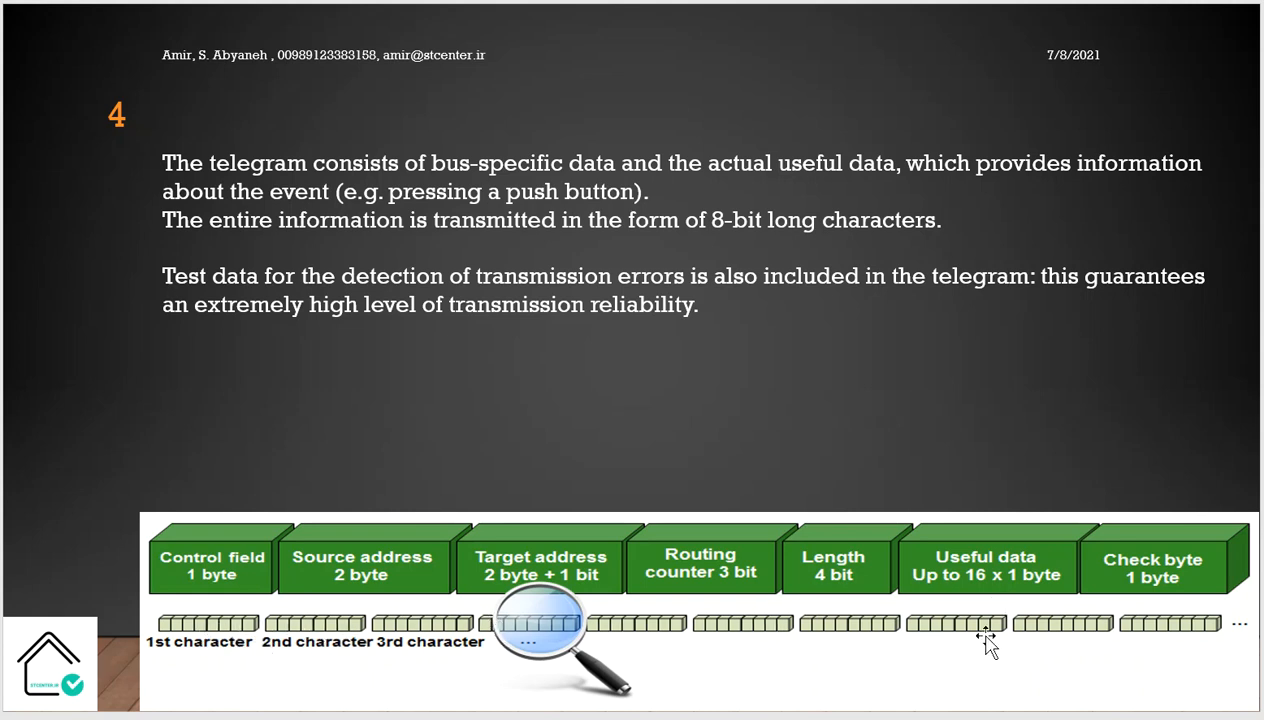
mouse_move(576, 644)
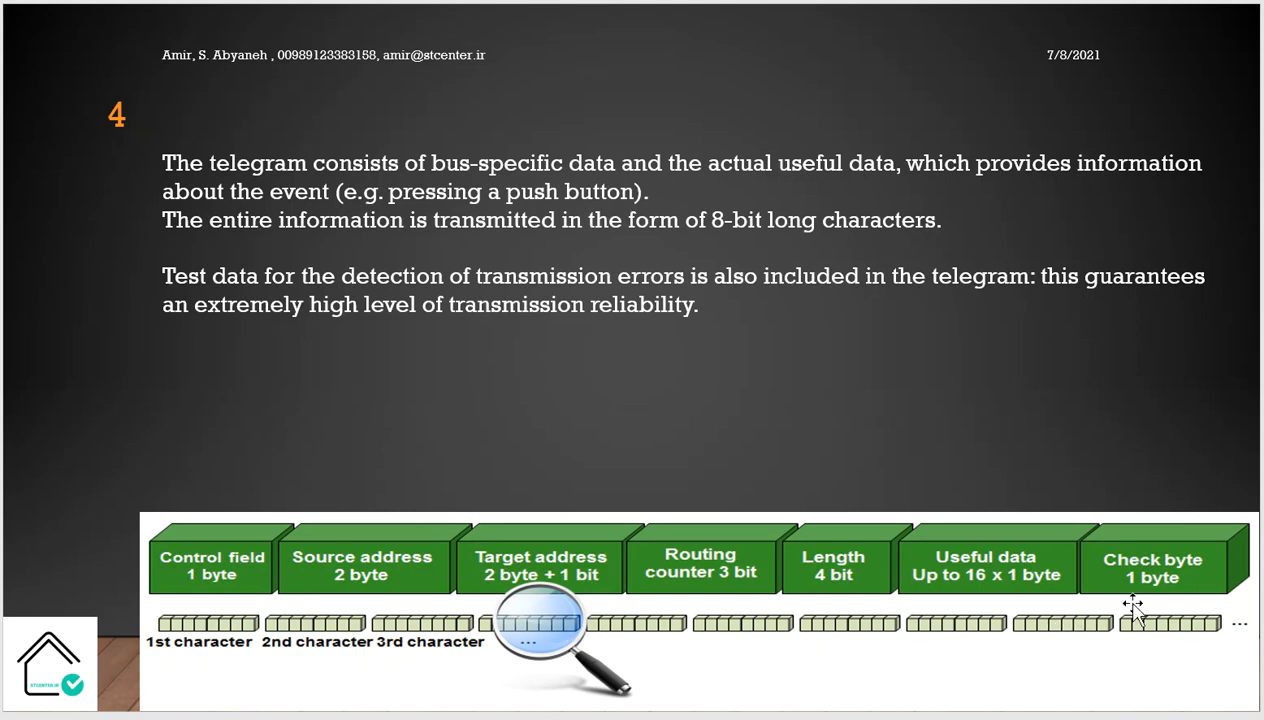
mouse_move(724, 584)
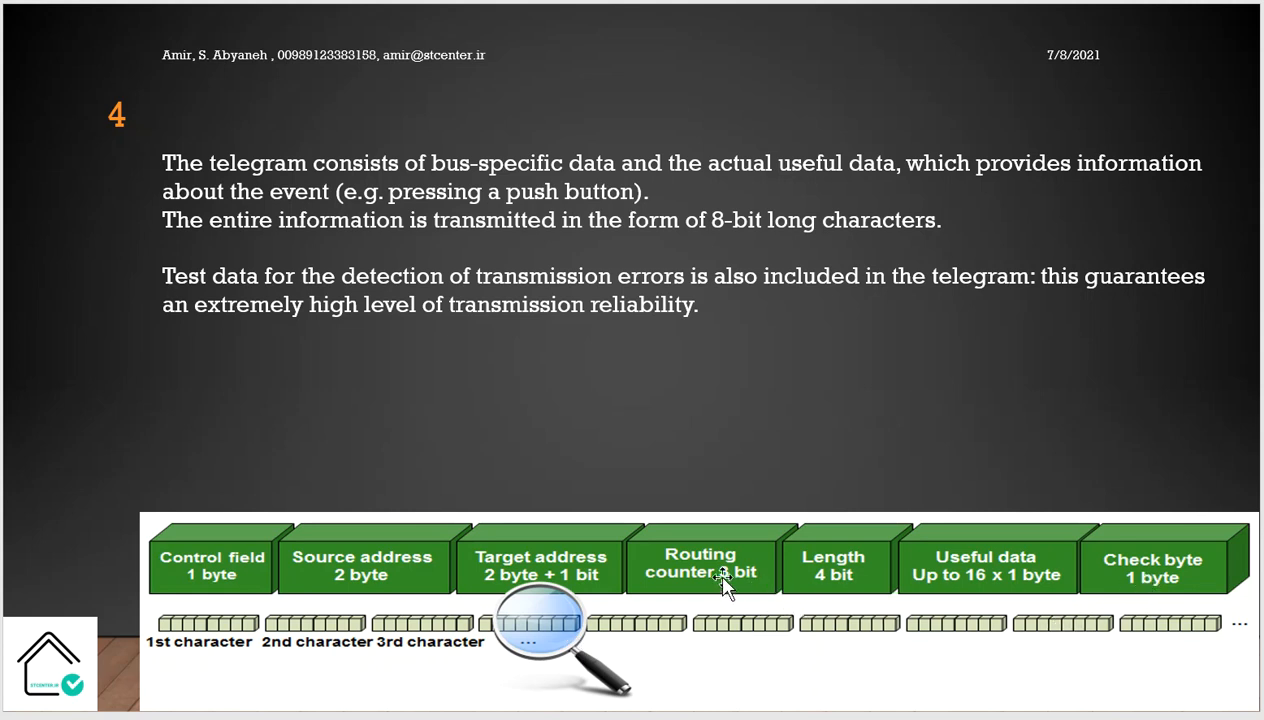
mouse_move(390, 576)
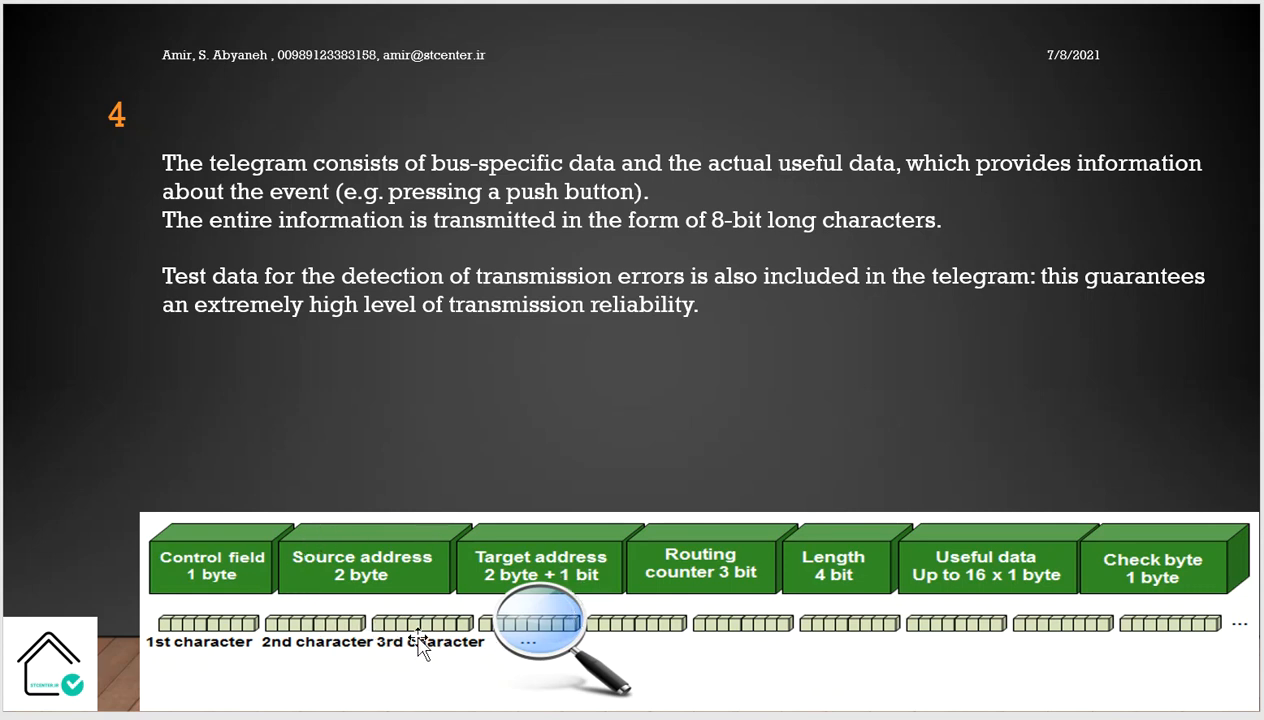
mouse_move(256, 564)
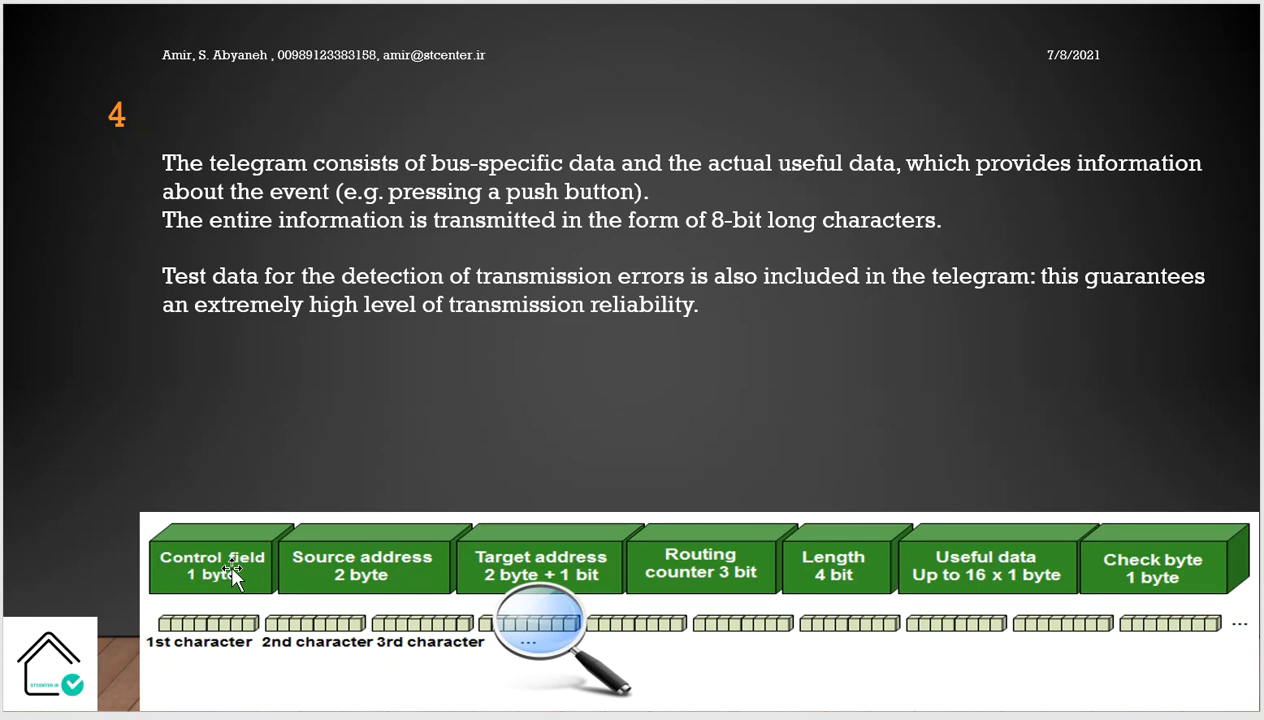
mouse_move(376, 584)
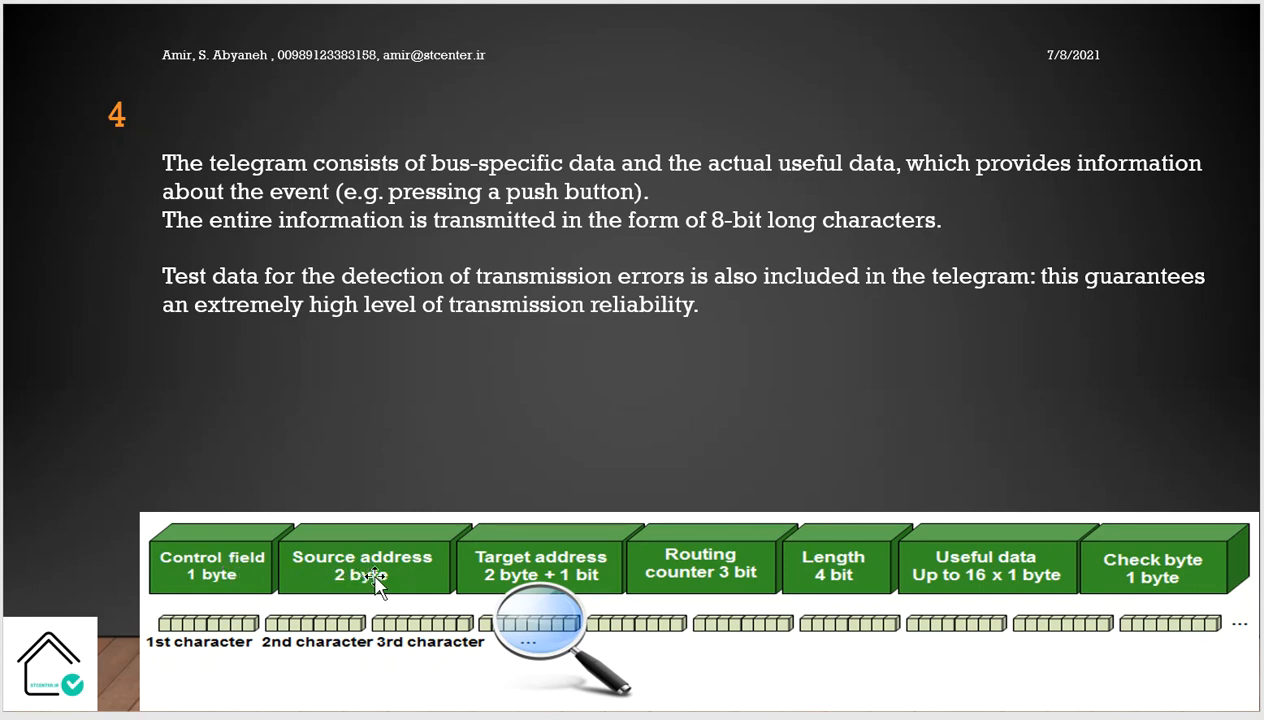
mouse_move(424, 576)
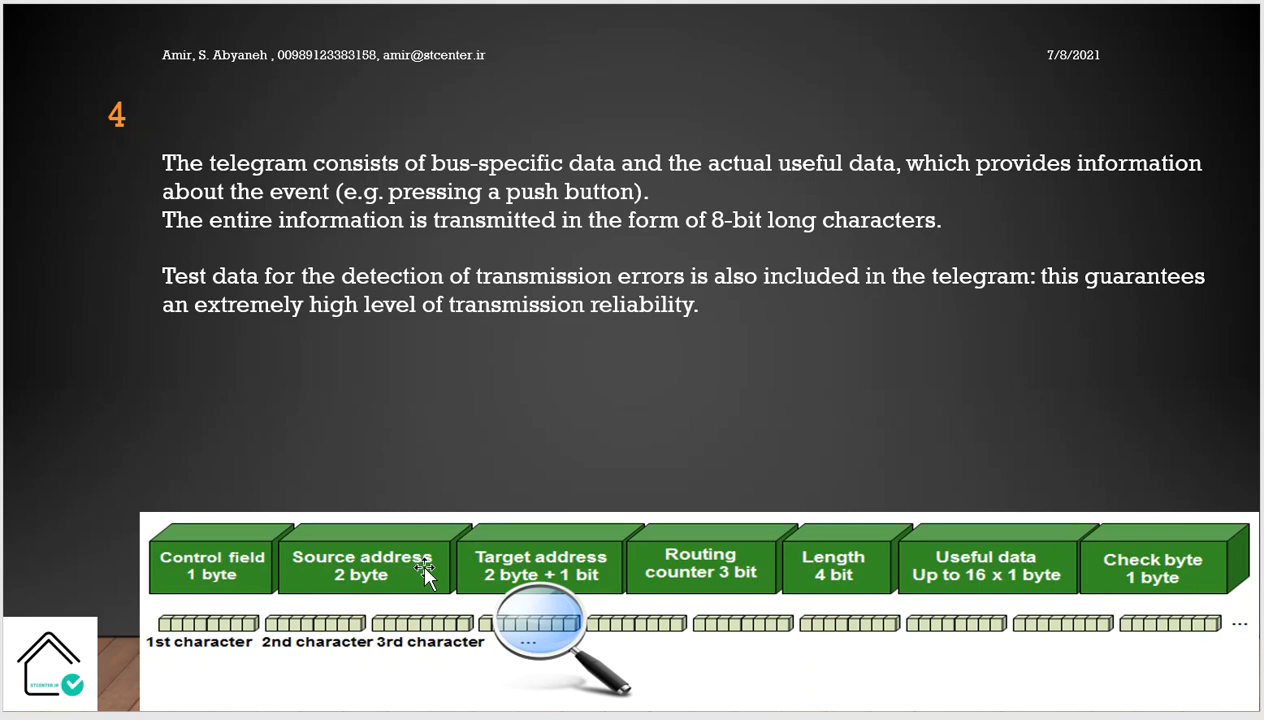
mouse_move(510, 568)
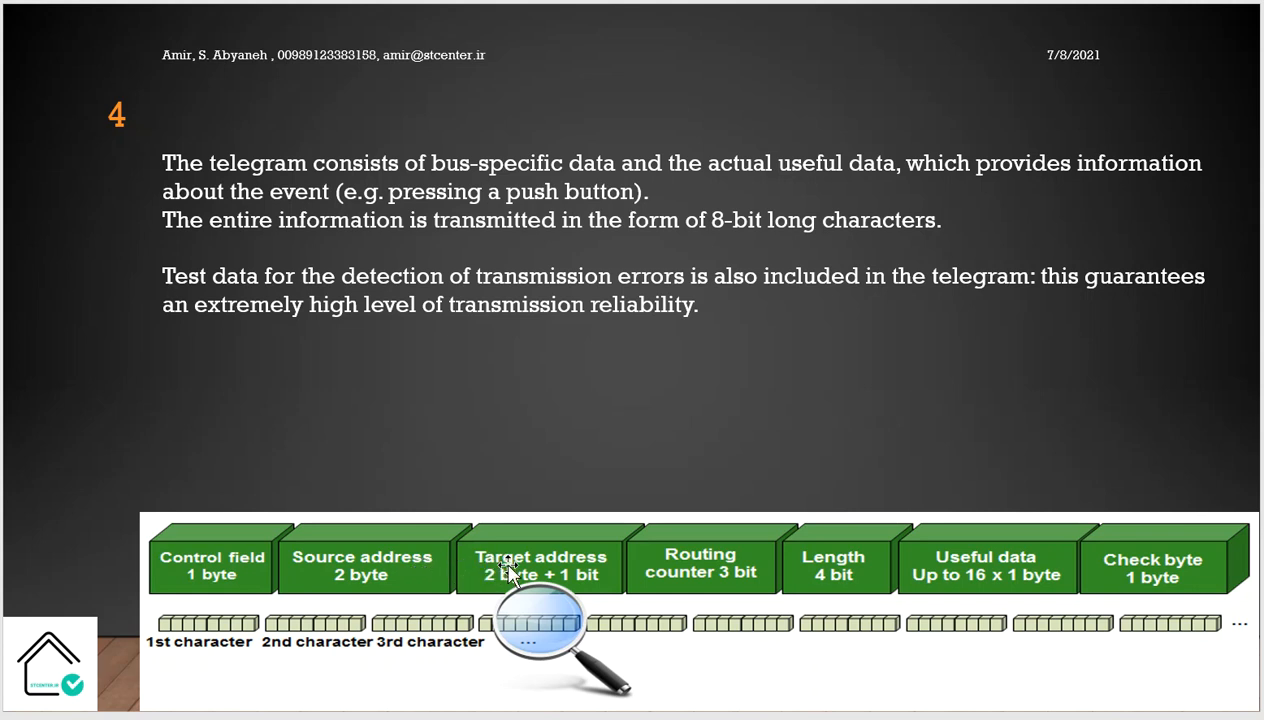
mouse_move(740, 568)
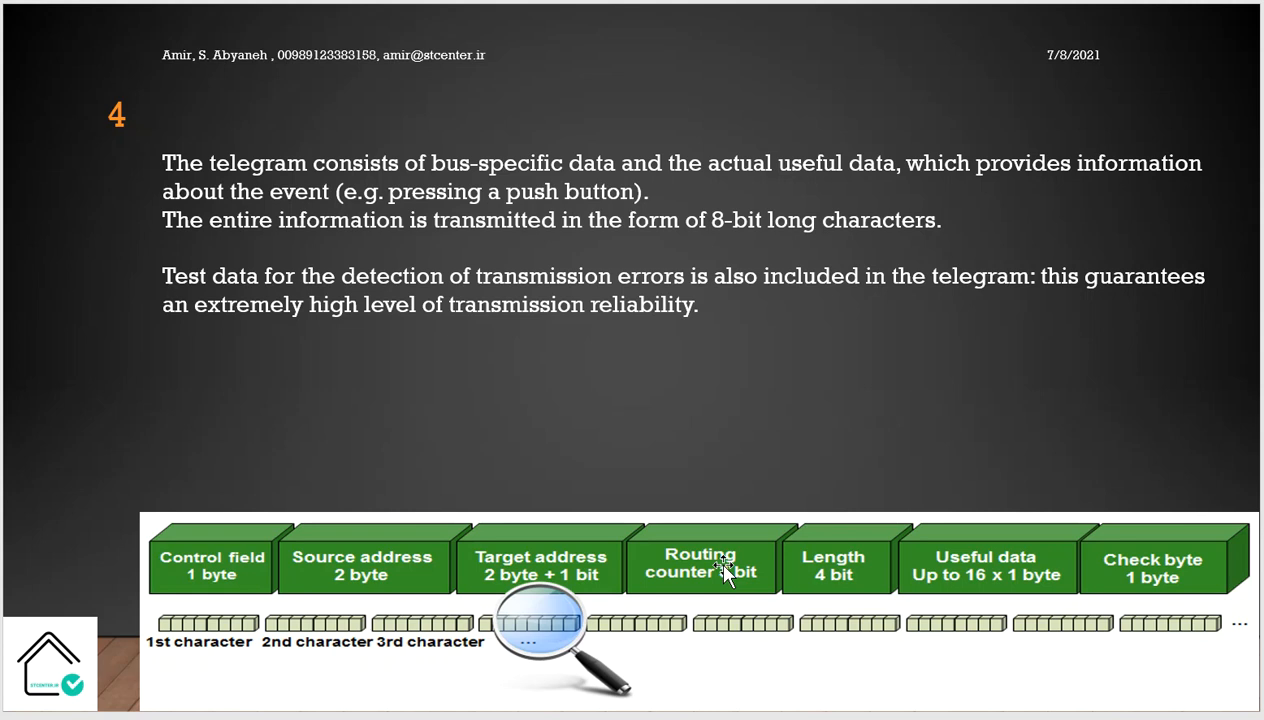
mouse_move(850, 590)
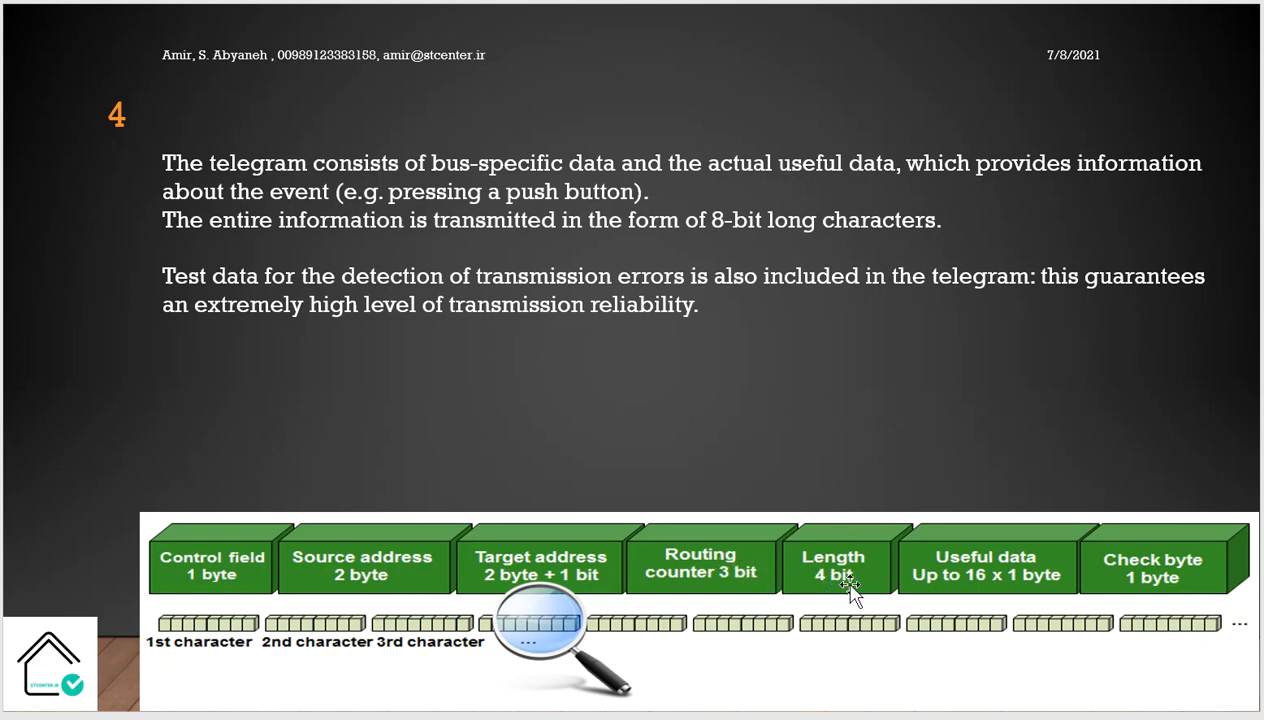
mouse_move(1060, 590)
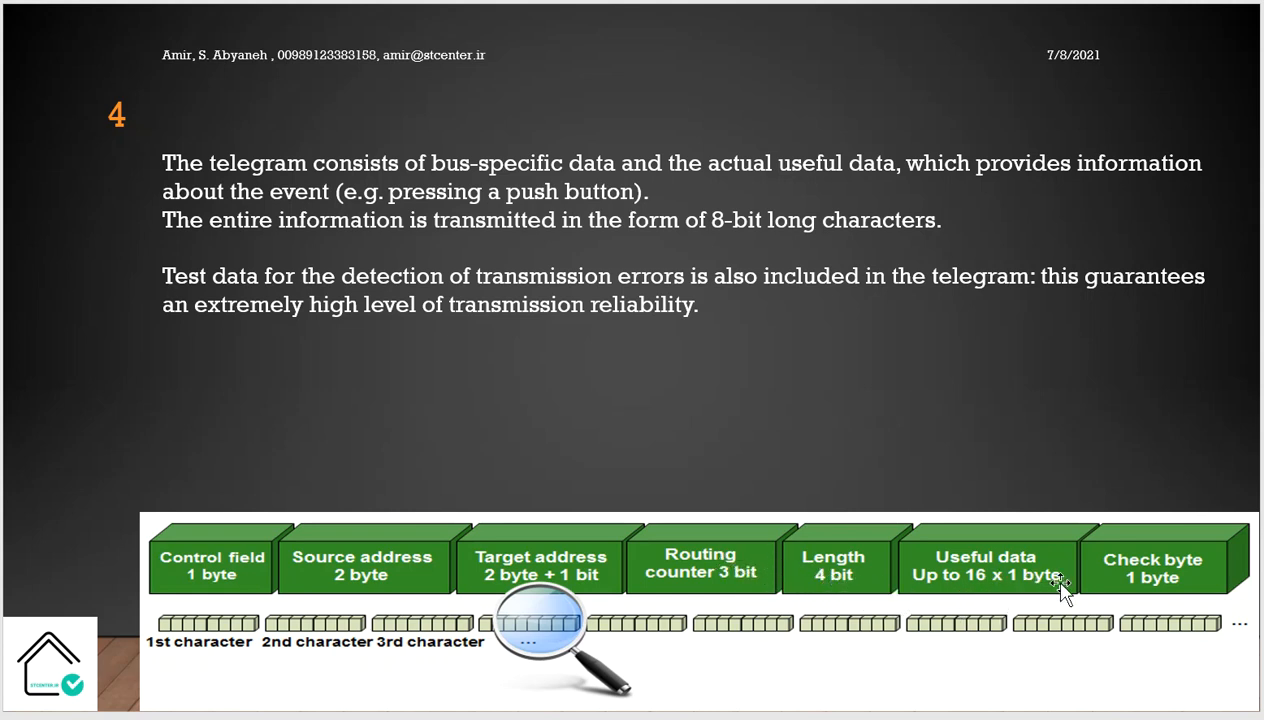
mouse_move(732, 572)
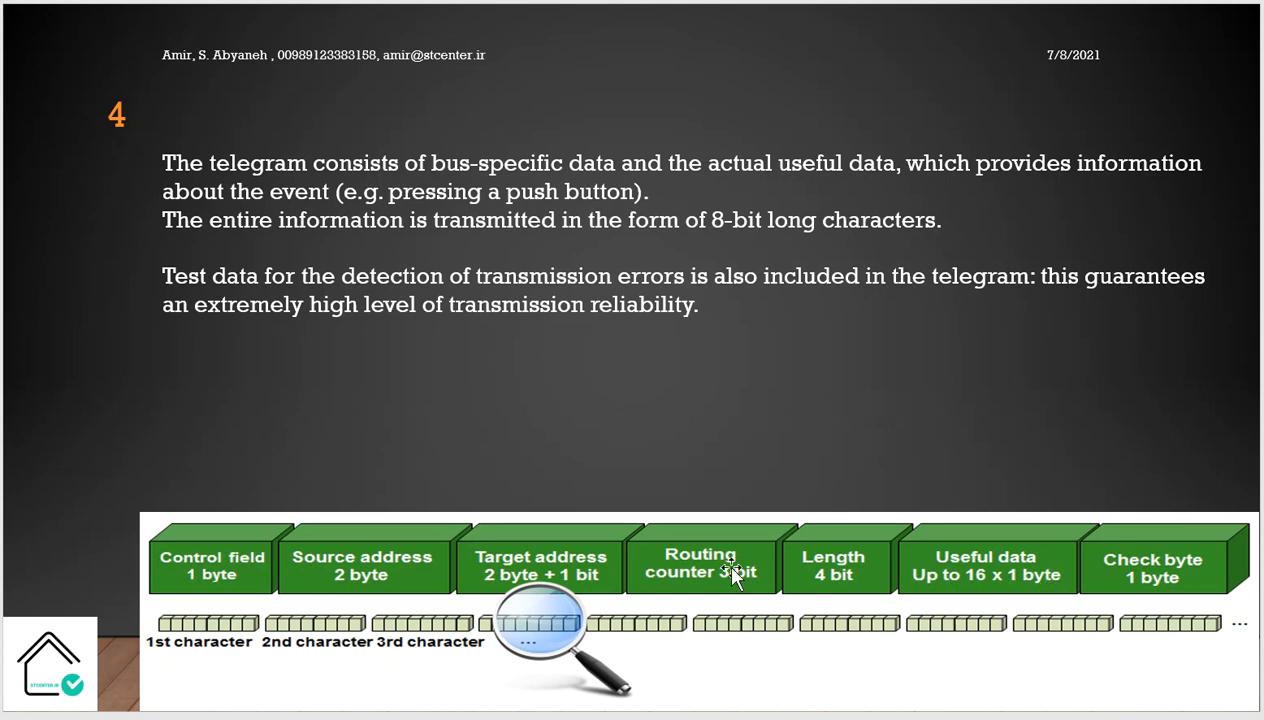
mouse_move(732, 578)
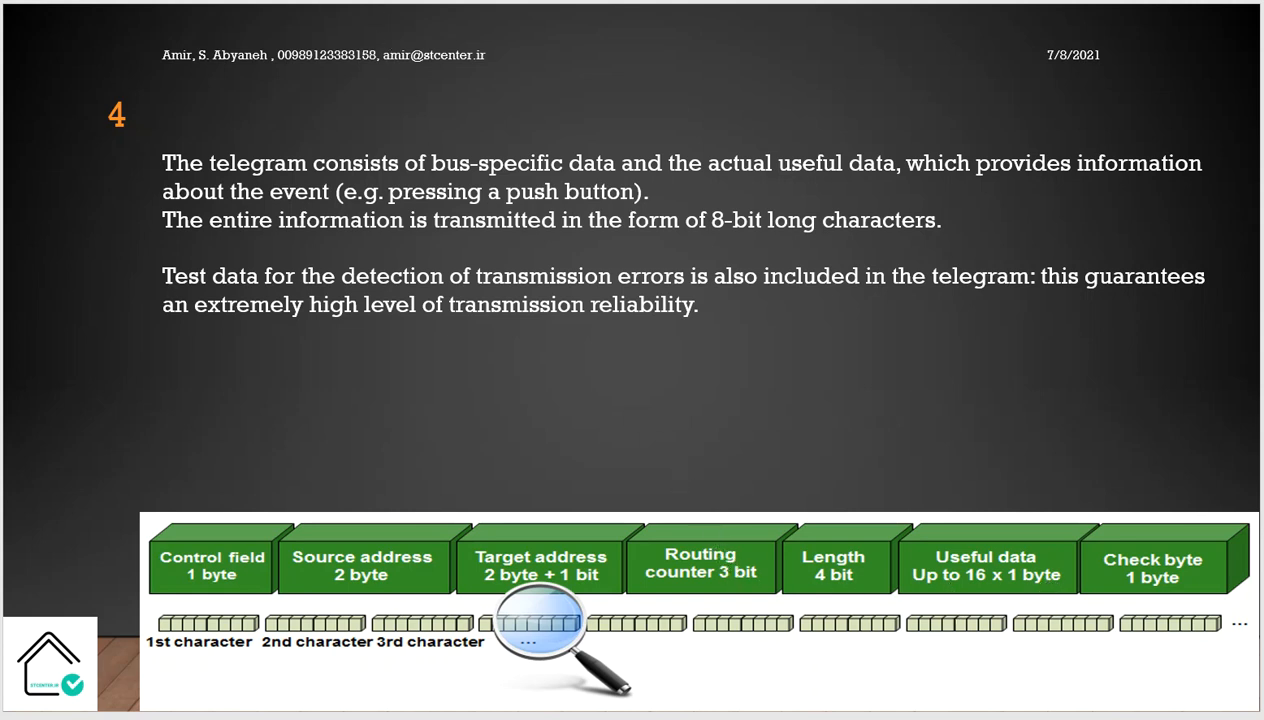
mouse_move(222, 238)
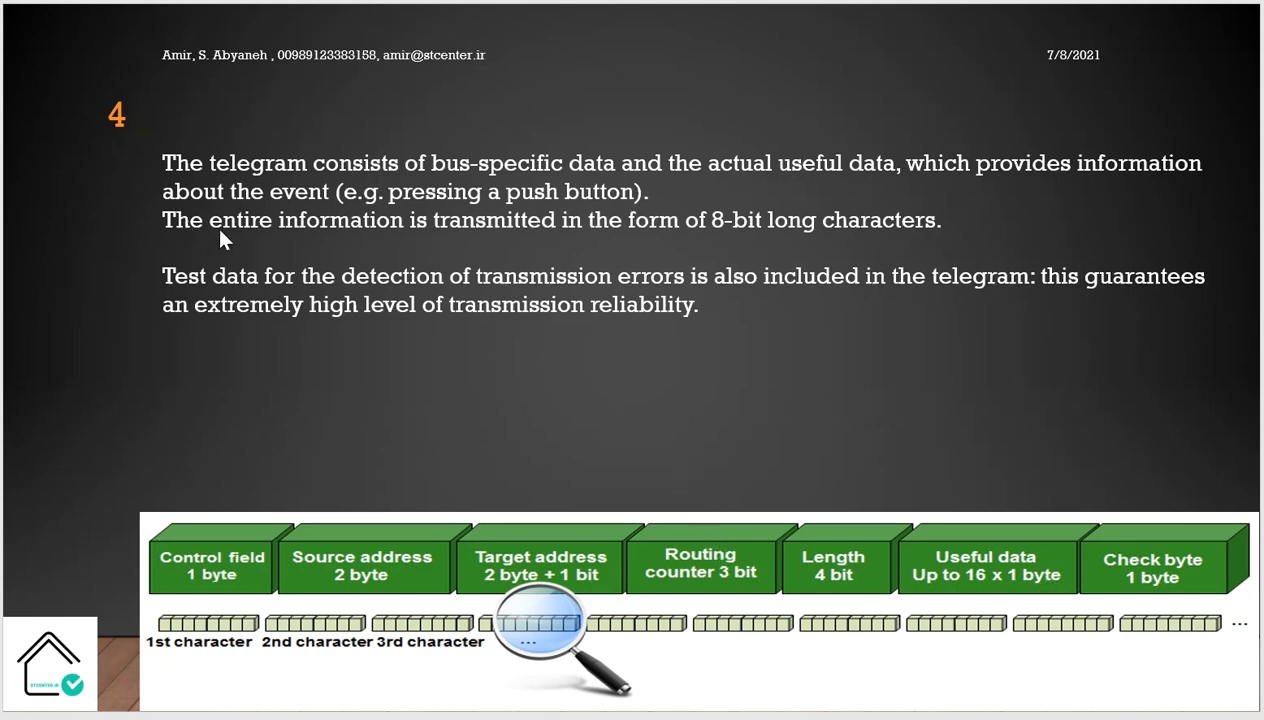
mouse_move(930, 230)
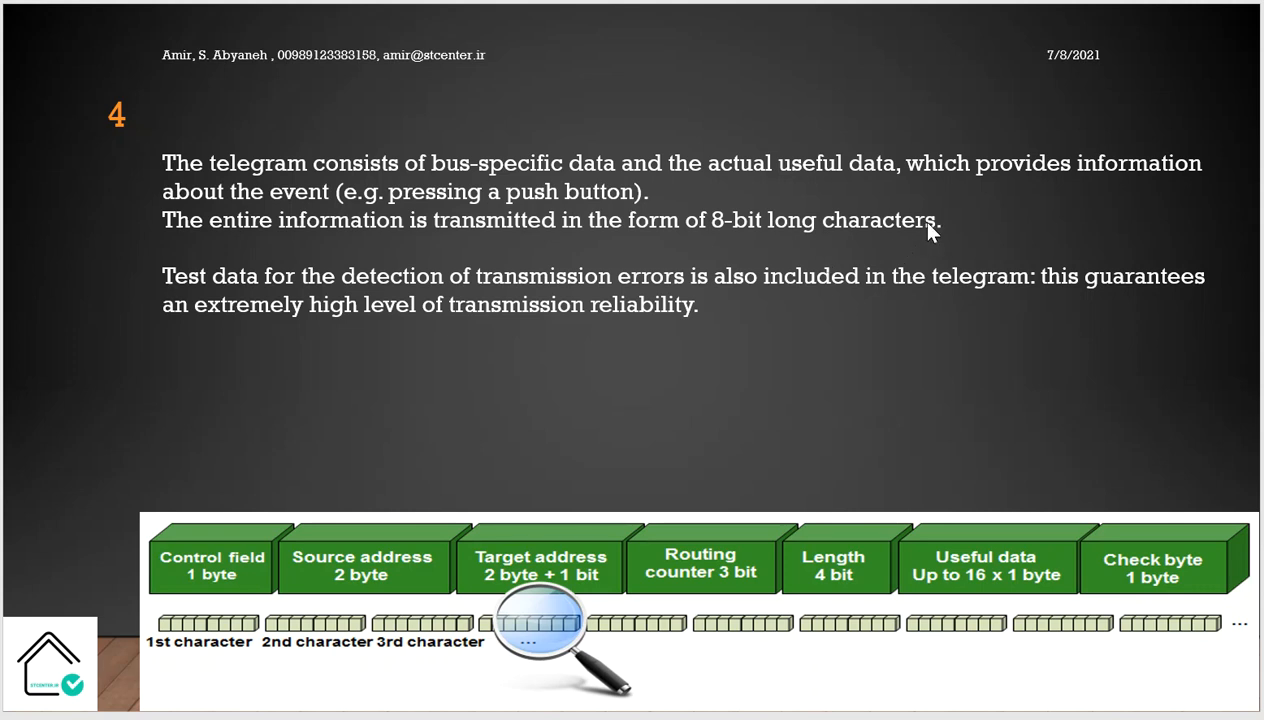
mouse_move(930, 232)
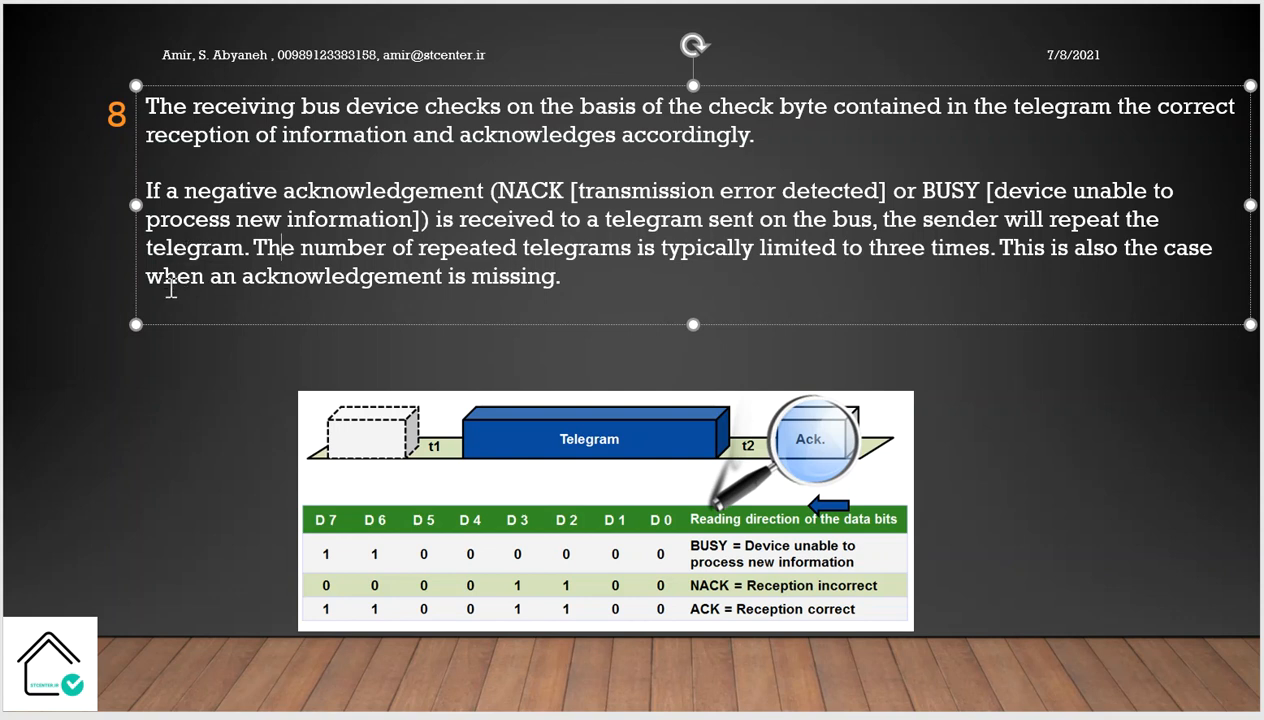
mouse_move(380, 344)
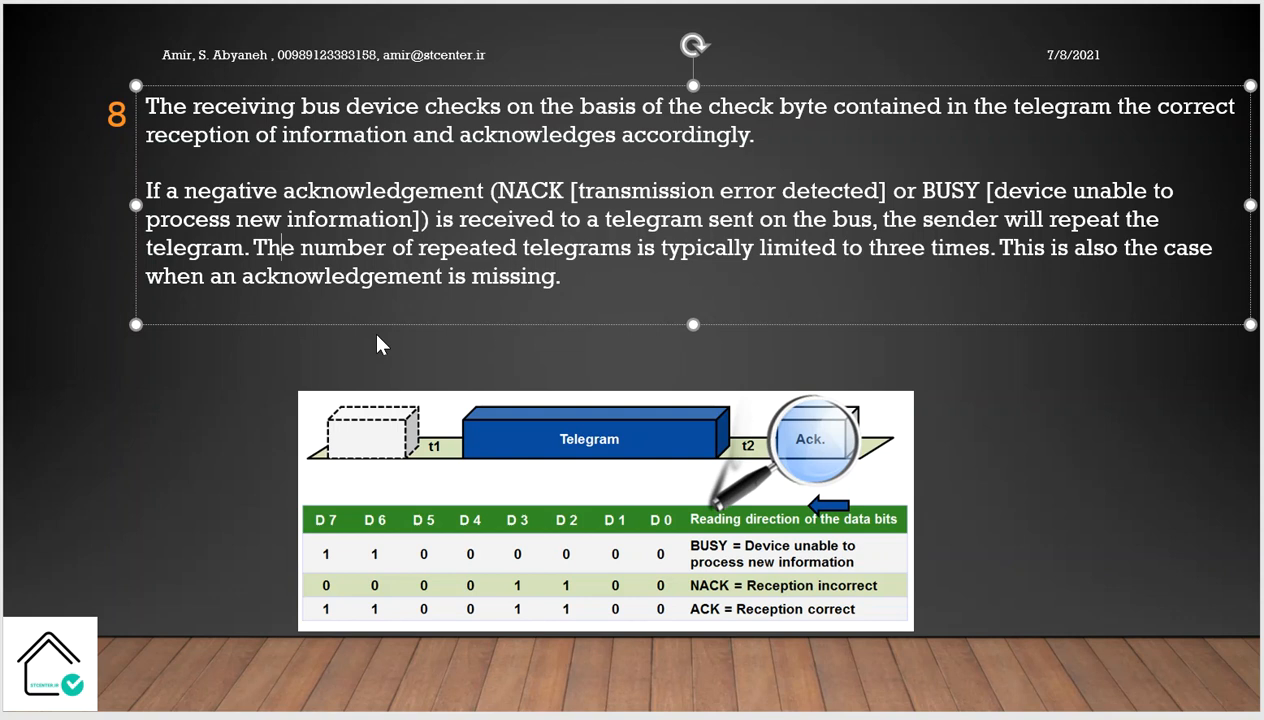
mouse_move(358, 356)
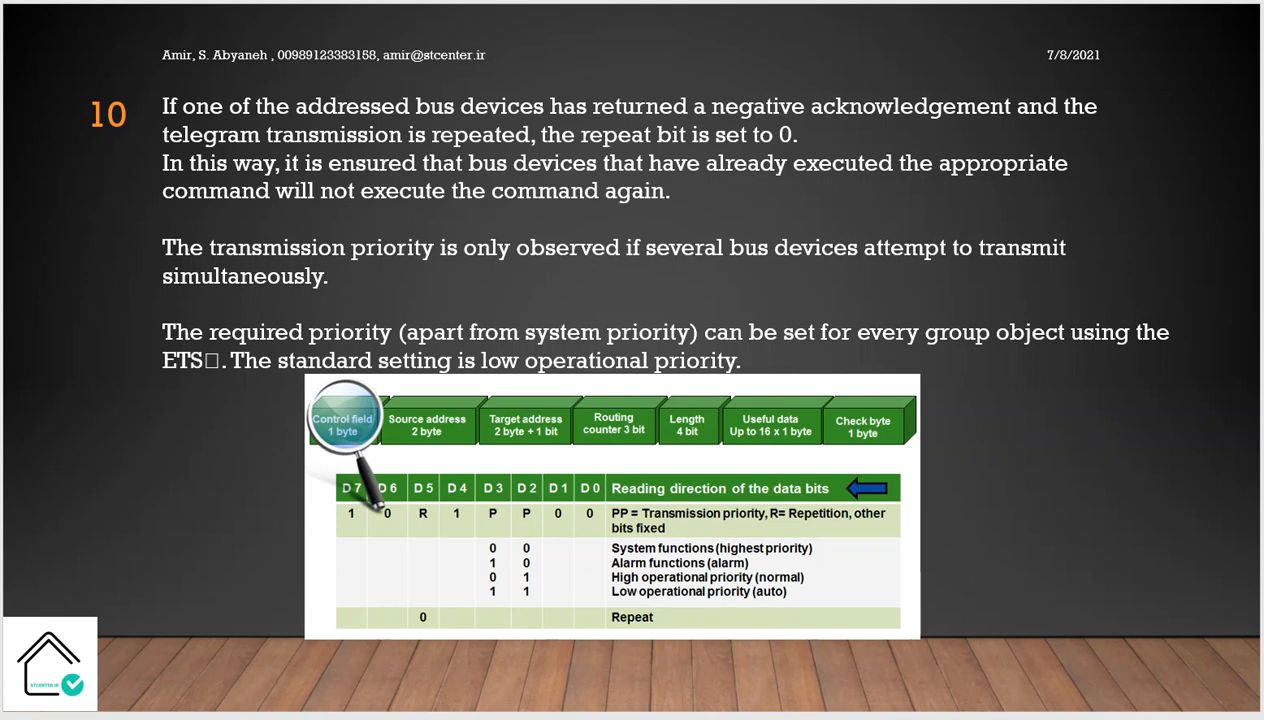
mouse_move(112, 584)
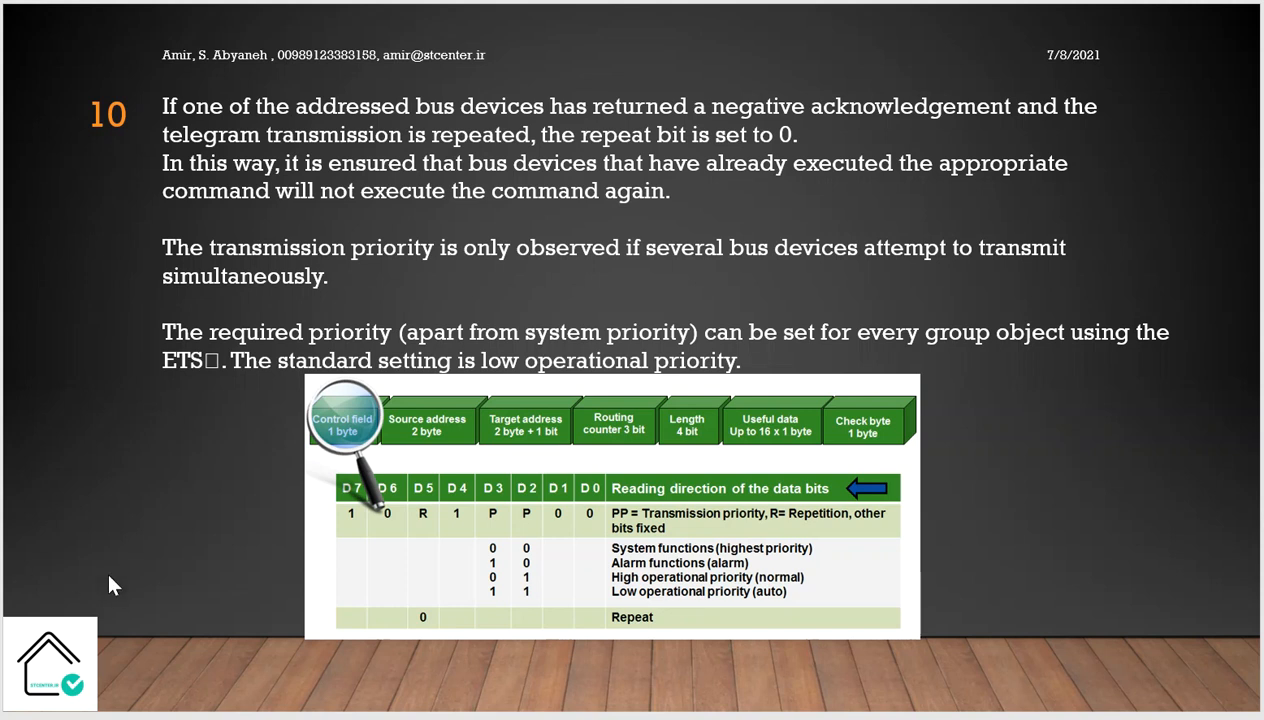
mouse_move(376, 528)
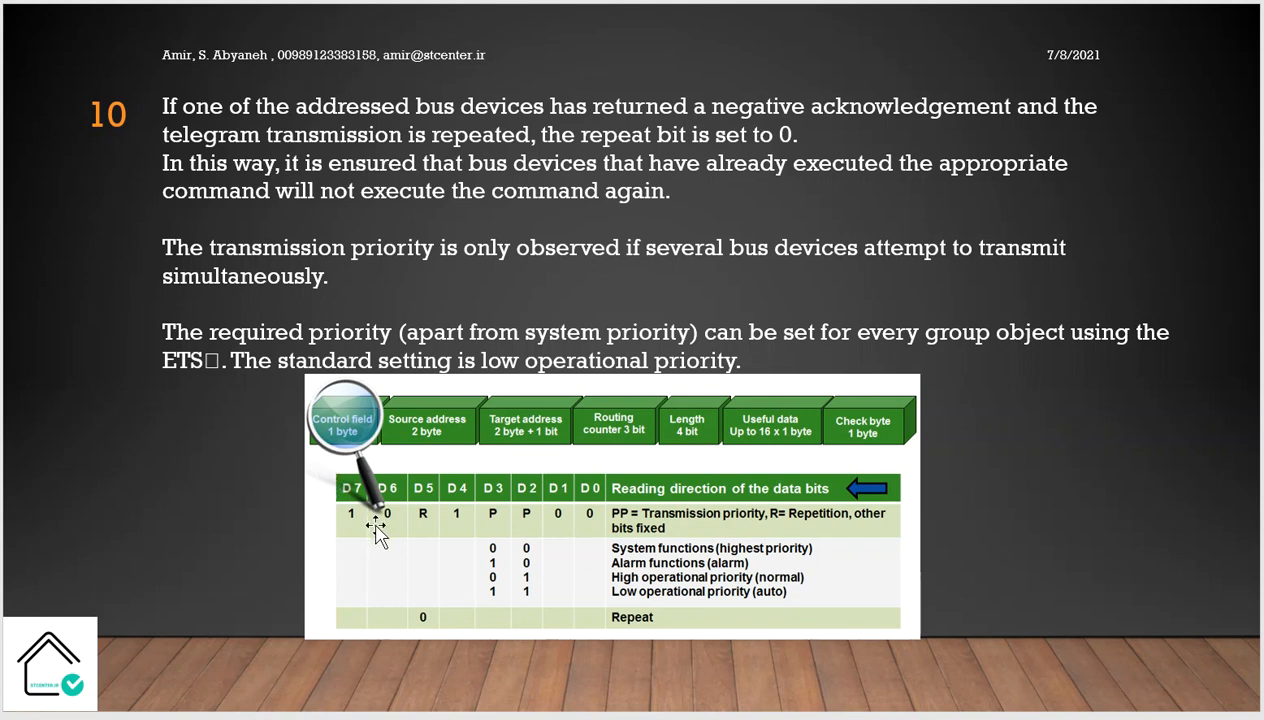
mouse_move(410, 550)
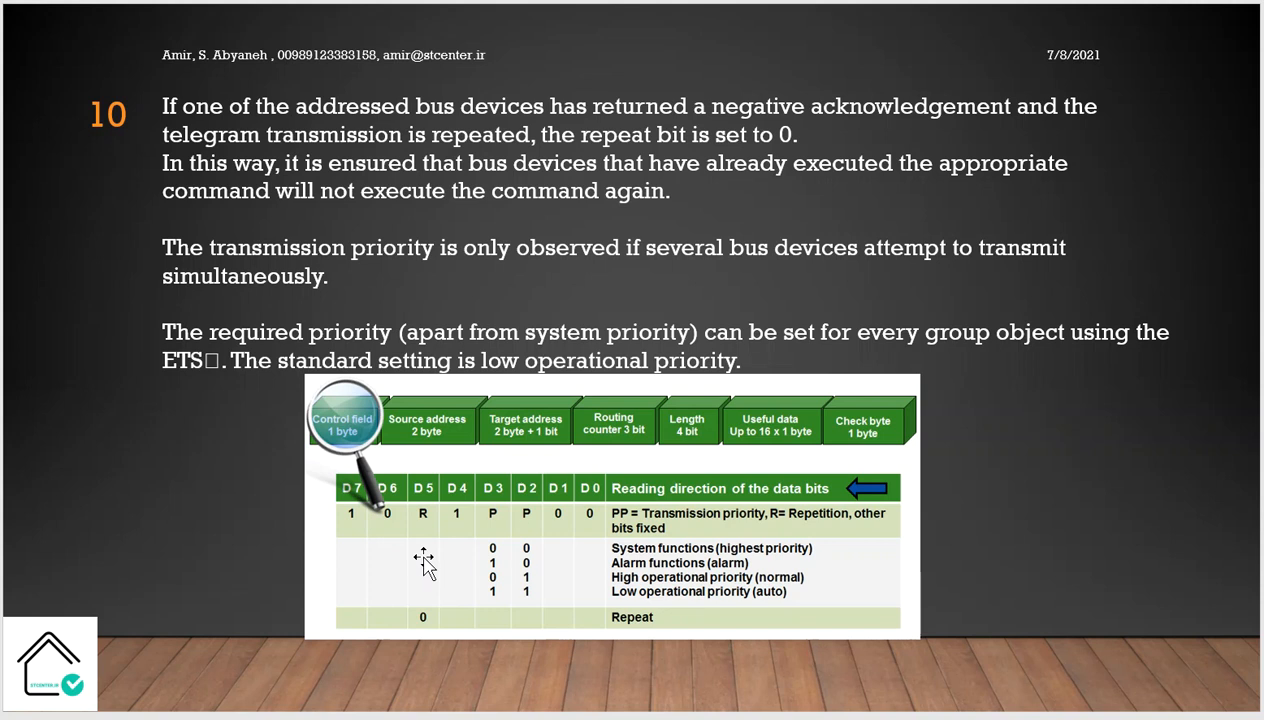
mouse_move(624, 636)
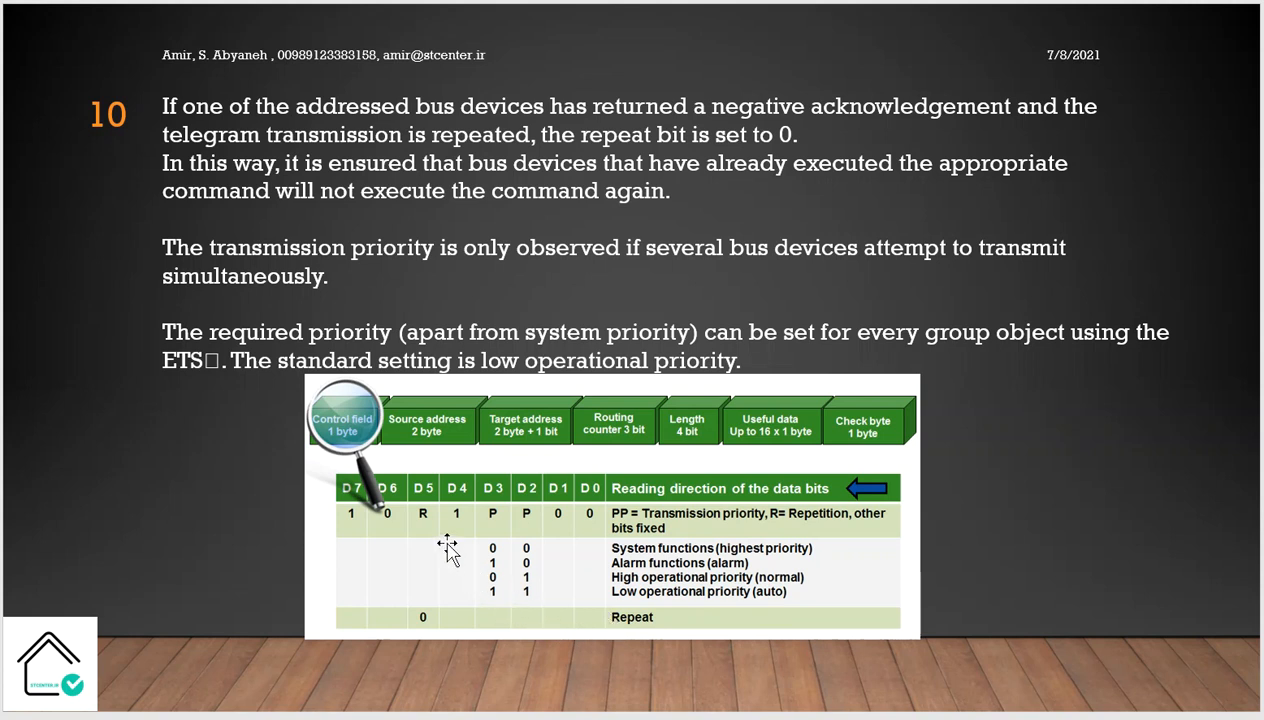
mouse_move(446, 500)
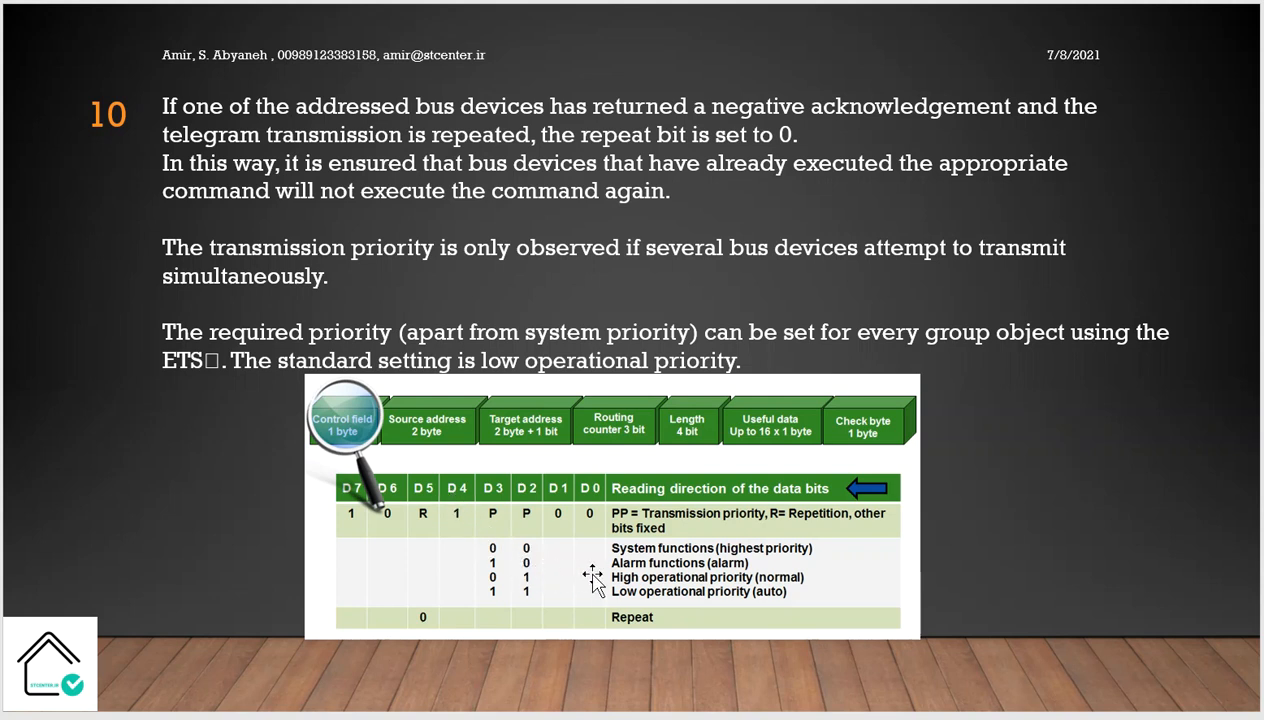
mouse_move(612, 582)
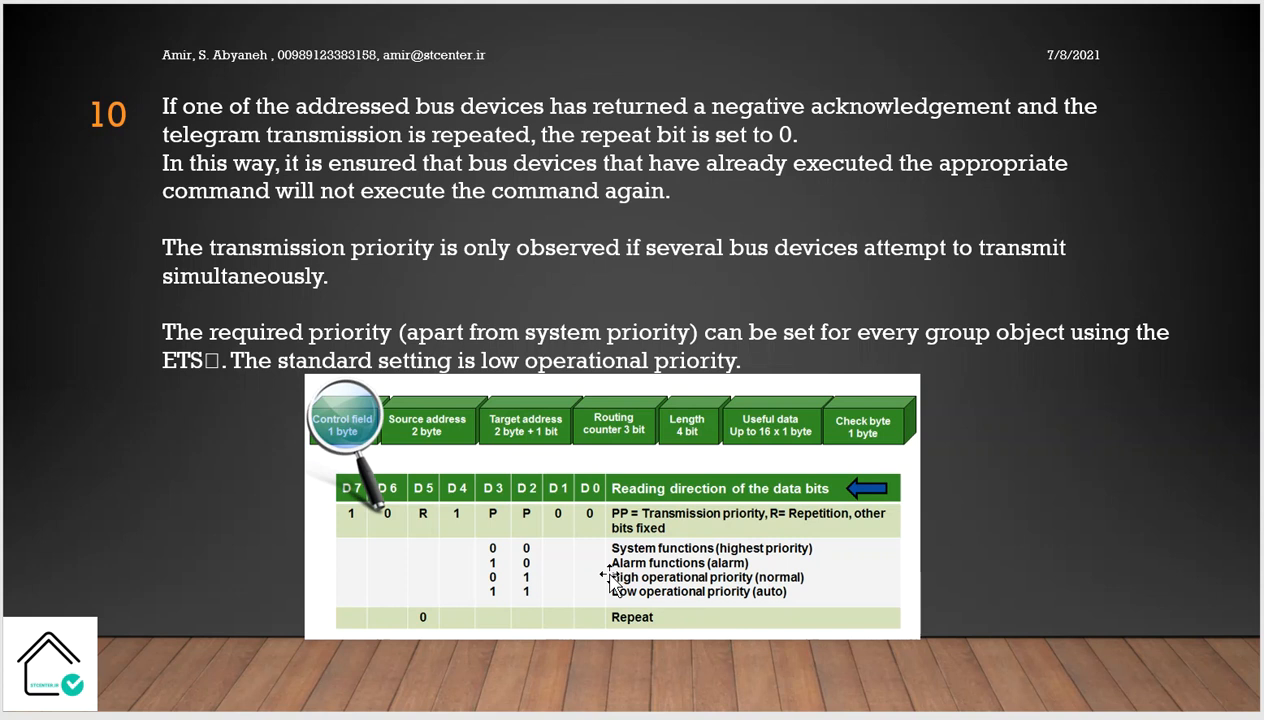
mouse_move(458, 580)
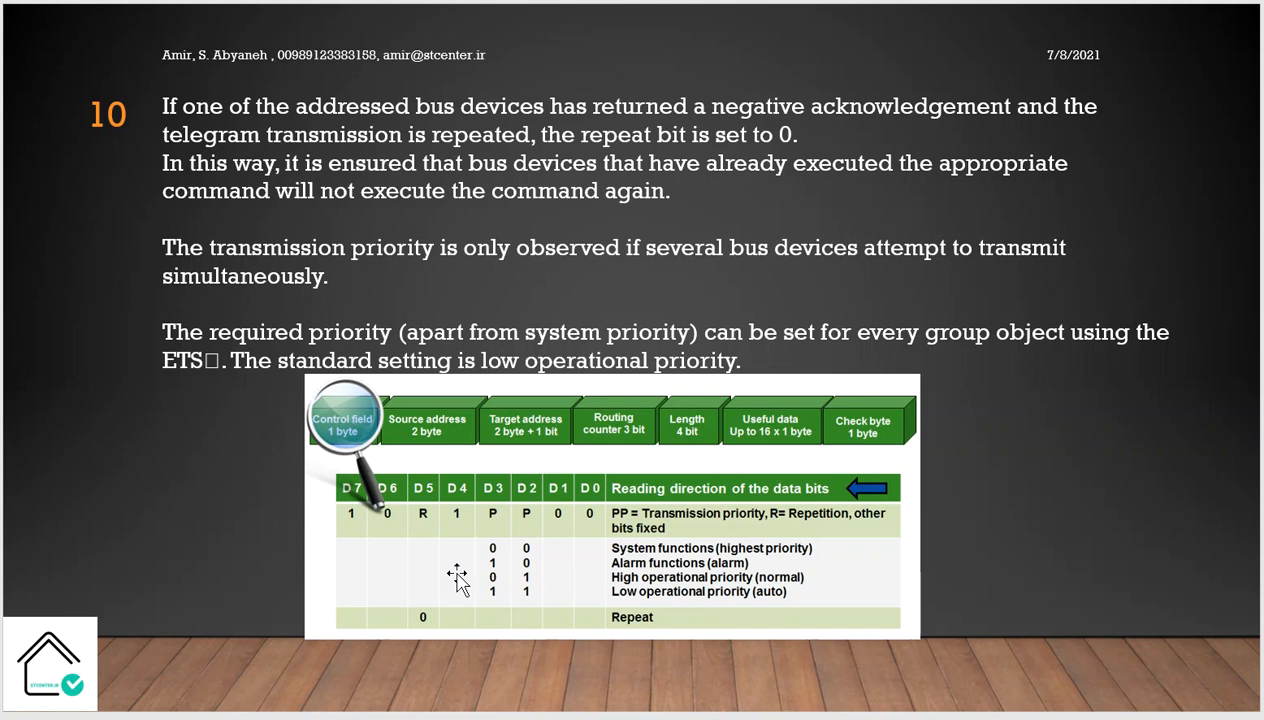
mouse_move(388, 584)
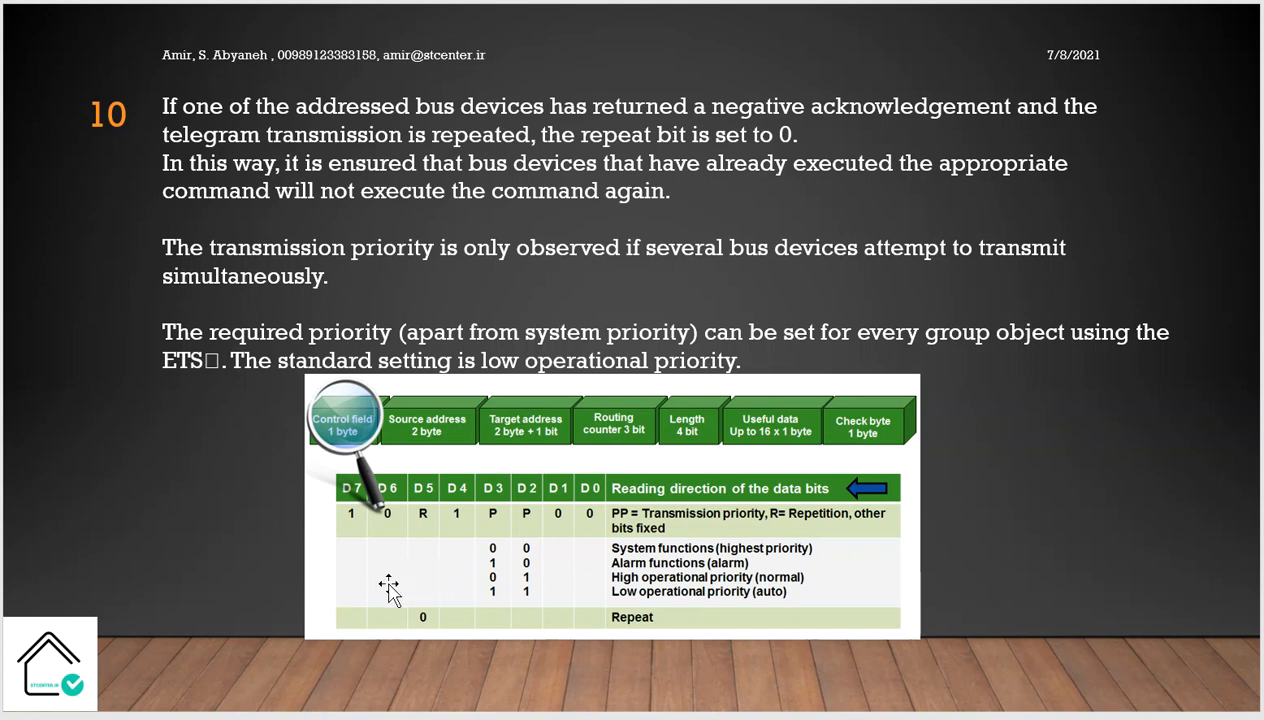
mouse_move(390, 584)
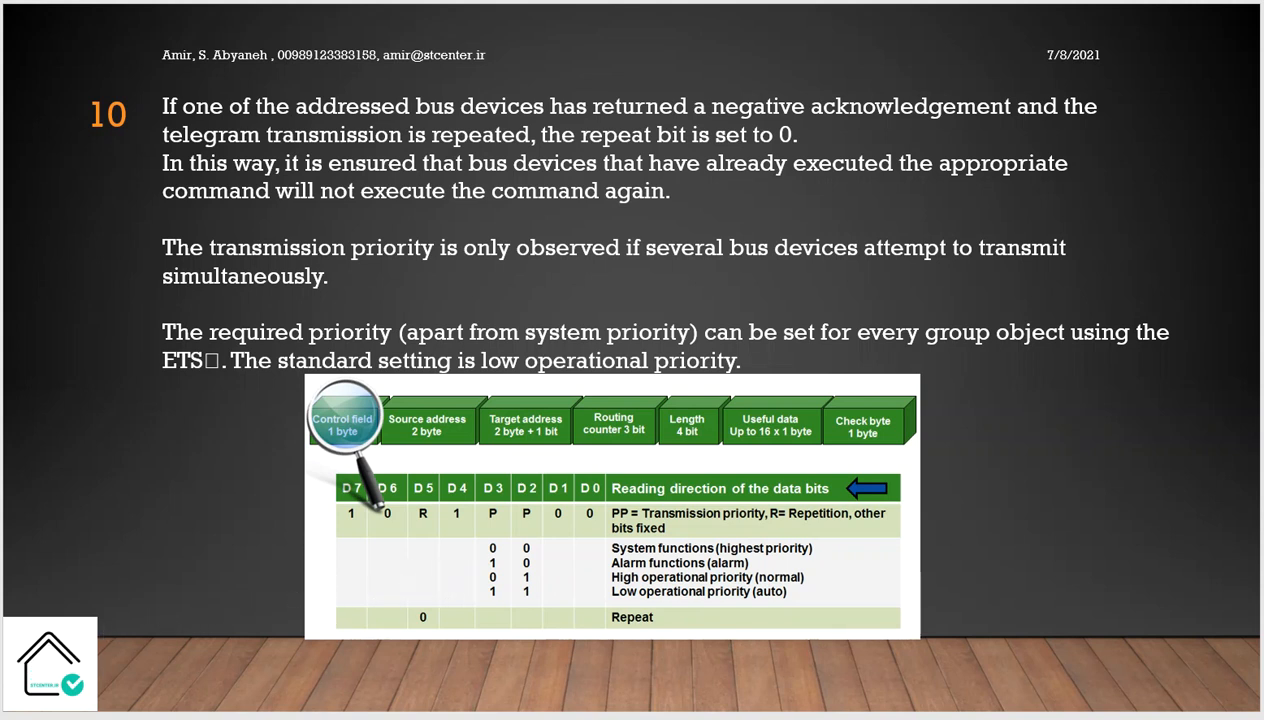
mouse_move(348, 444)
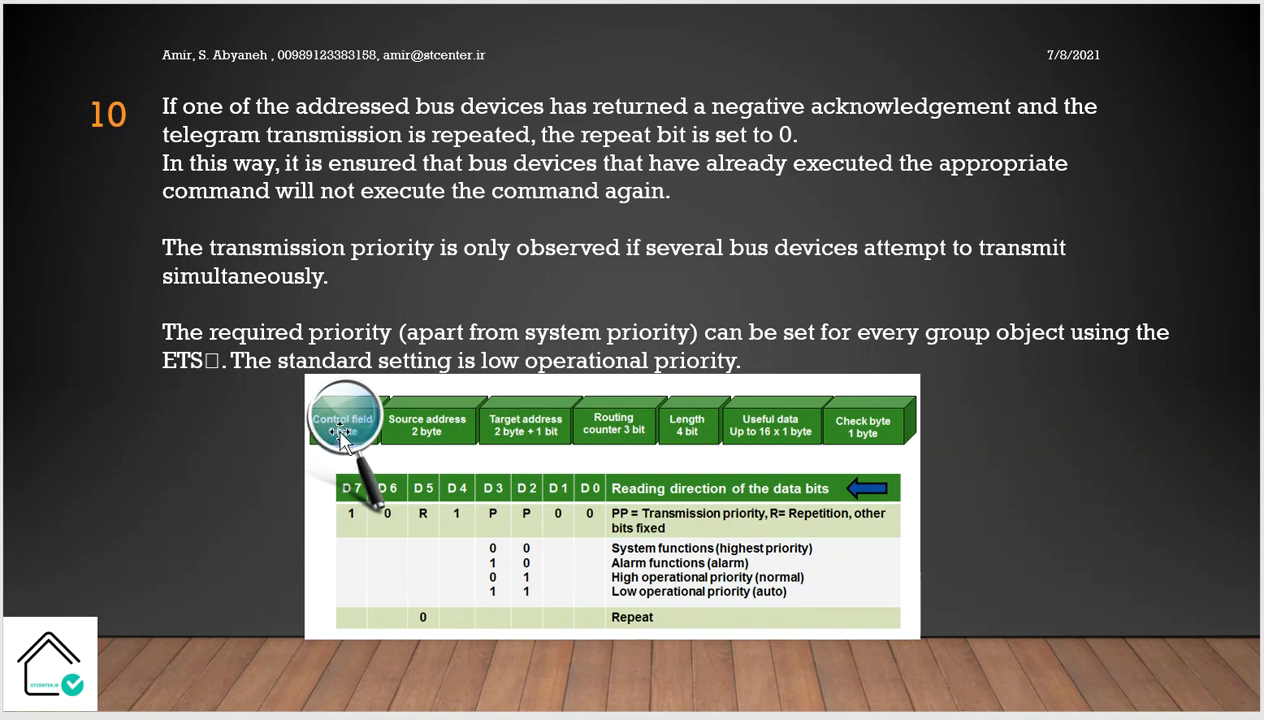
mouse_move(200, 536)
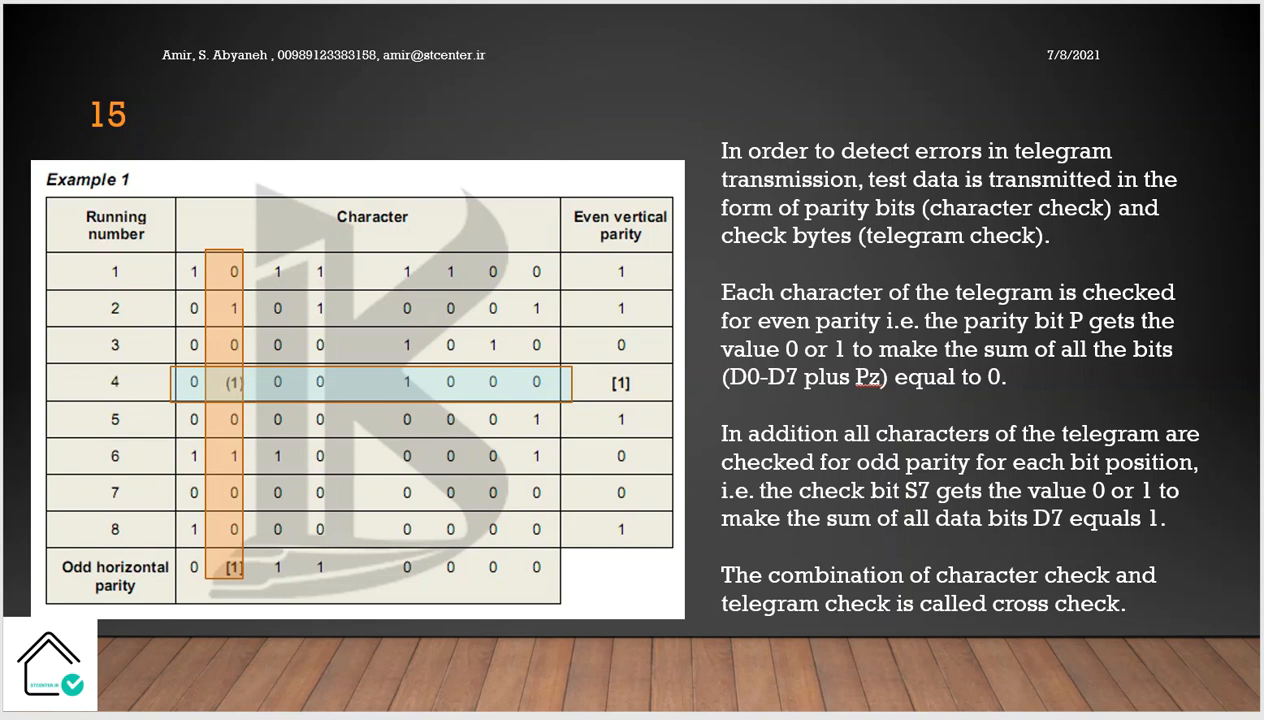
mouse_move(204, 210)
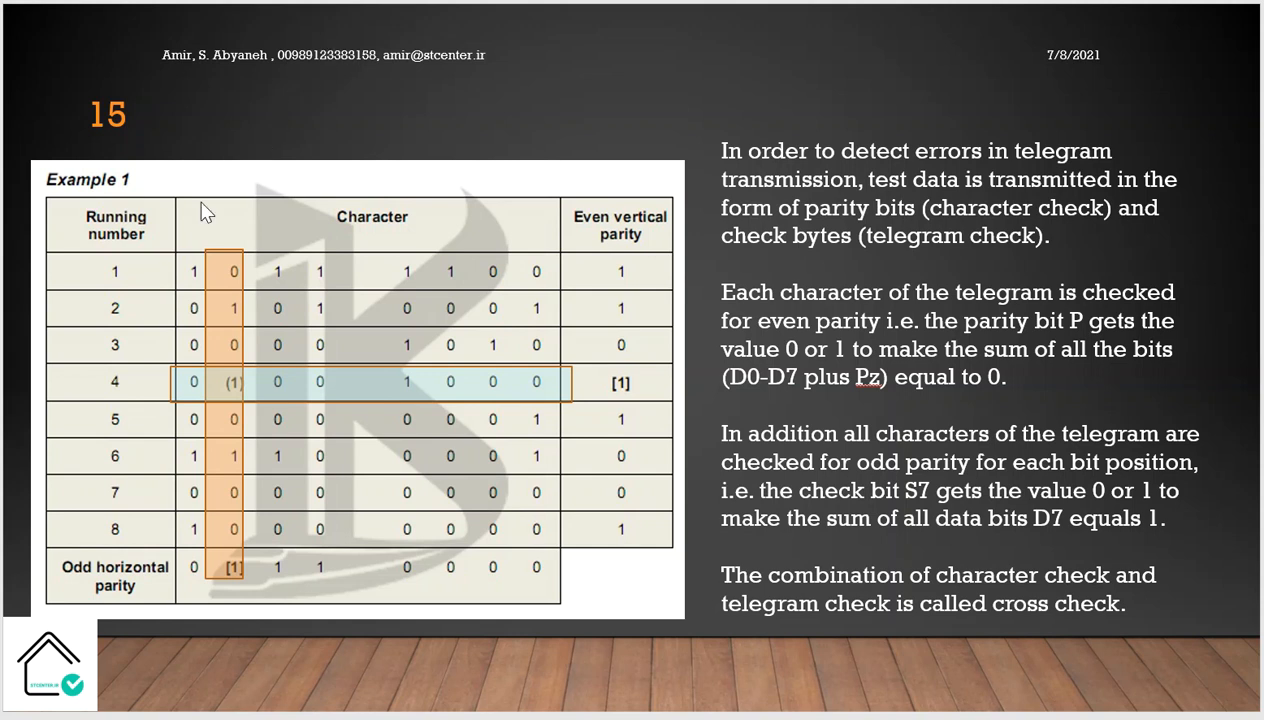
mouse_move(348, 372)
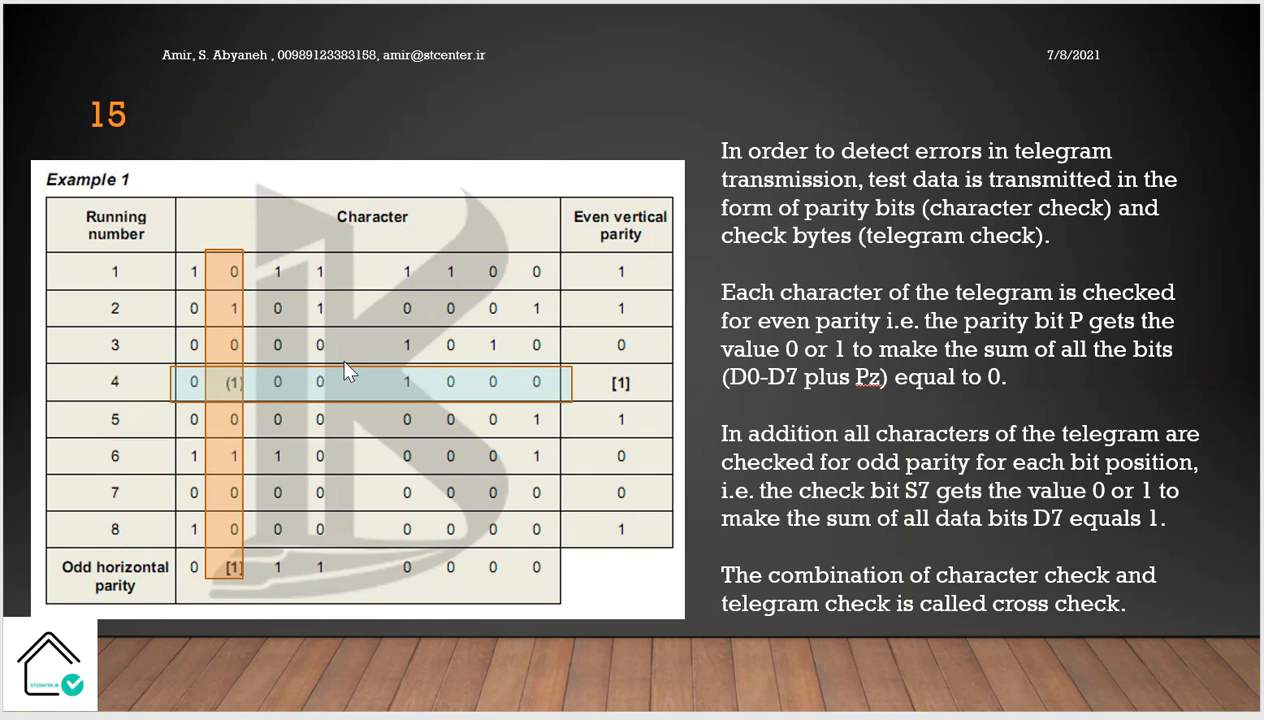
mouse_move(222, 312)
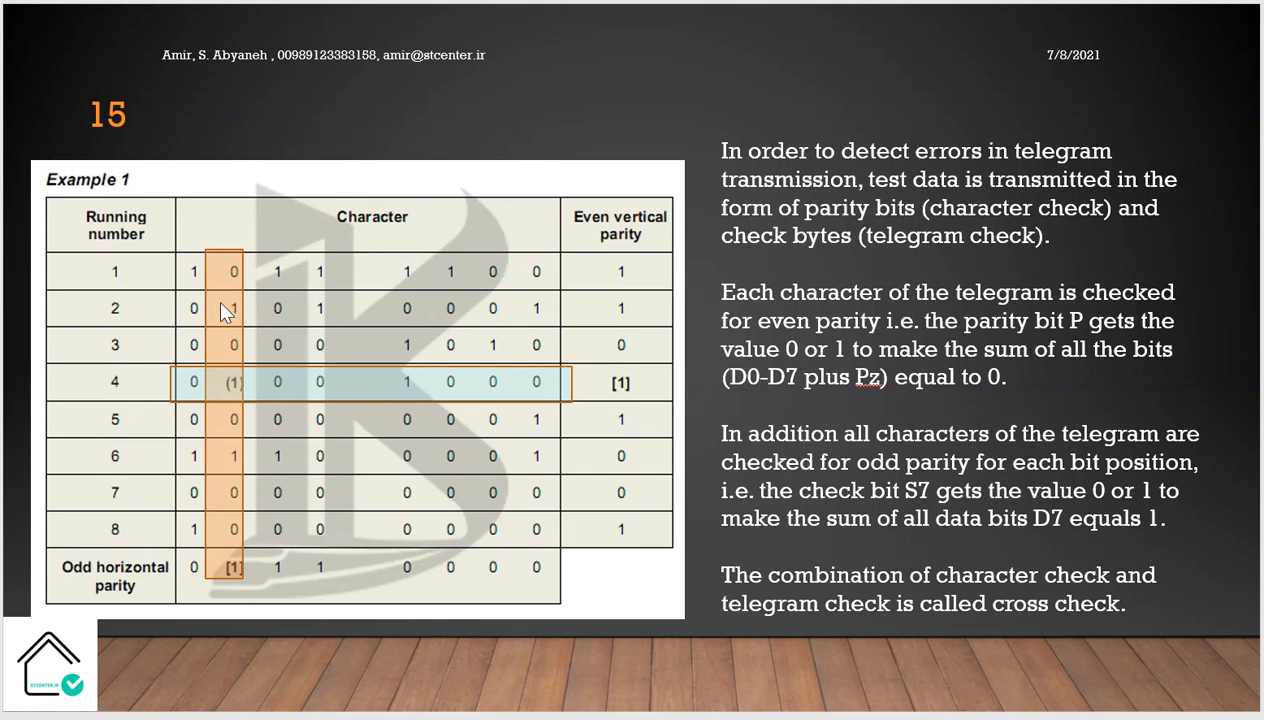
mouse_move(330, 302)
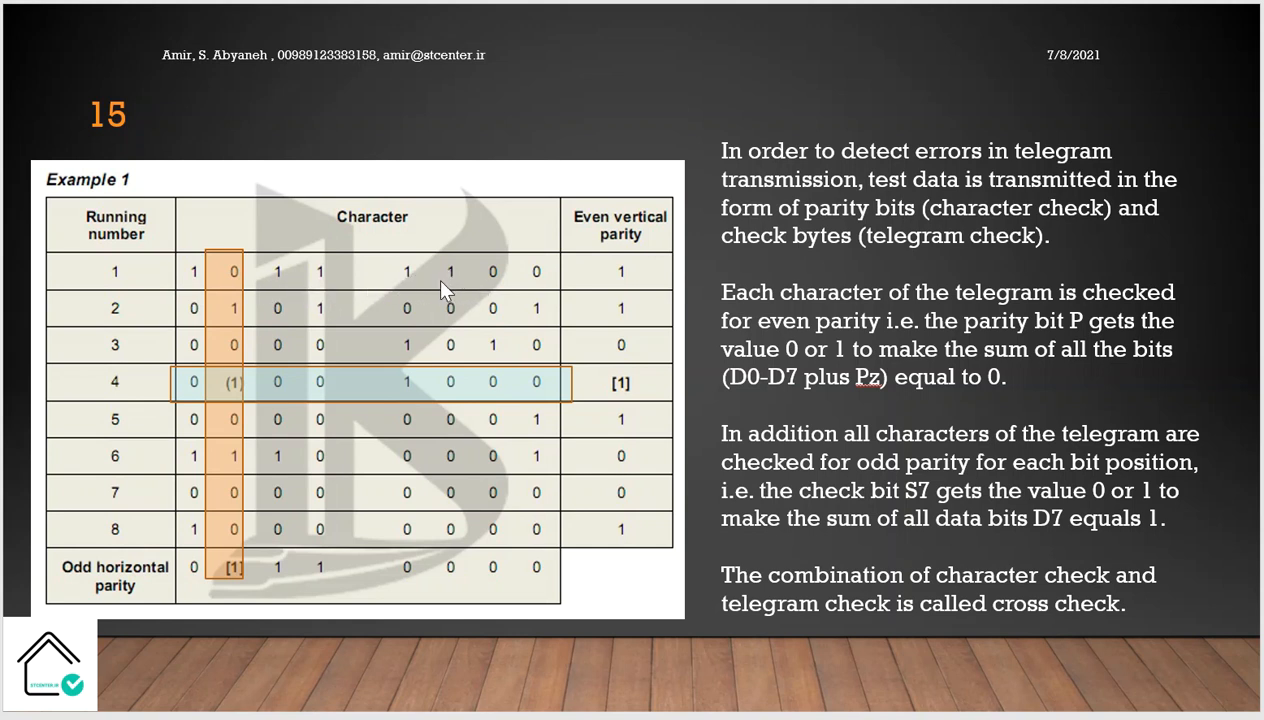
mouse_move(200, 280)
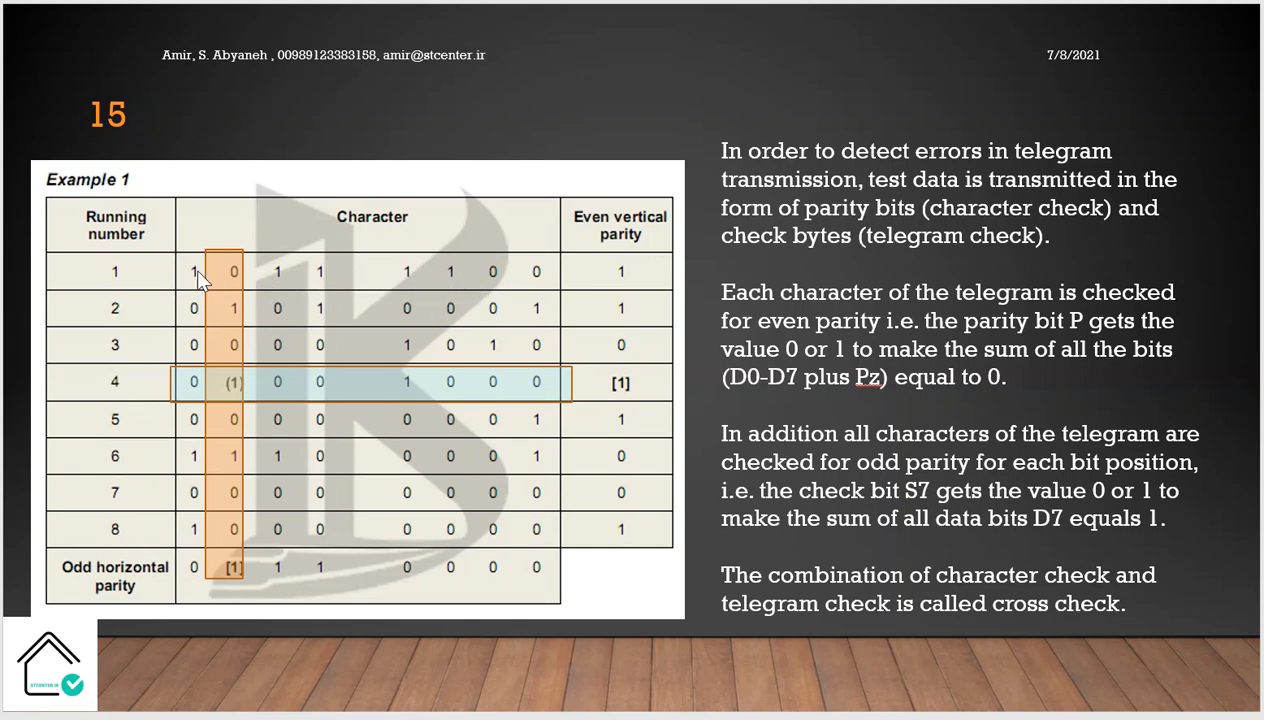
mouse_move(392, 290)
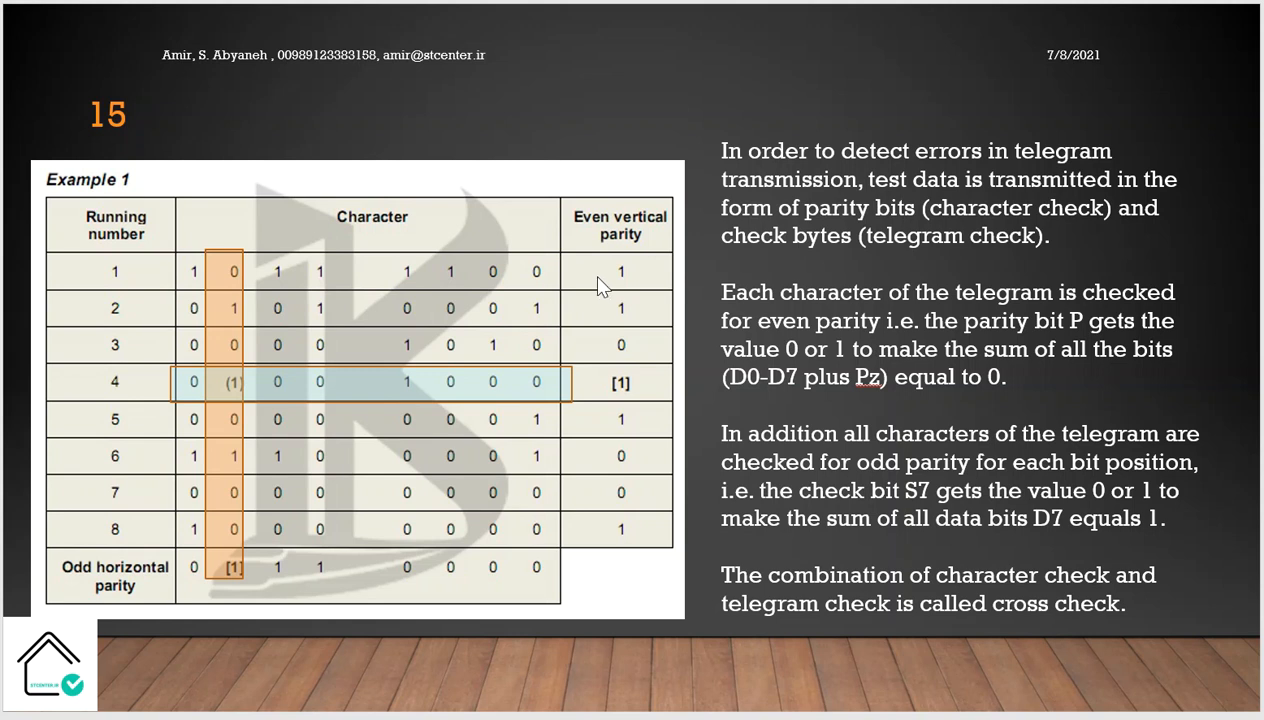
mouse_move(190, 308)
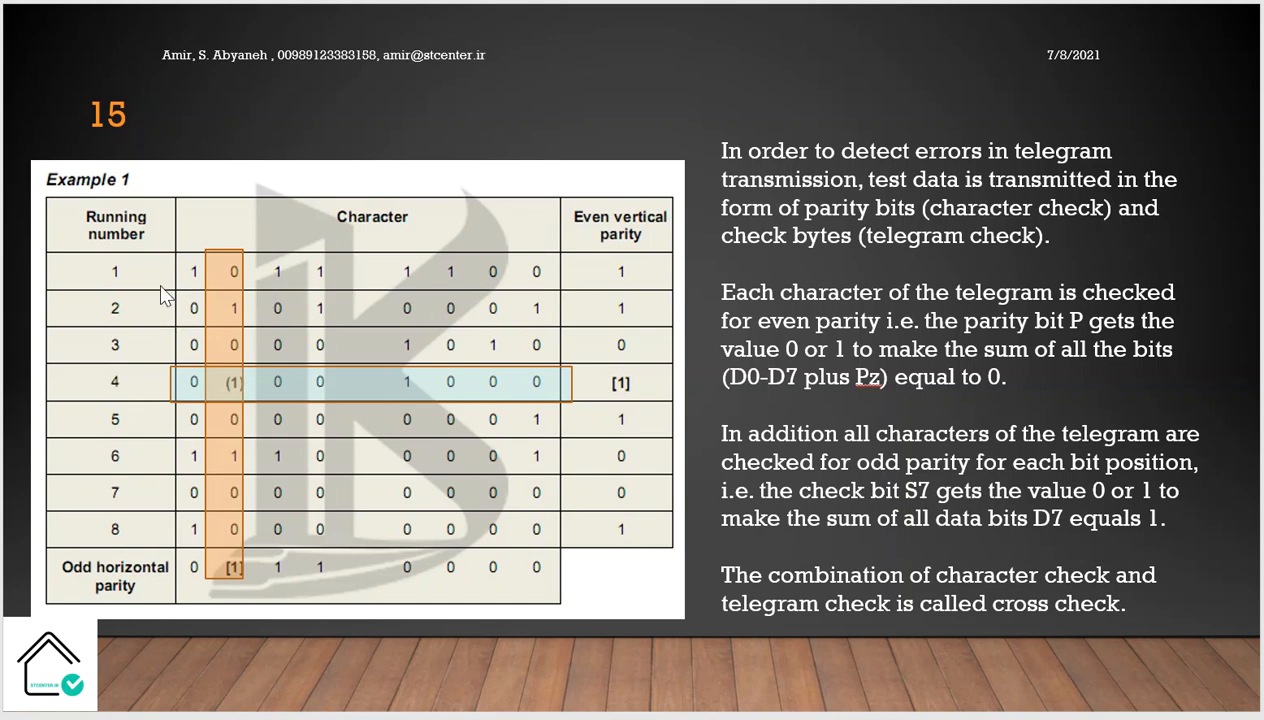
mouse_move(248, 318)
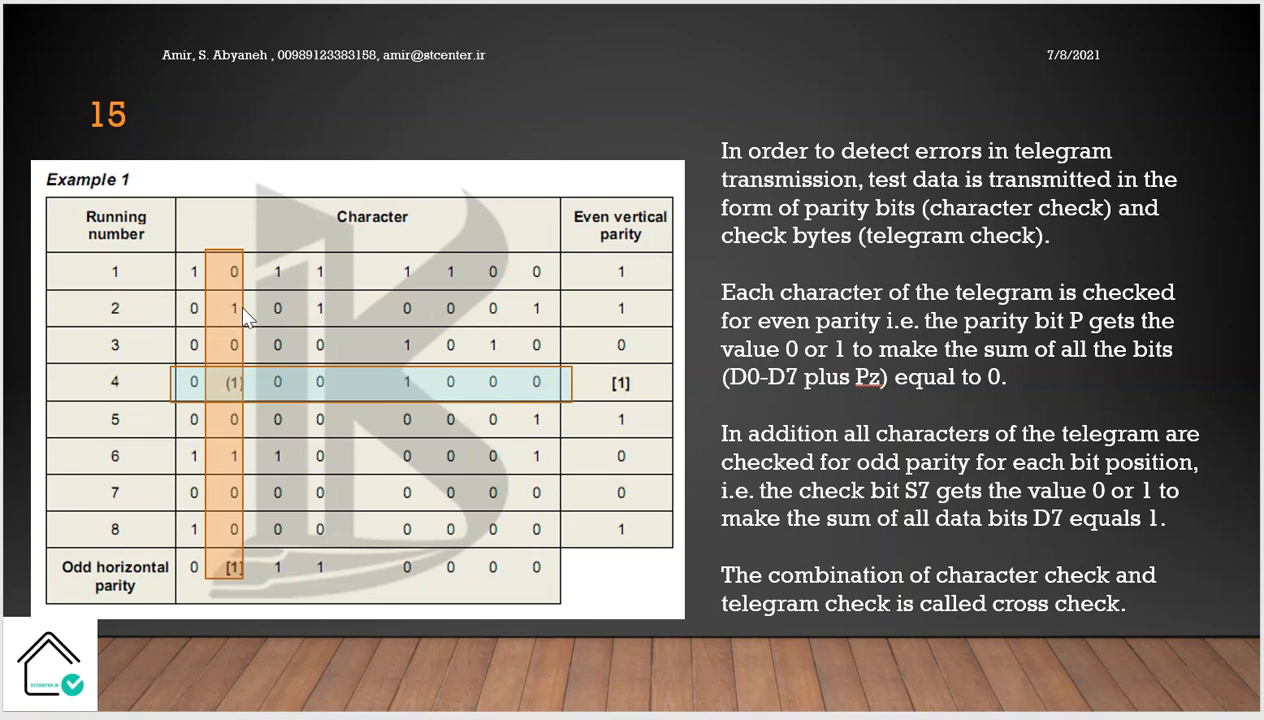
mouse_move(338, 322)
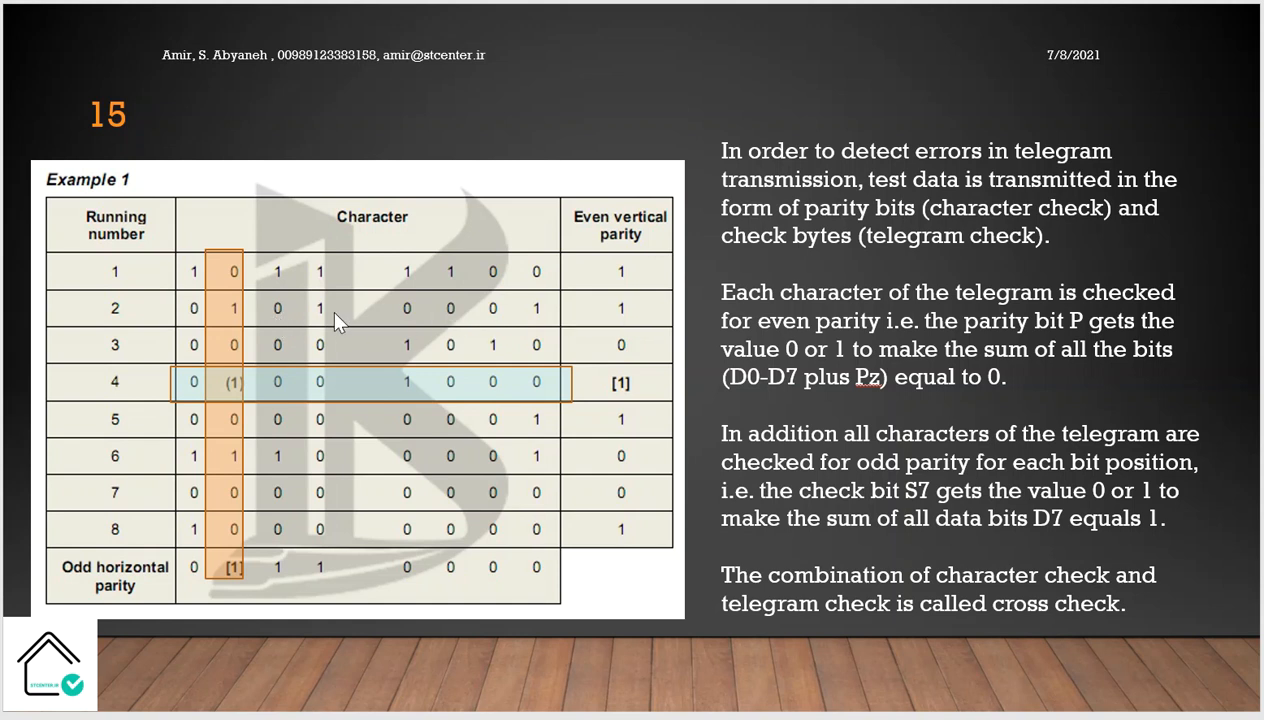
mouse_move(626, 396)
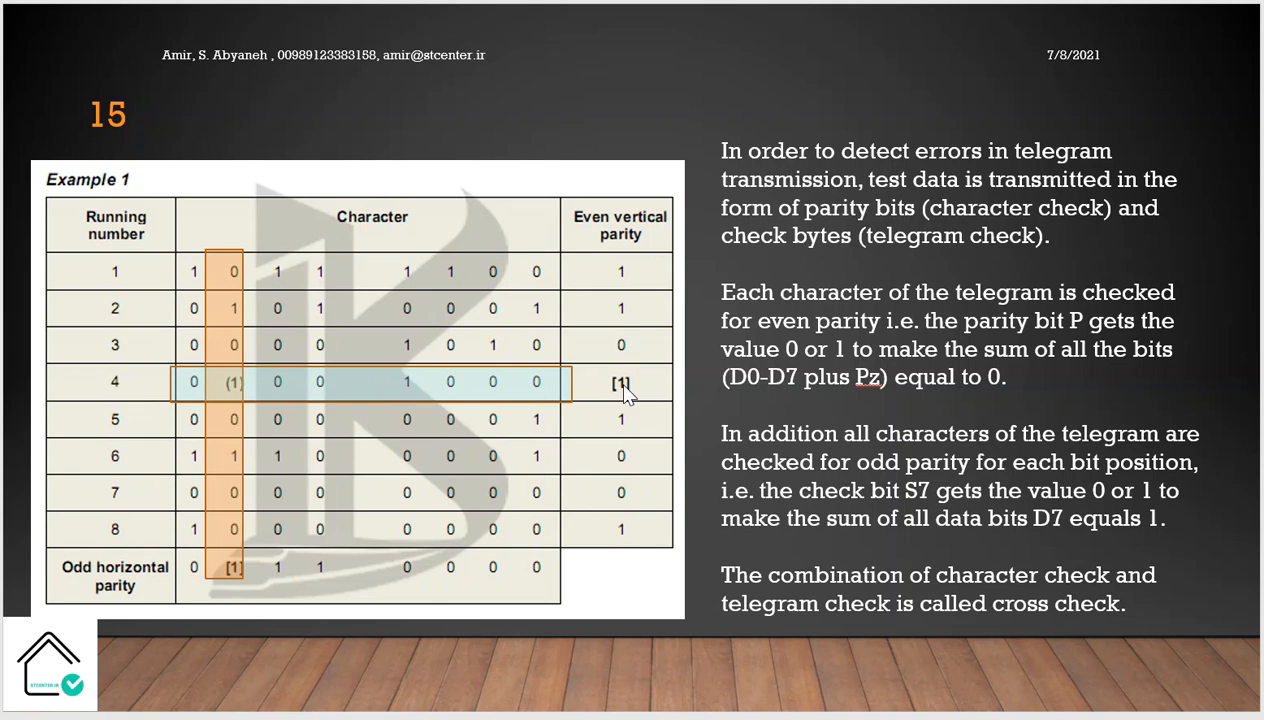
mouse_move(296, 390)
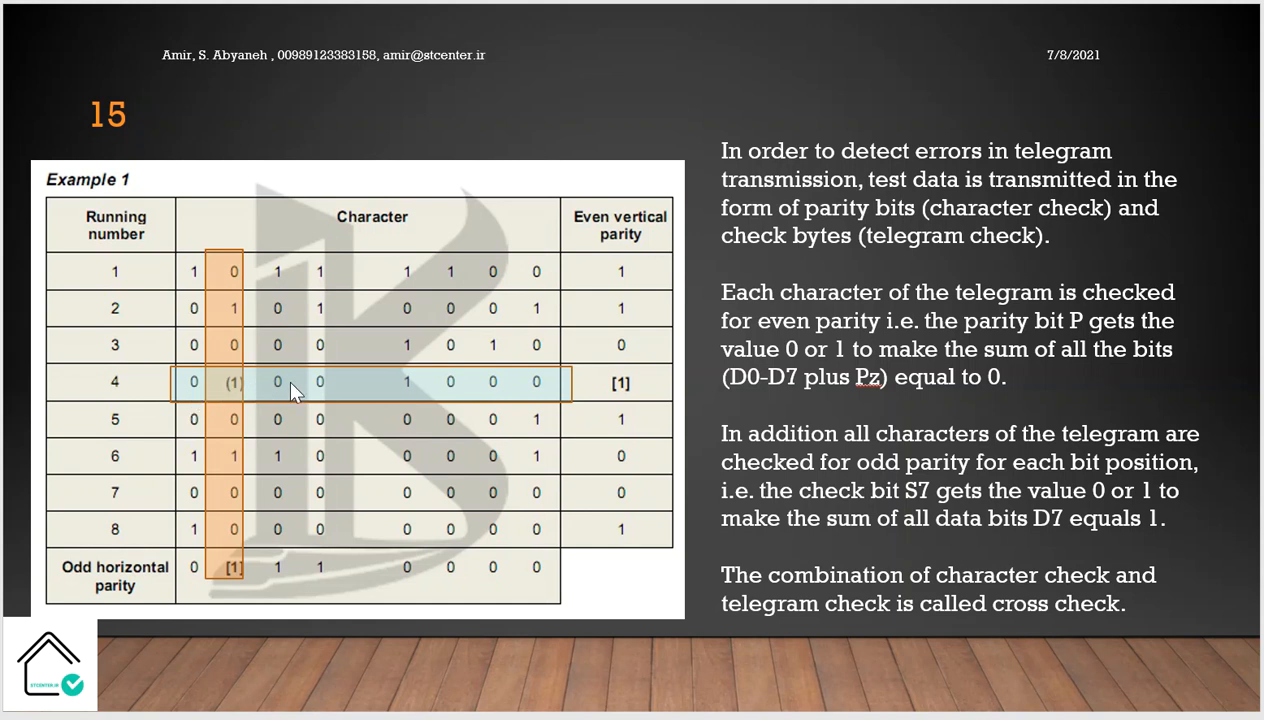
mouse_move(444, 390)
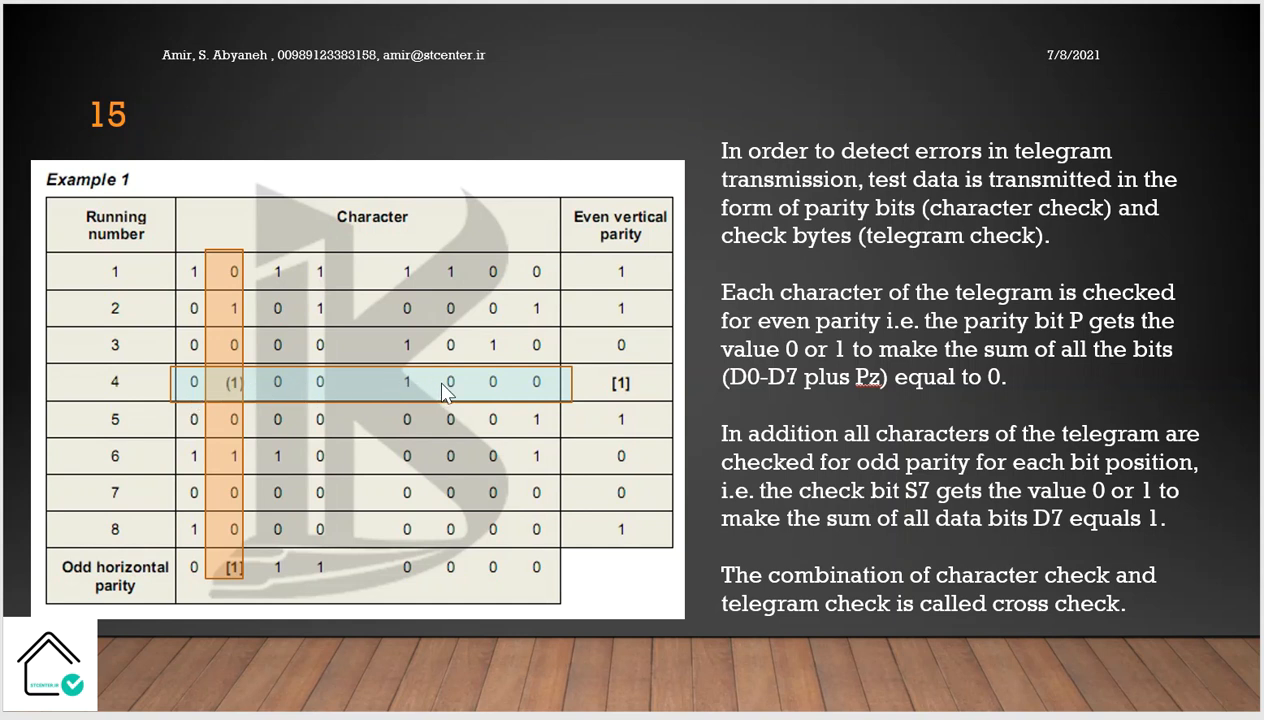
mouse_move(256, 398)
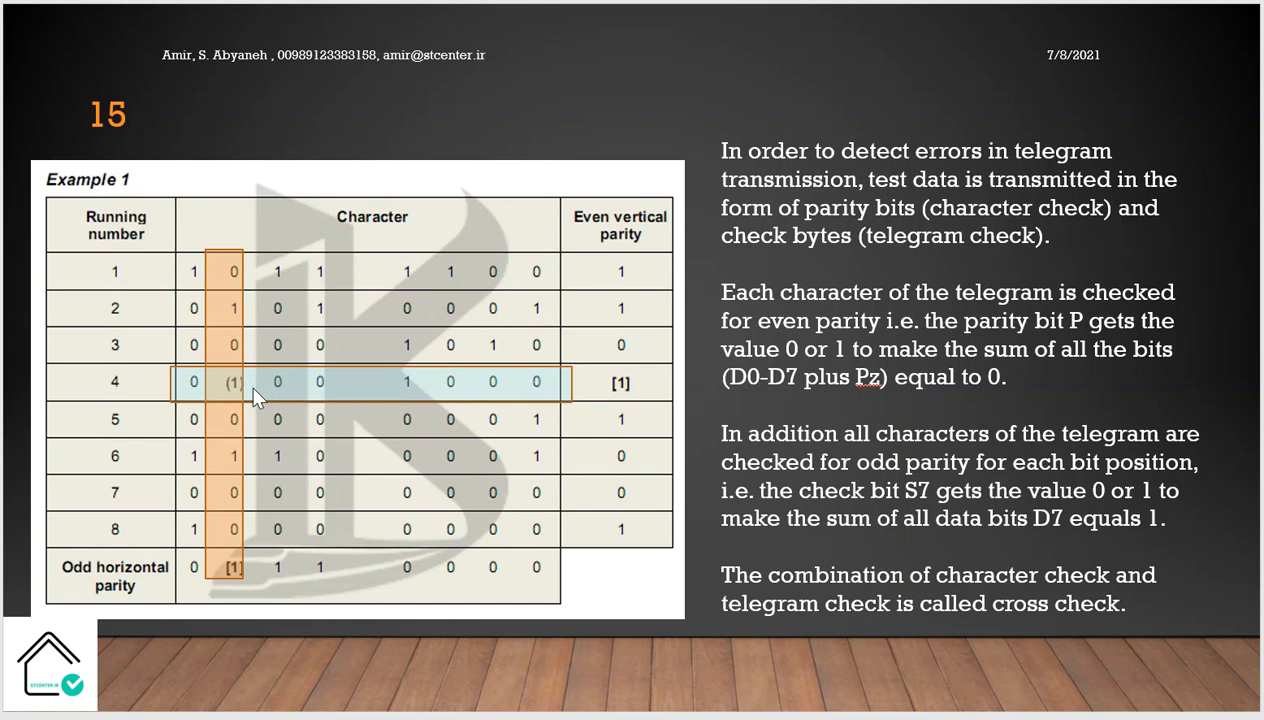
mouse_move(192, 272)
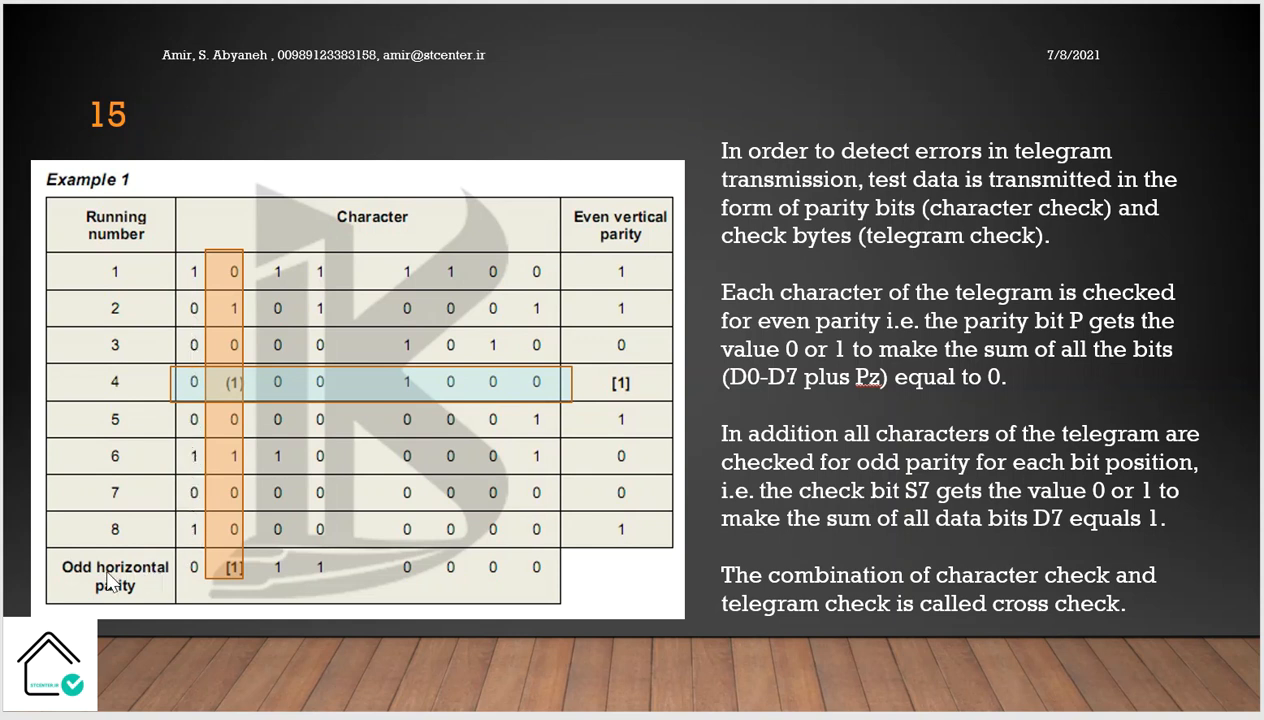
mouse_move(104, 580)
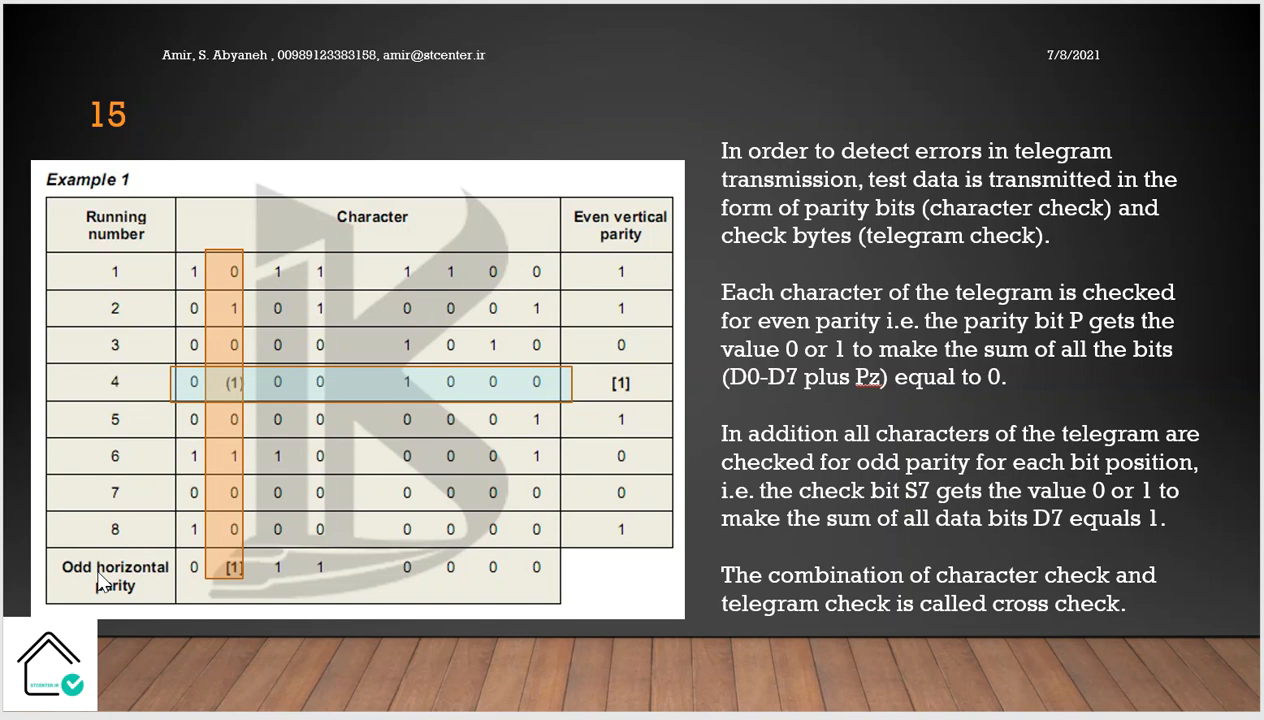
mouse_move(192, 284)
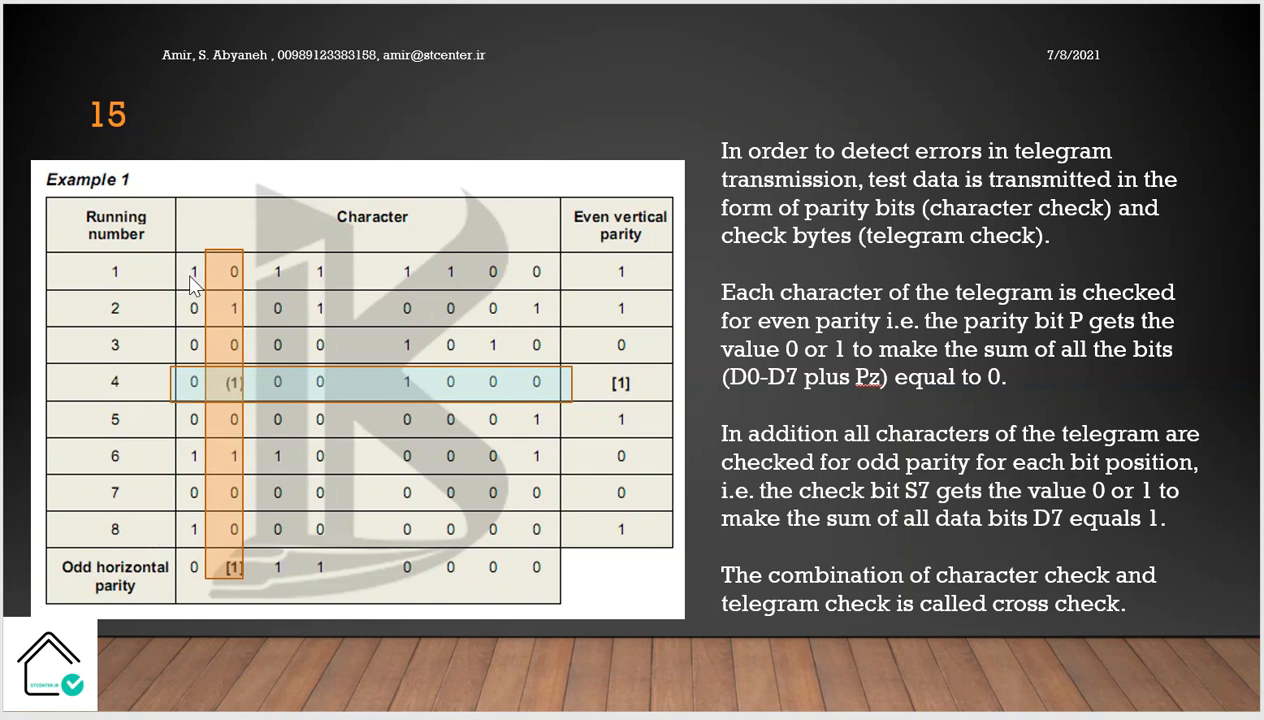
mouse_move(192, 440)
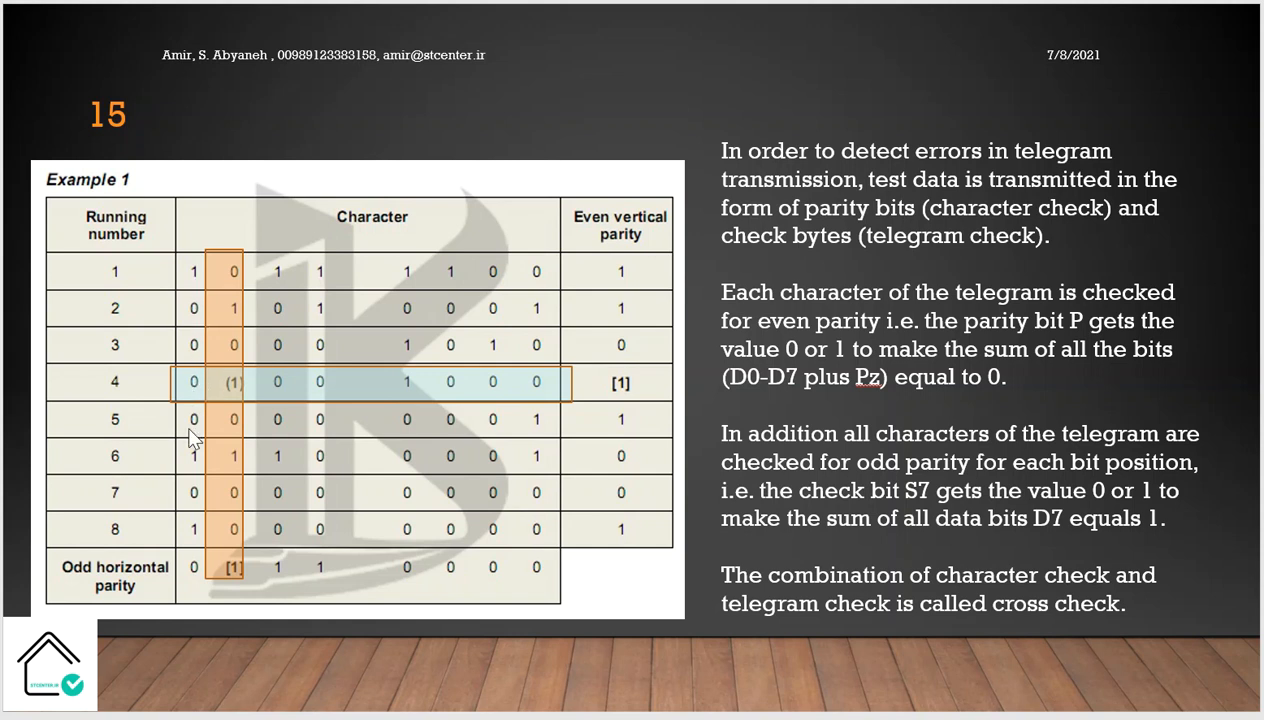
mouse_move(236, 244)
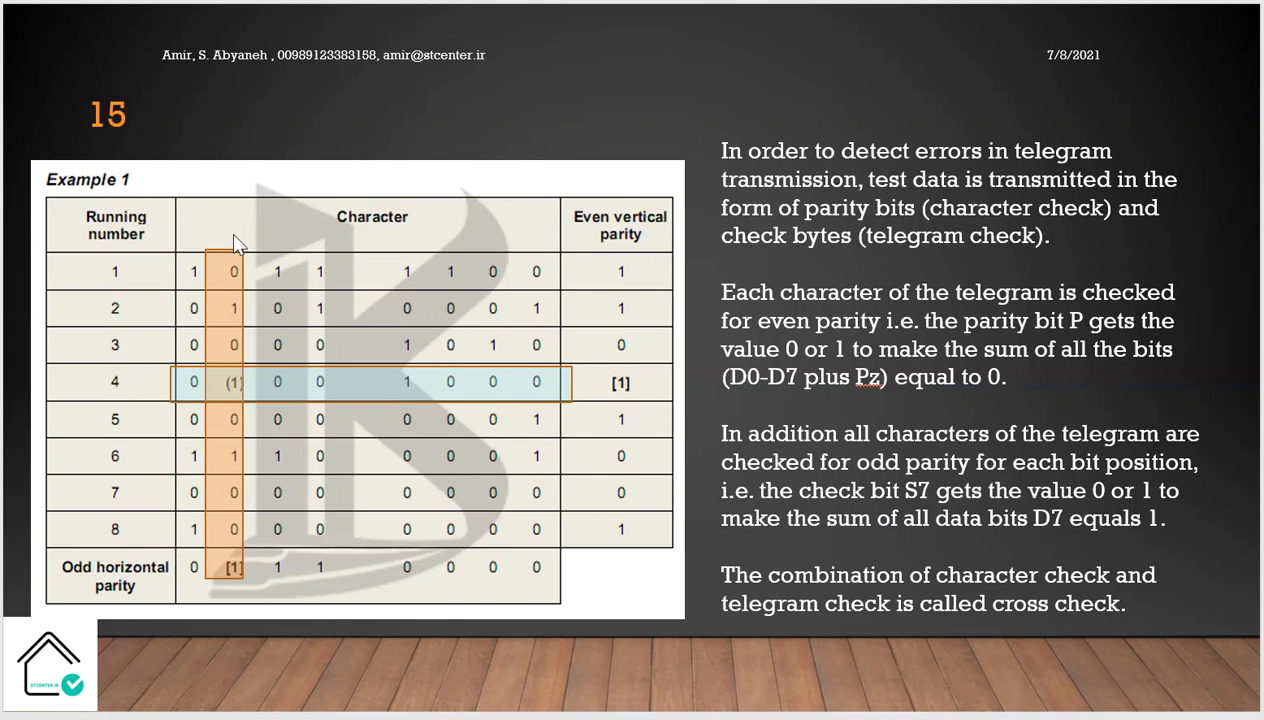
mouse_move(220, 536)
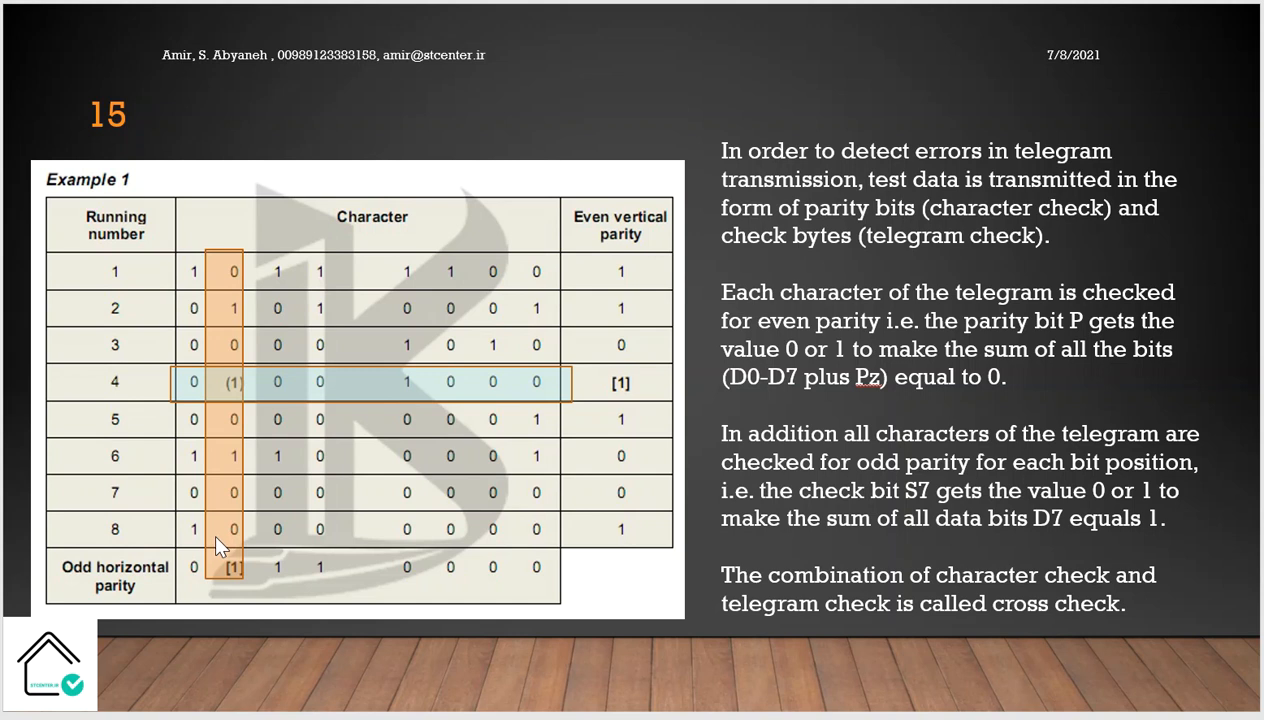
mouse_move(236, 284)
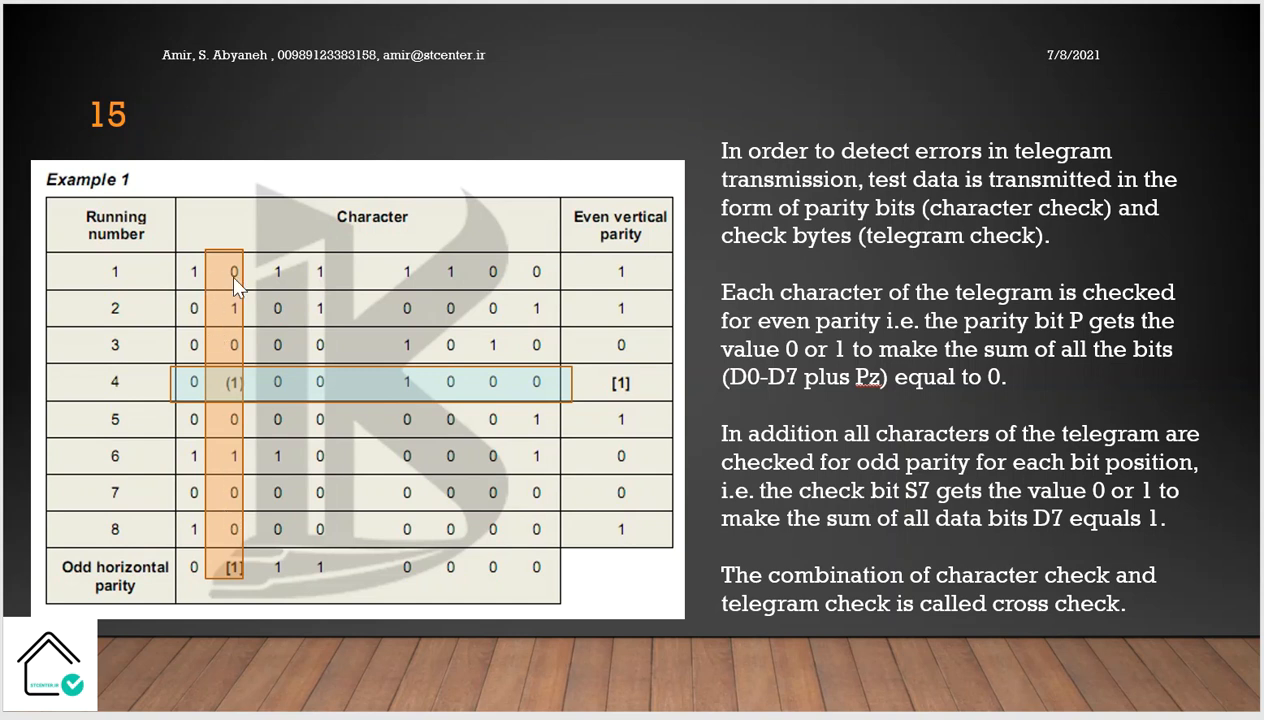
mouse_move(244, 462)
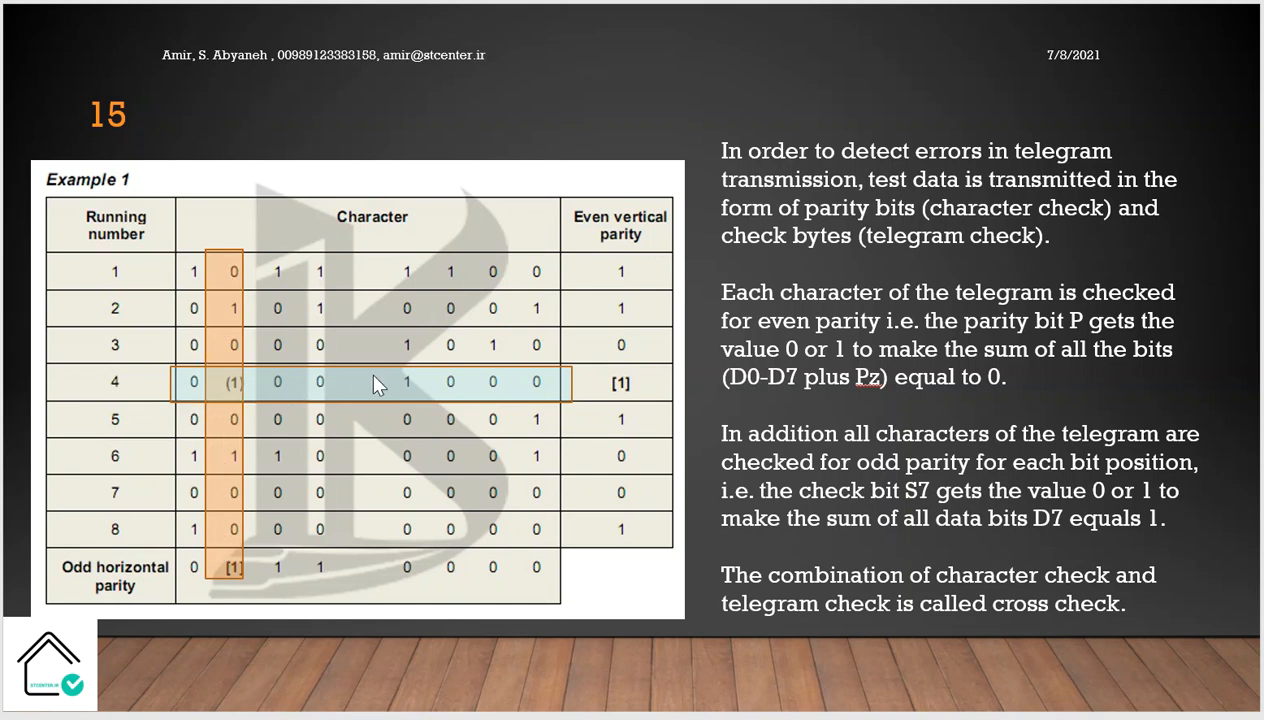
mouse_move(220, 318)
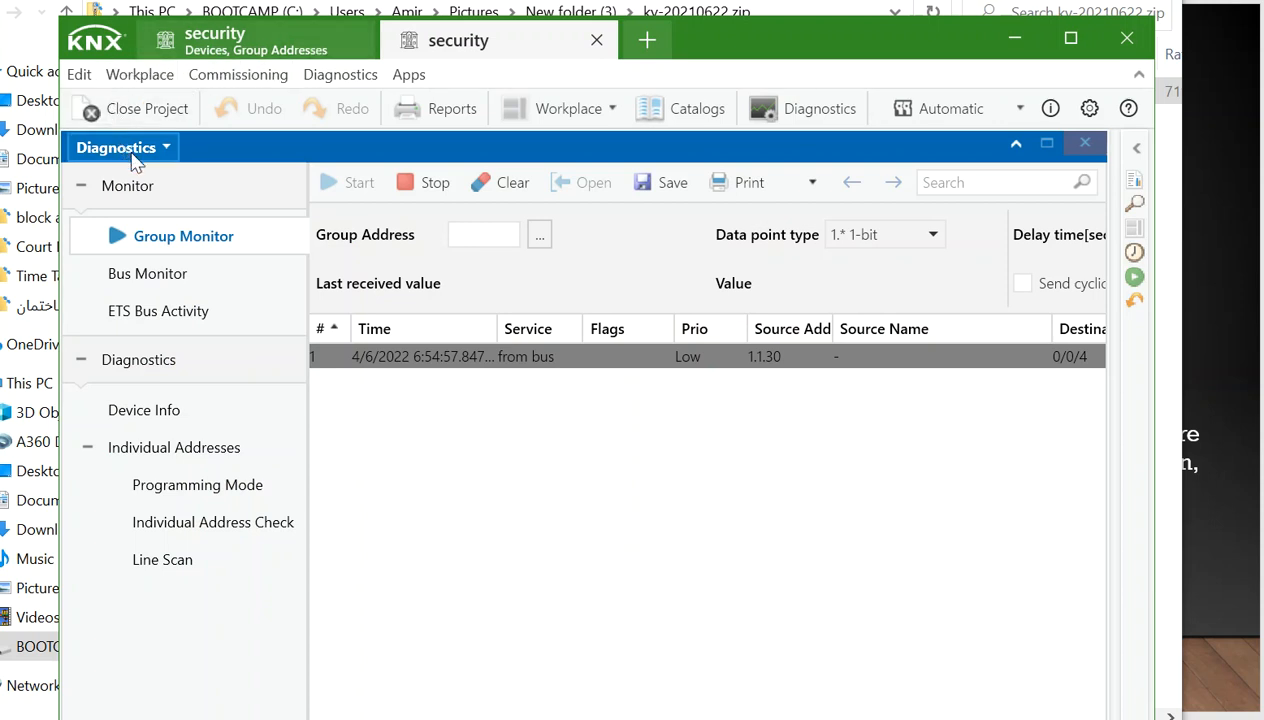
mouse_move(174, 192)
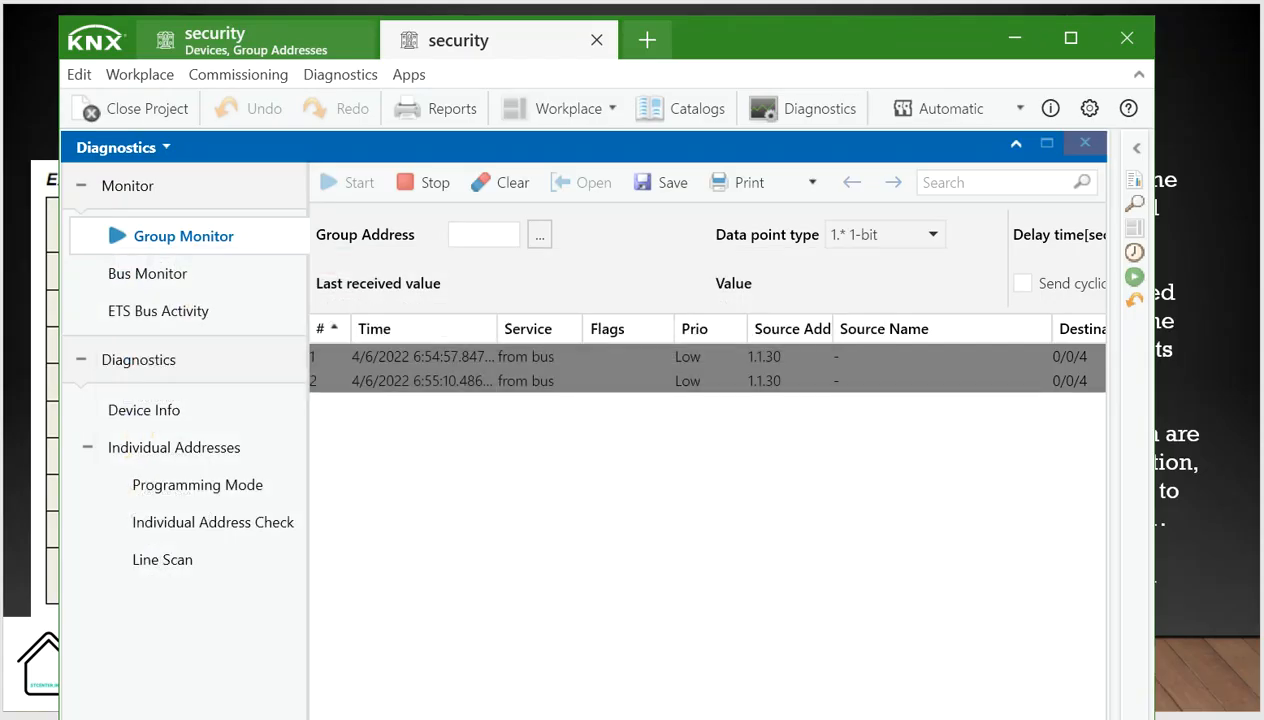
mouse_move(790, 76)
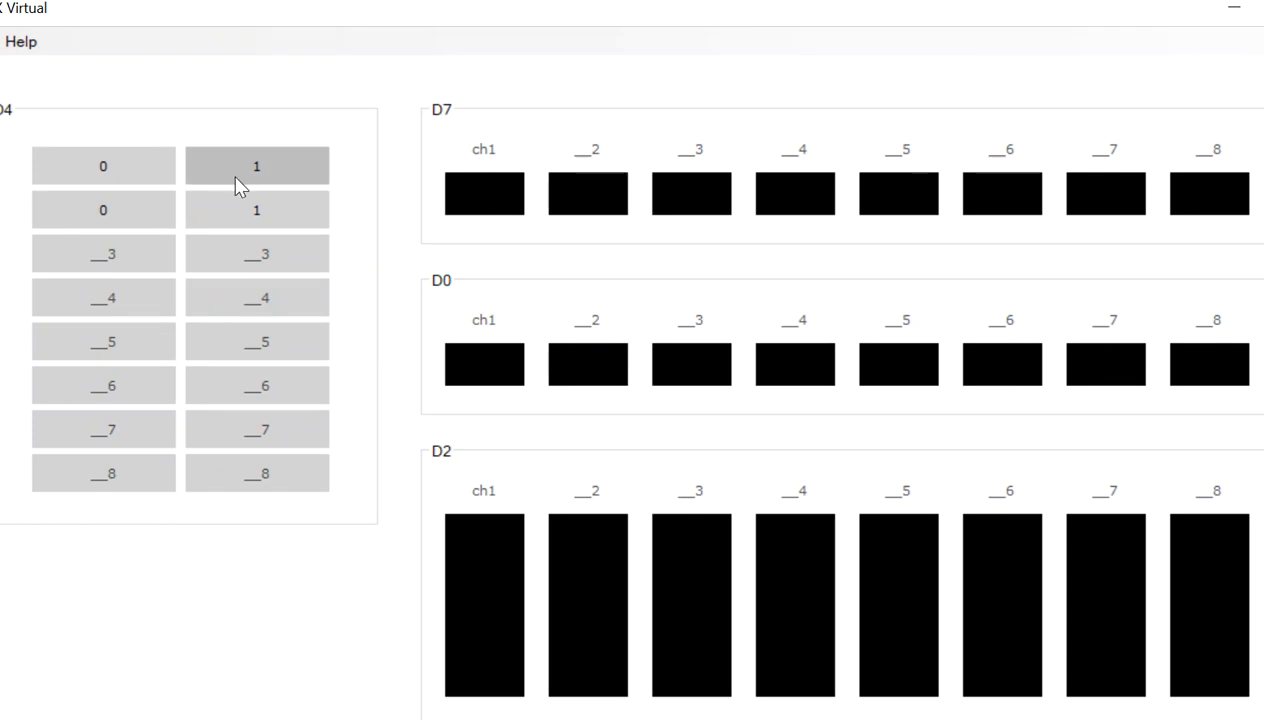
mouse_move(956, 44)
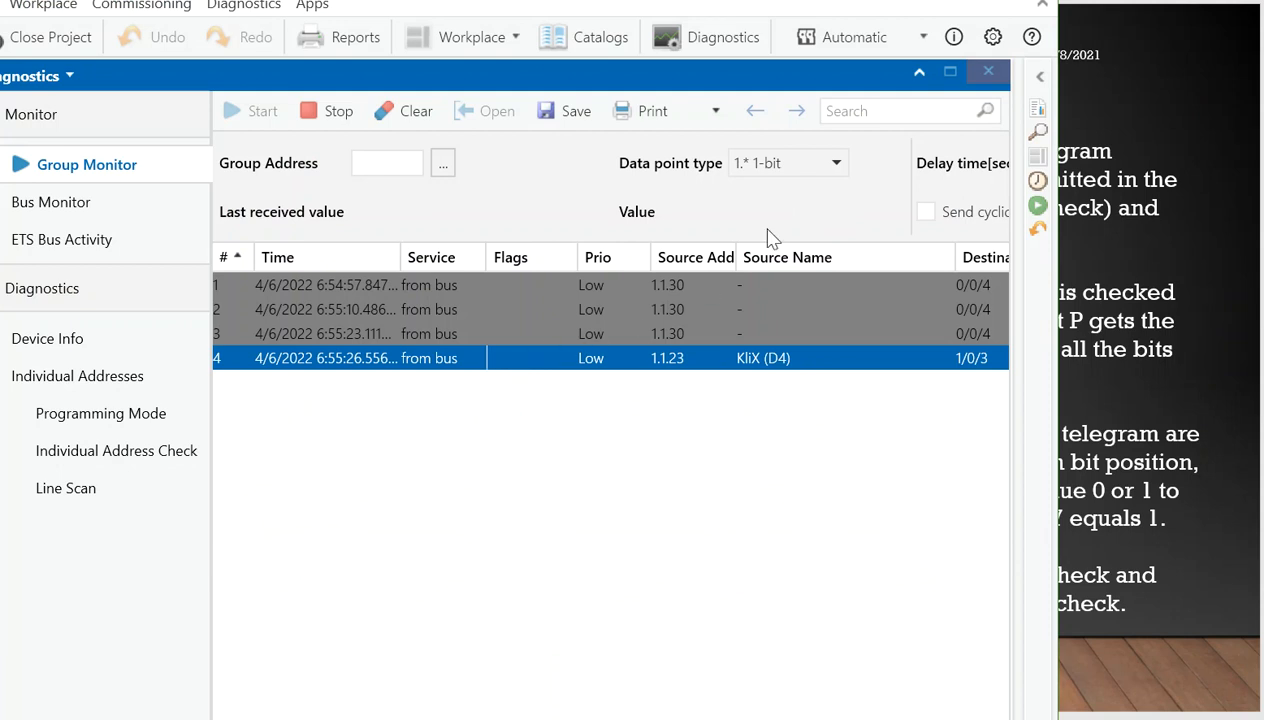
mouse_move(488, 672)
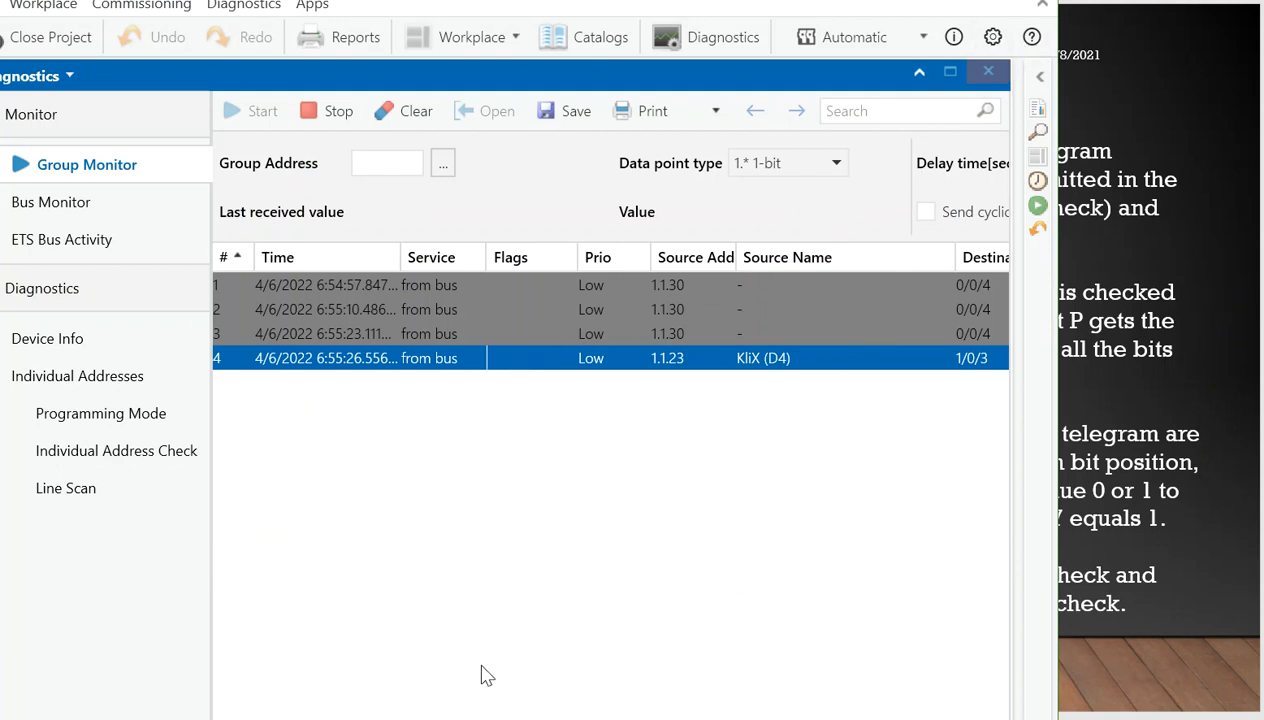
mouse_move(384, 280)
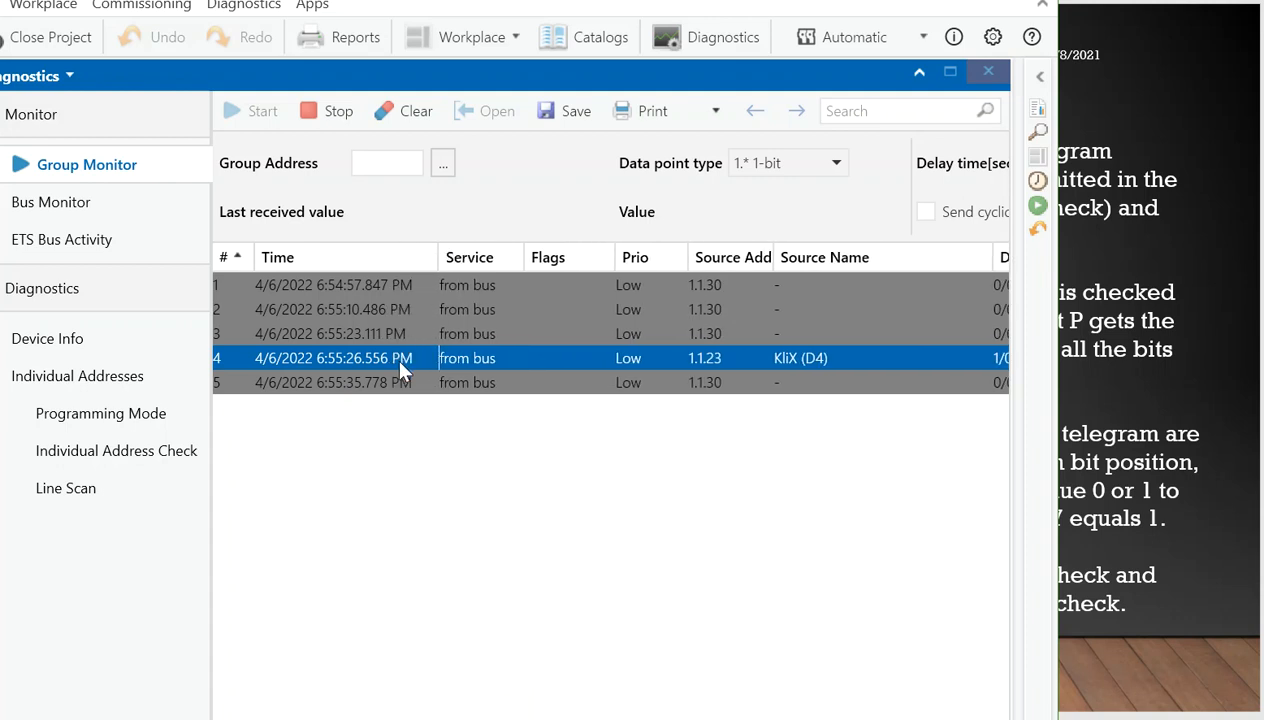
mouse_move(304, 372)
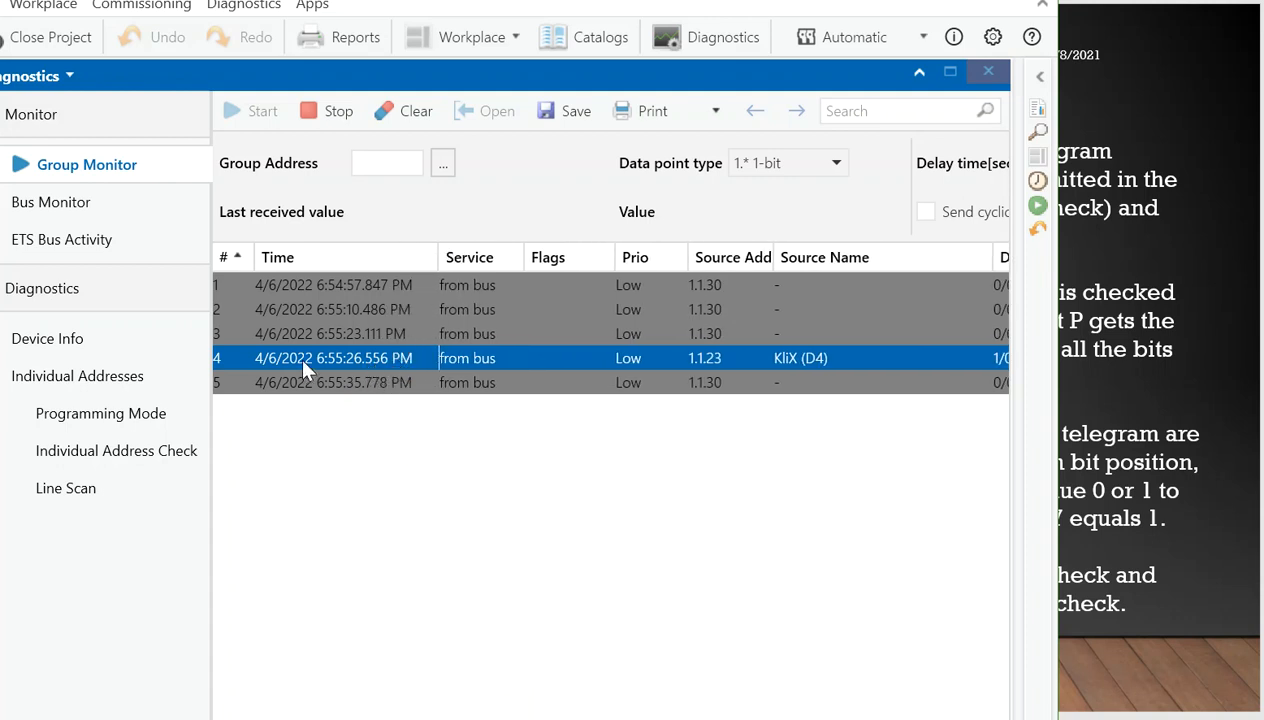
mouse_move(624, 358)
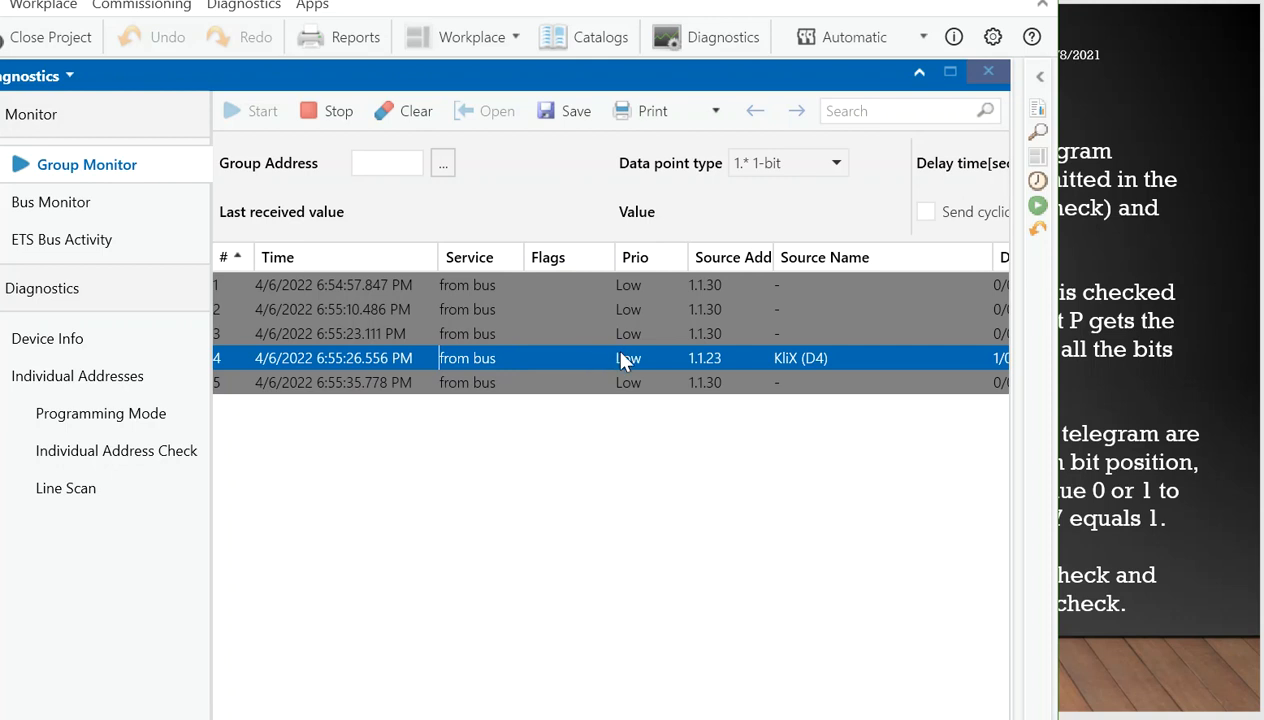
mouse_move(630, 364)
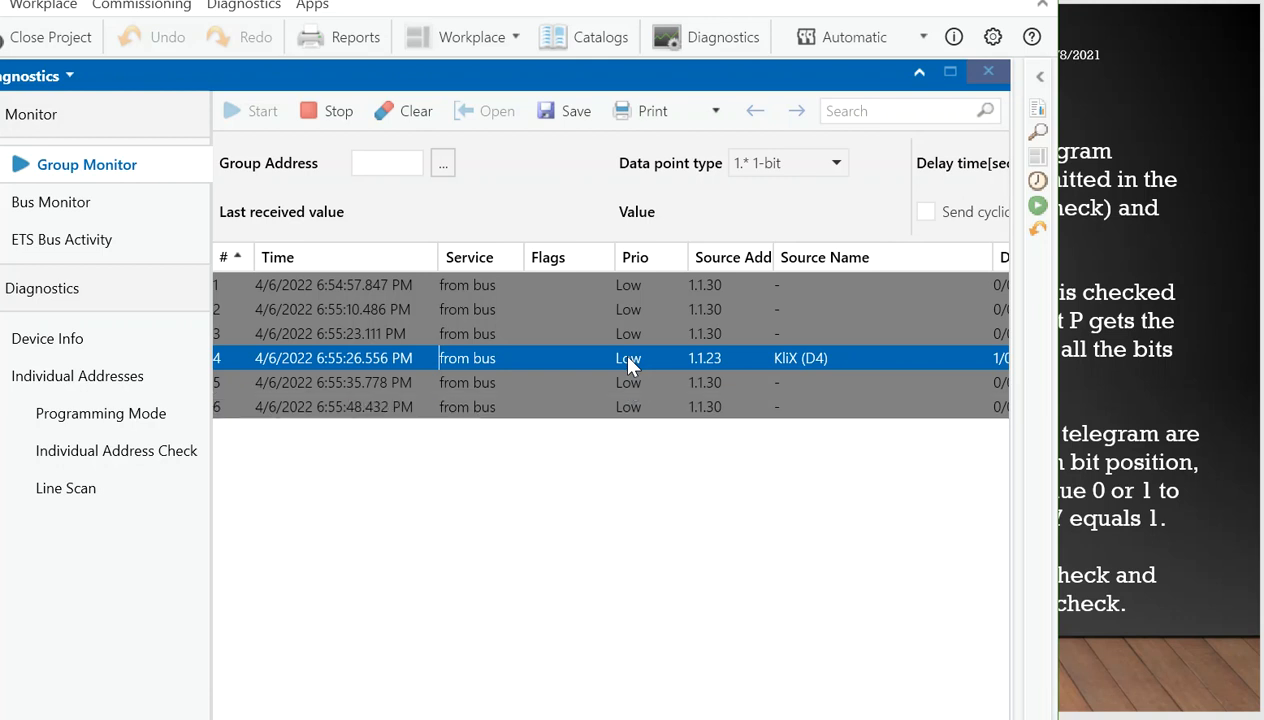
mouse_move(624, 376)
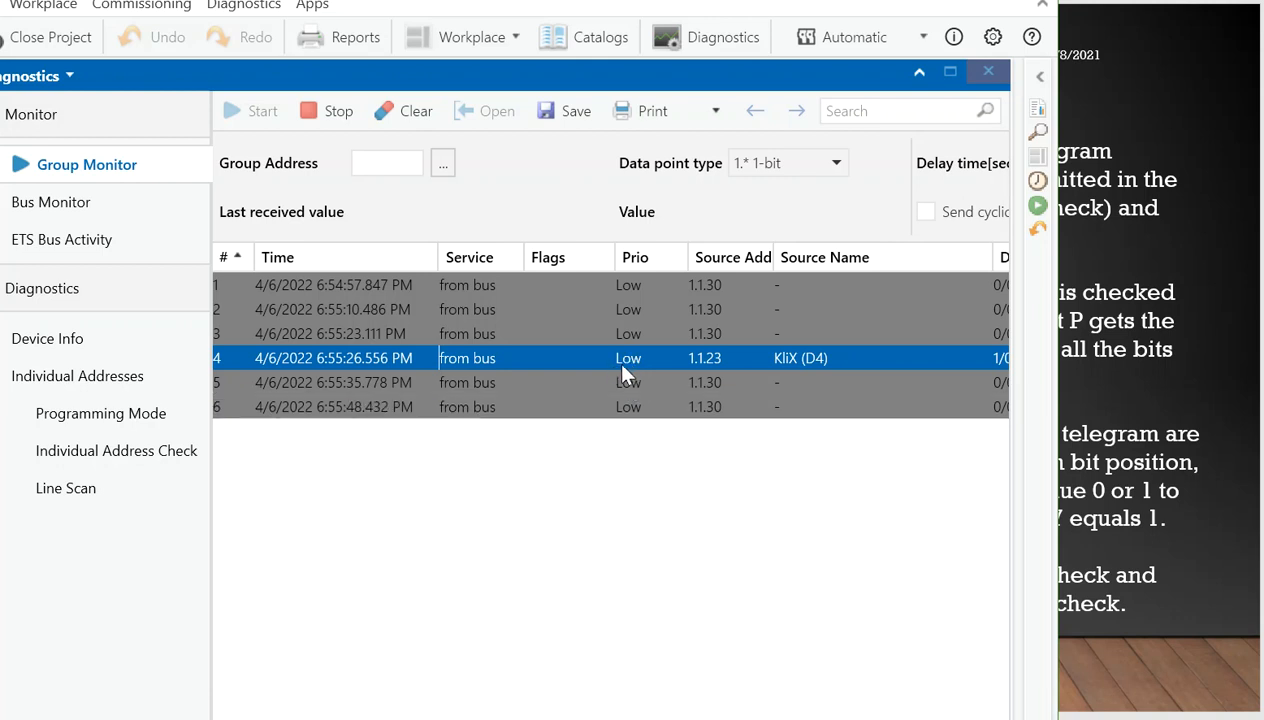
mouse_move(698, 364)
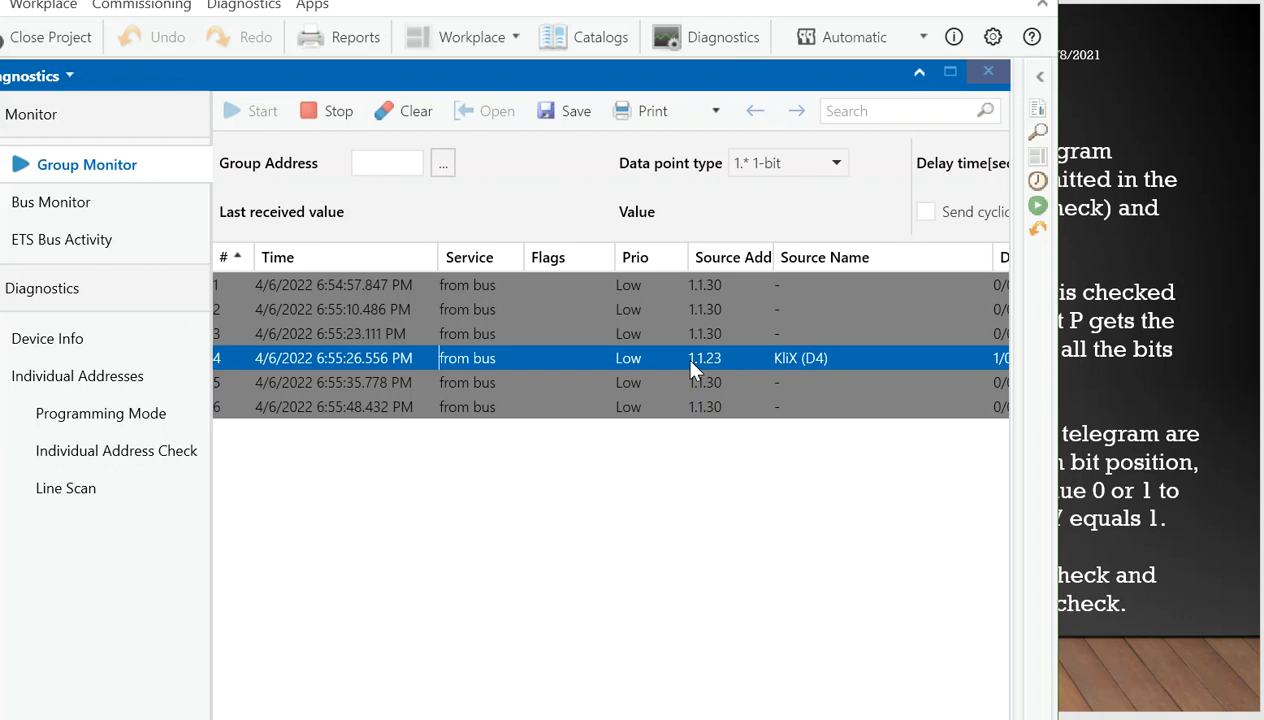
mouse_move(716, 370)
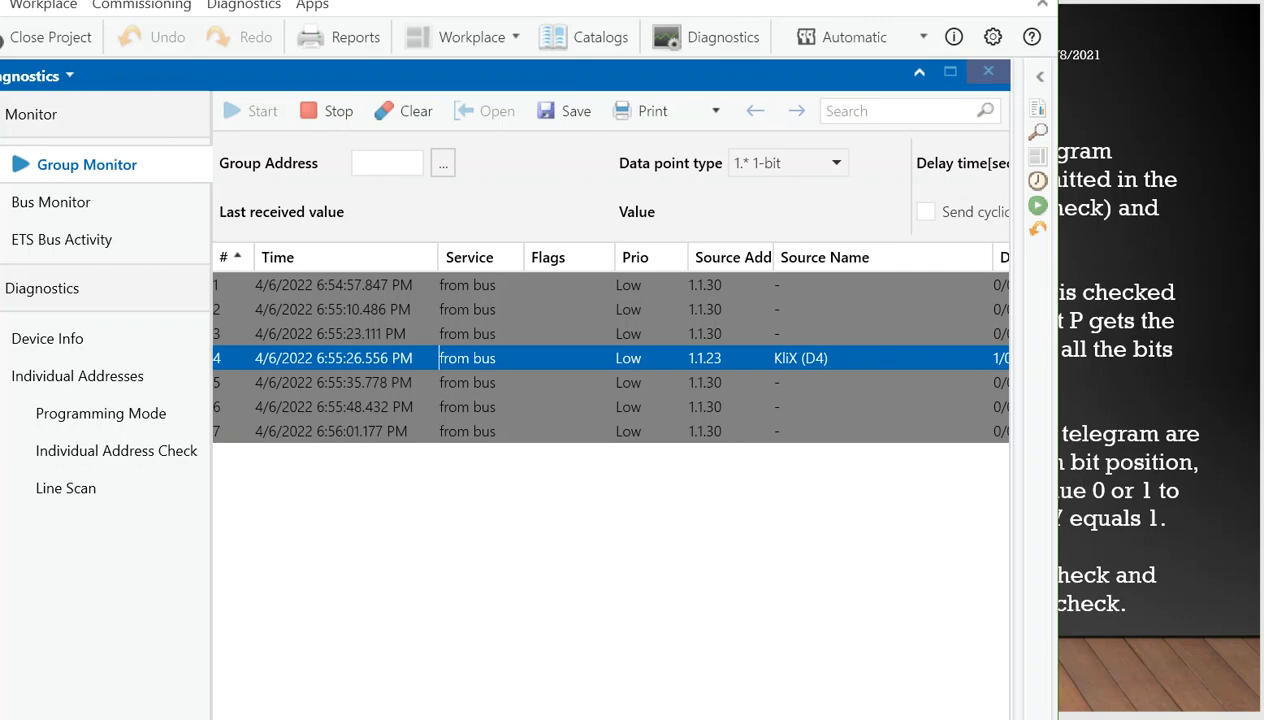
scroll("right", 3)
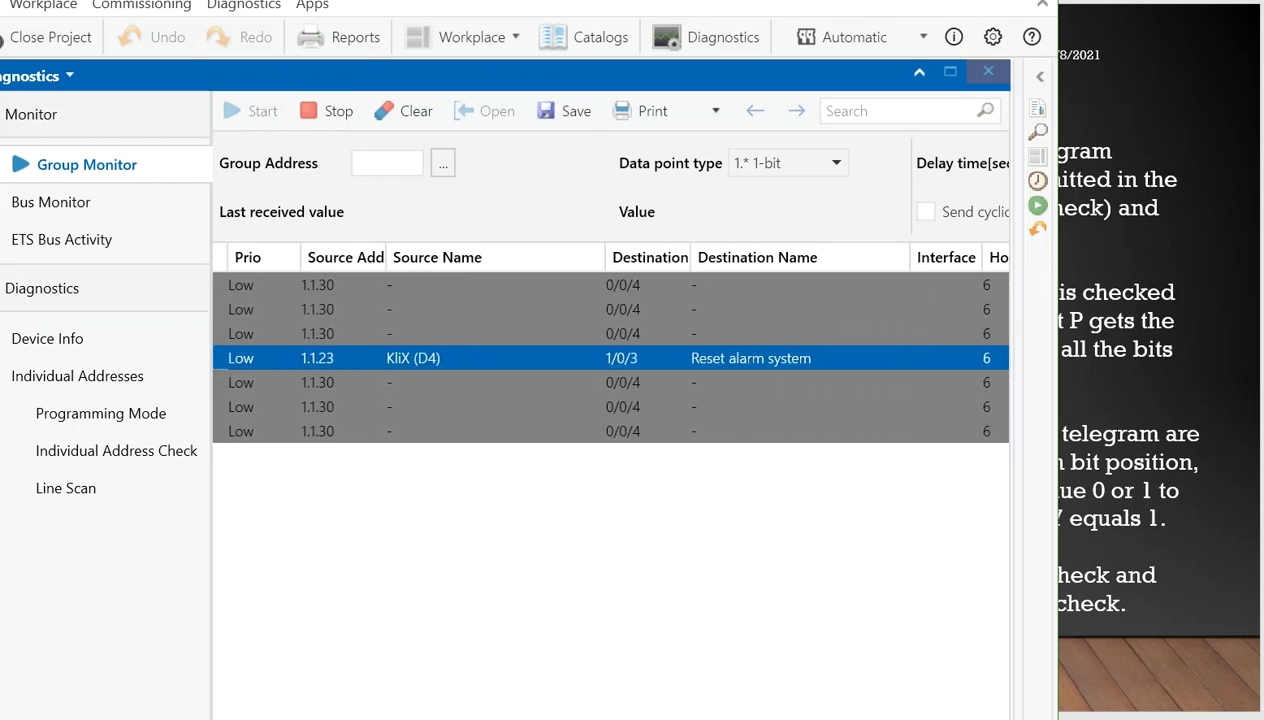
left_click_drag(604, 256, 548, 256)
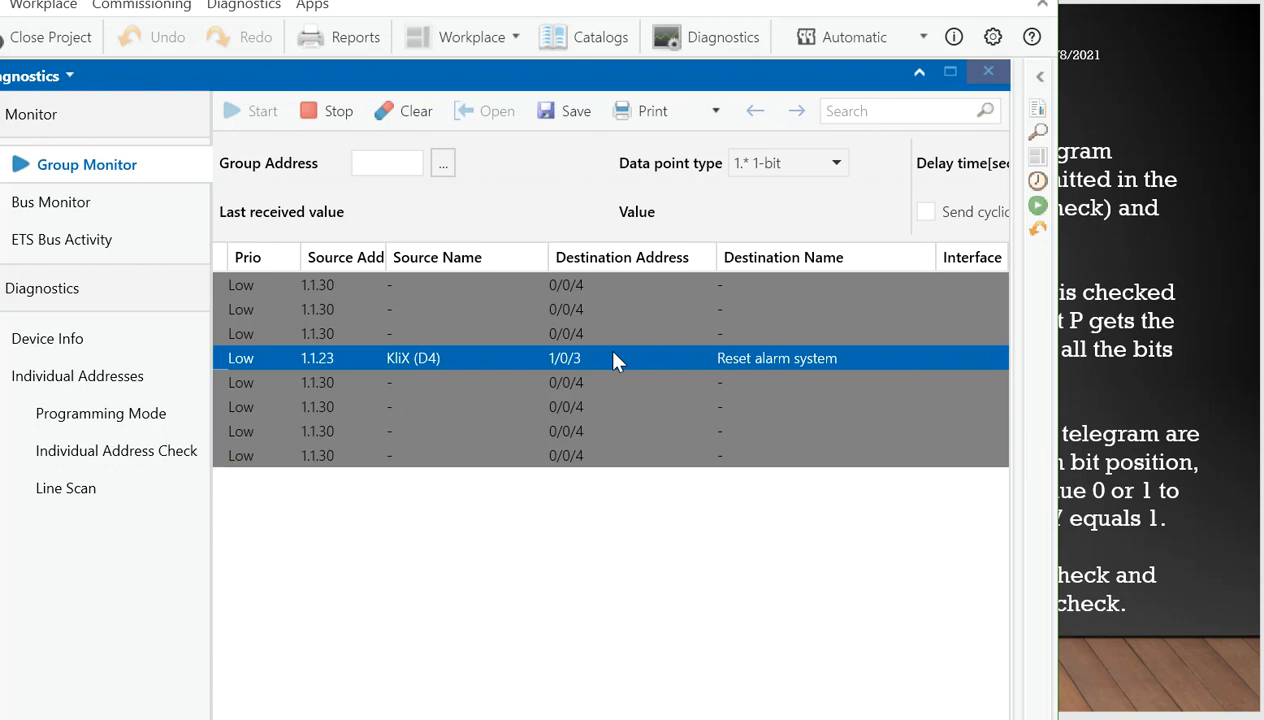
mouse_move(568, 432)
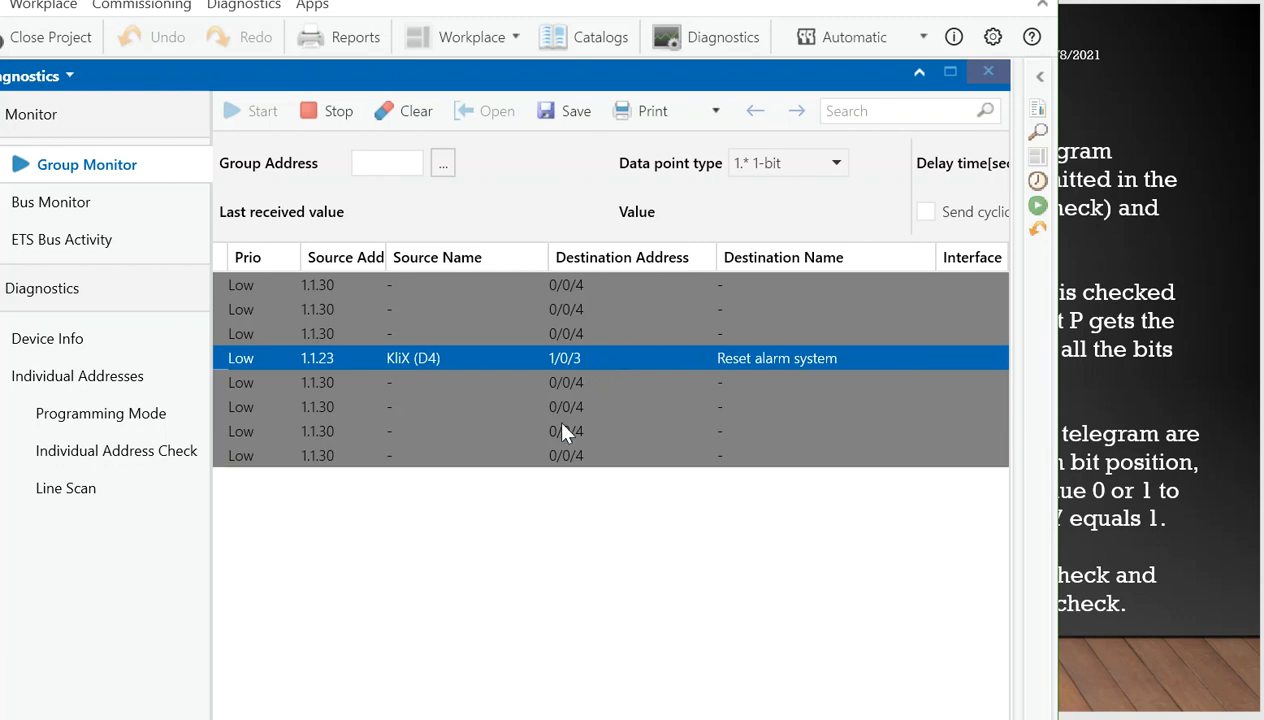
mouse_move(664, 448)
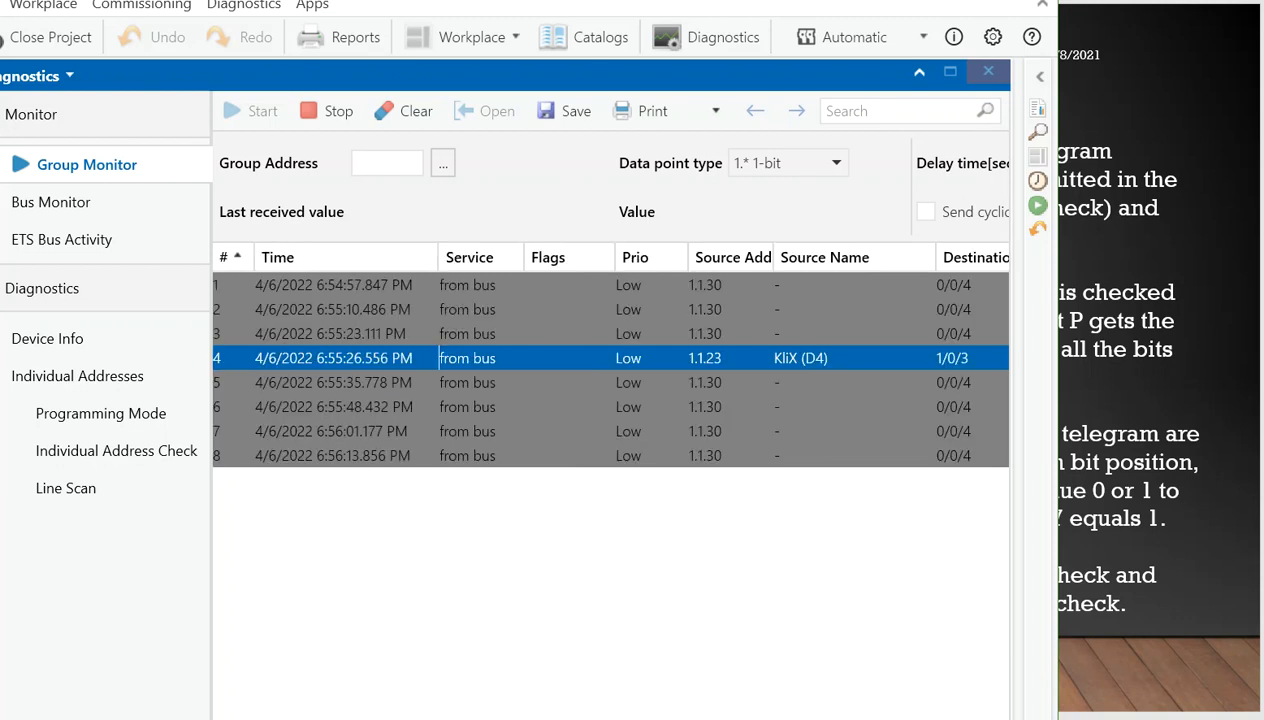
Review the D4 telegram's reset type, DPT and info, then return to the parity cross-check slide.
scroll("right", 3)
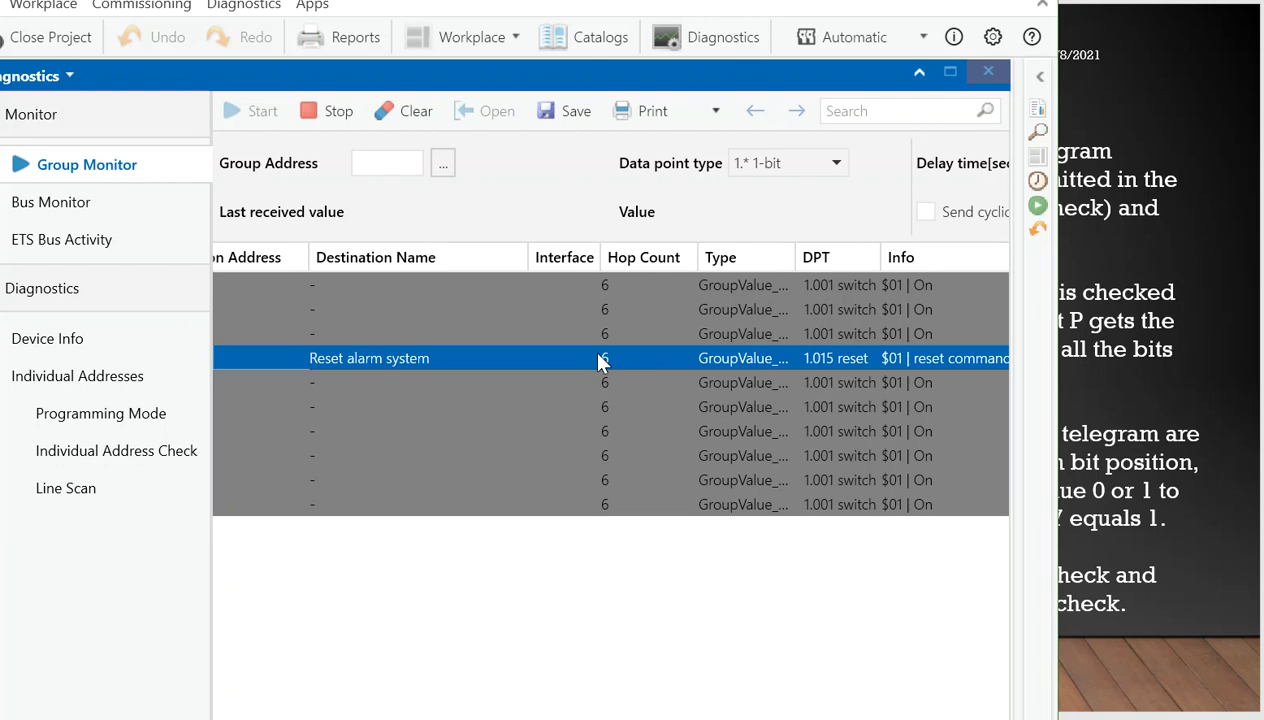
mouse_move(600, 360)
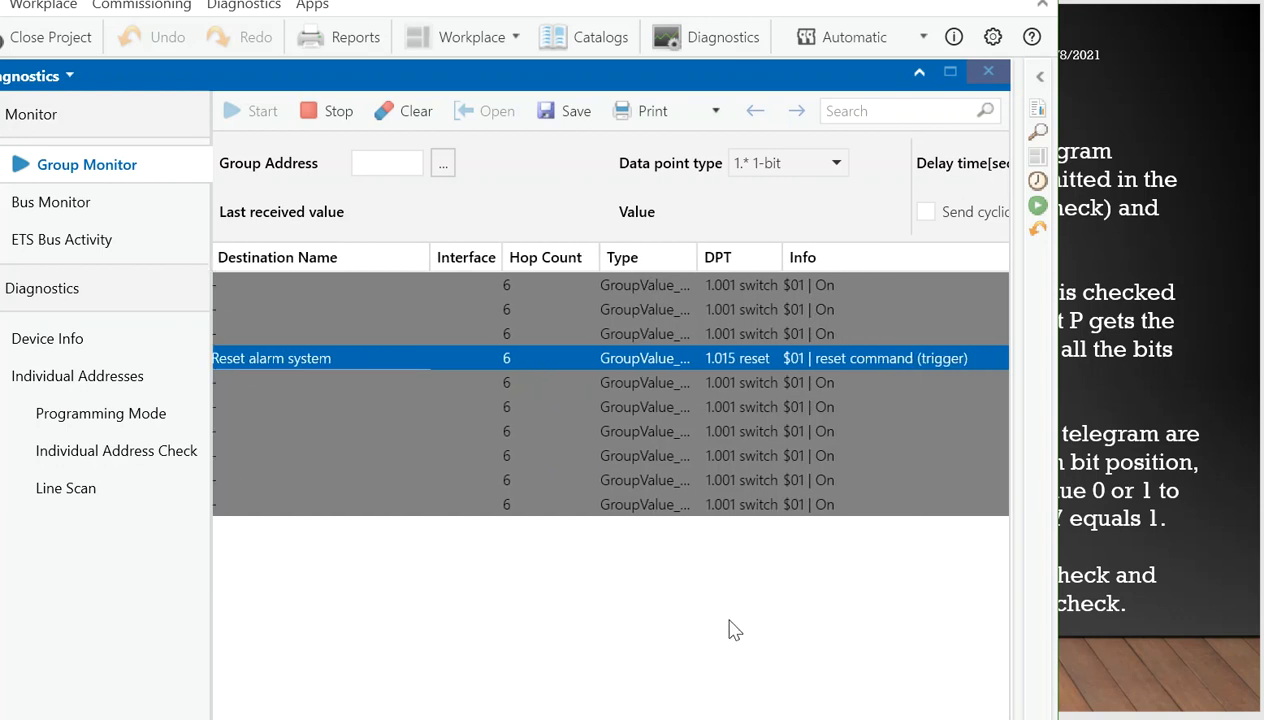
mouse_move(836, 370)
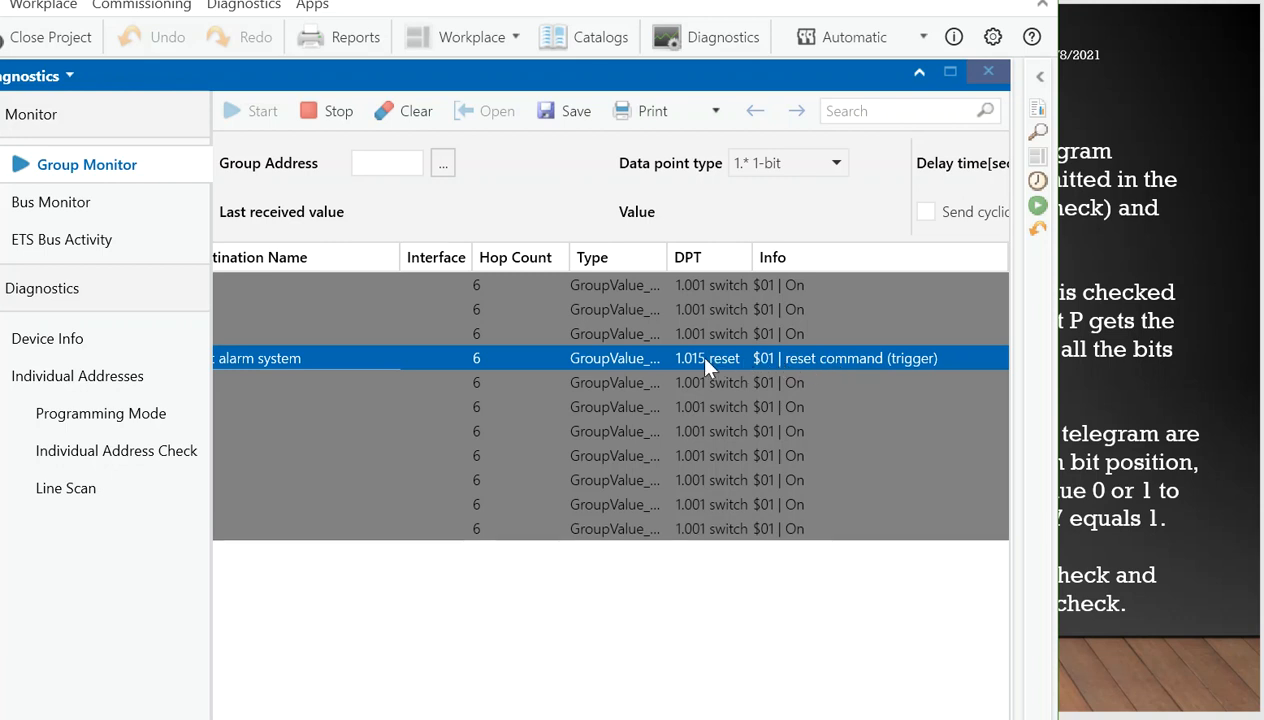
mouse_move(710, 370)
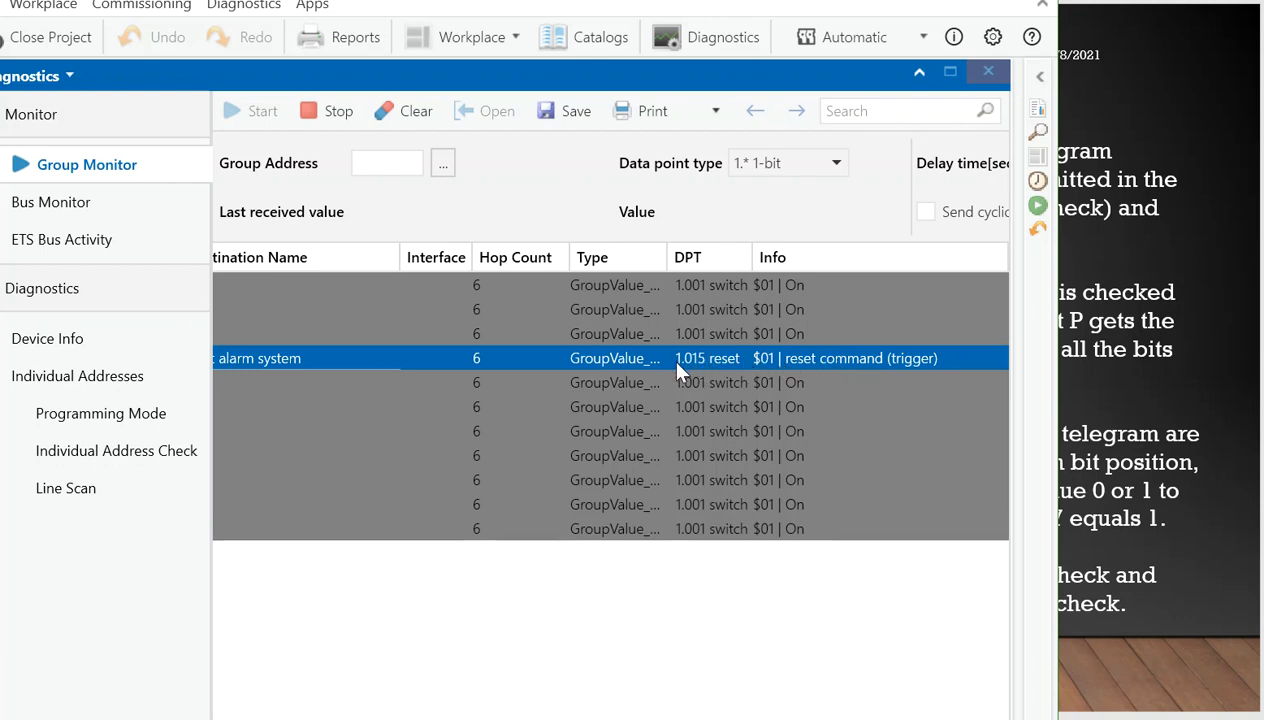
mouse_move(700, 368)
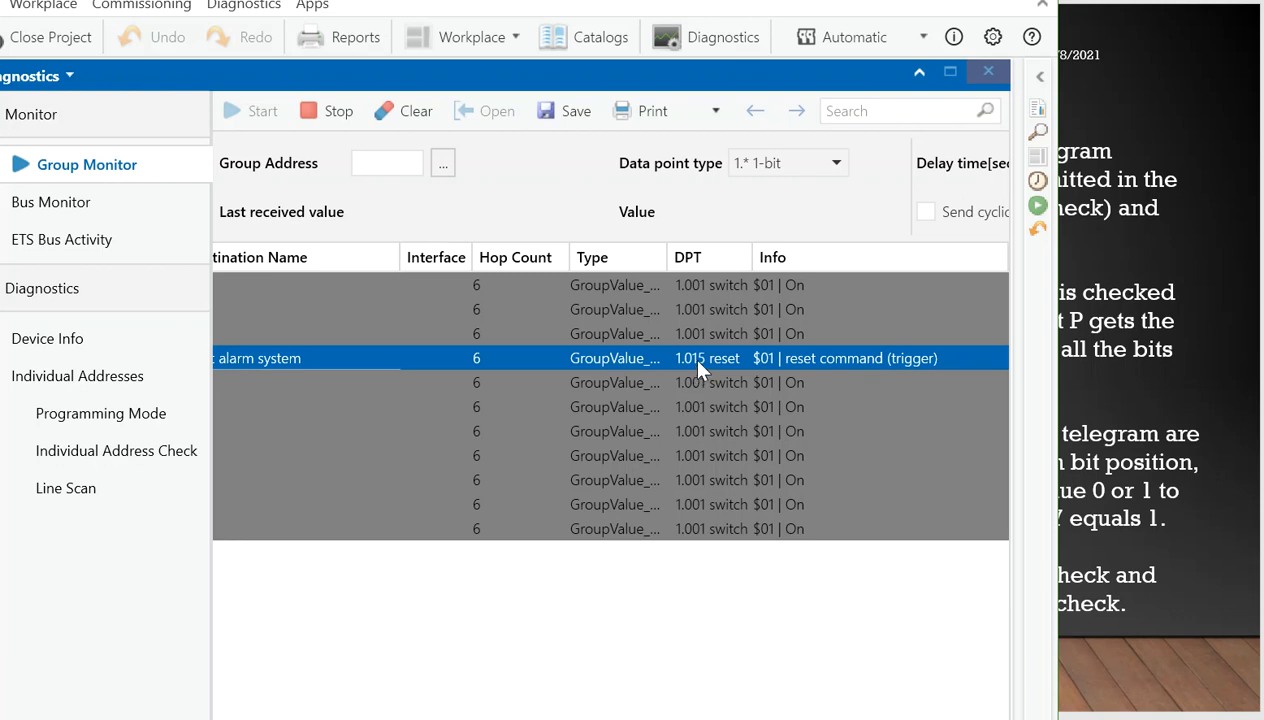
mouse_move(612, 432)
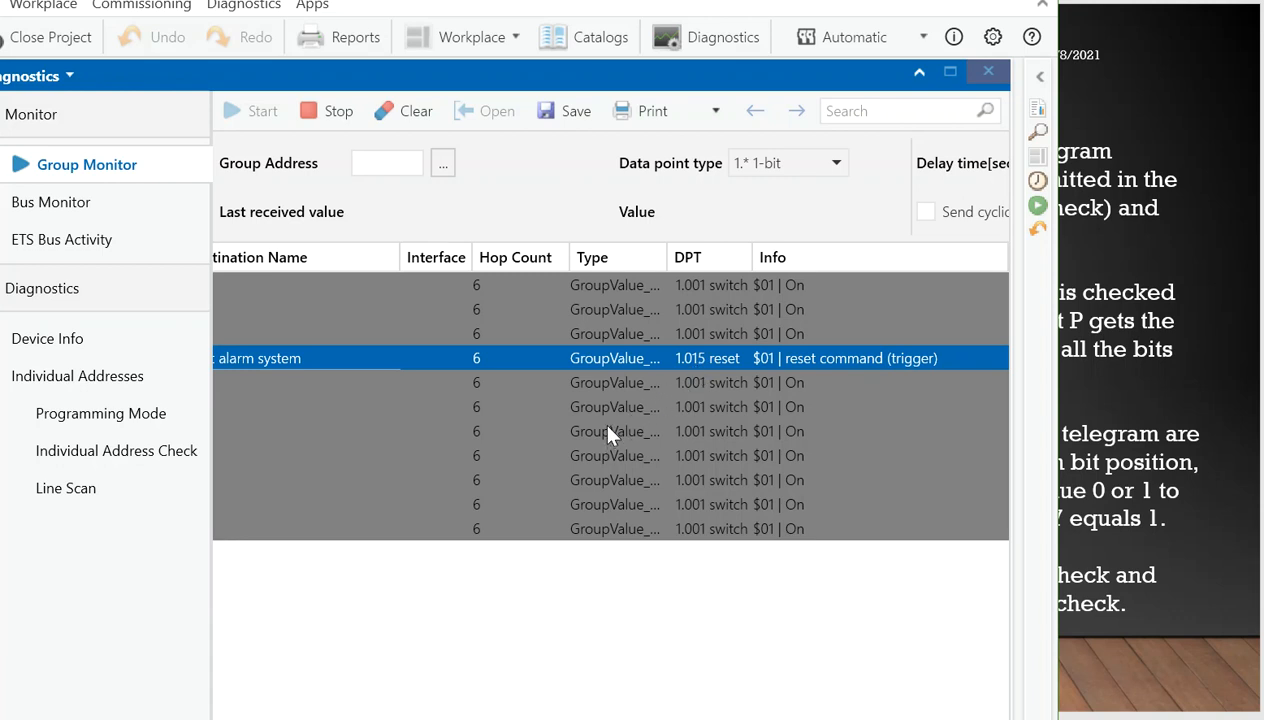
mouse_move(610, 384)
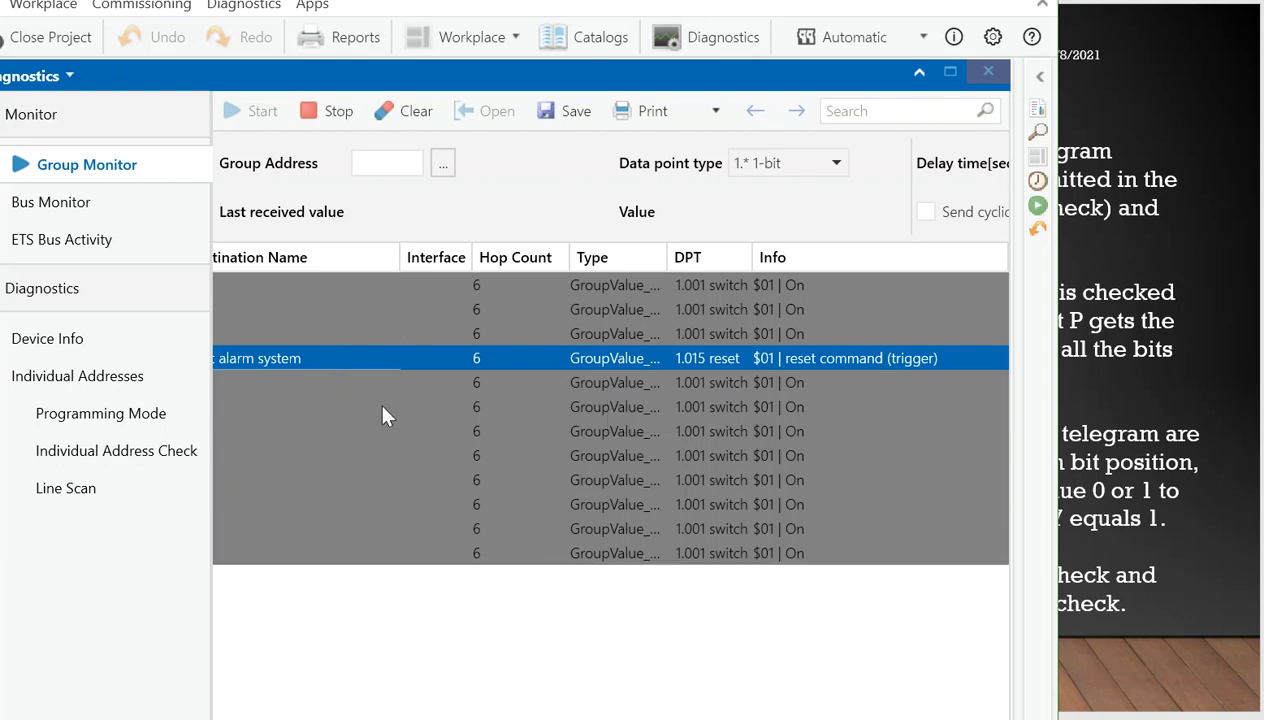
mouse_move(296, 400)
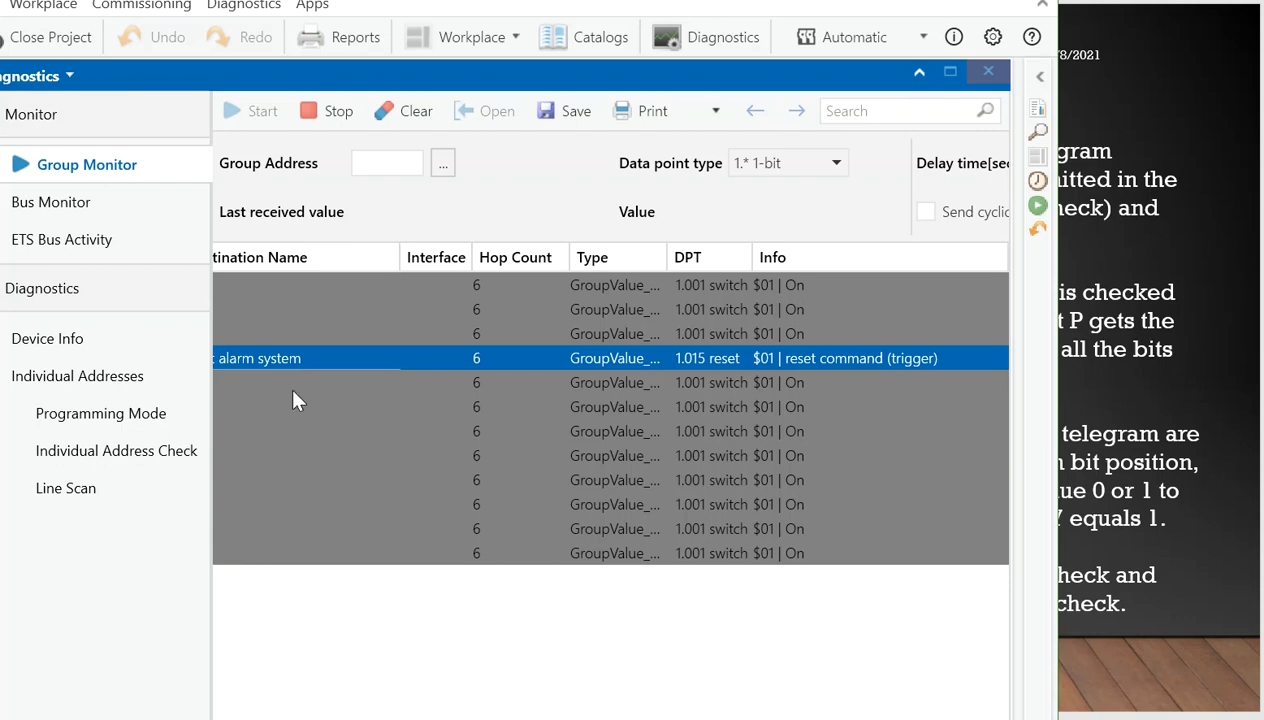
left_click(988, 72)
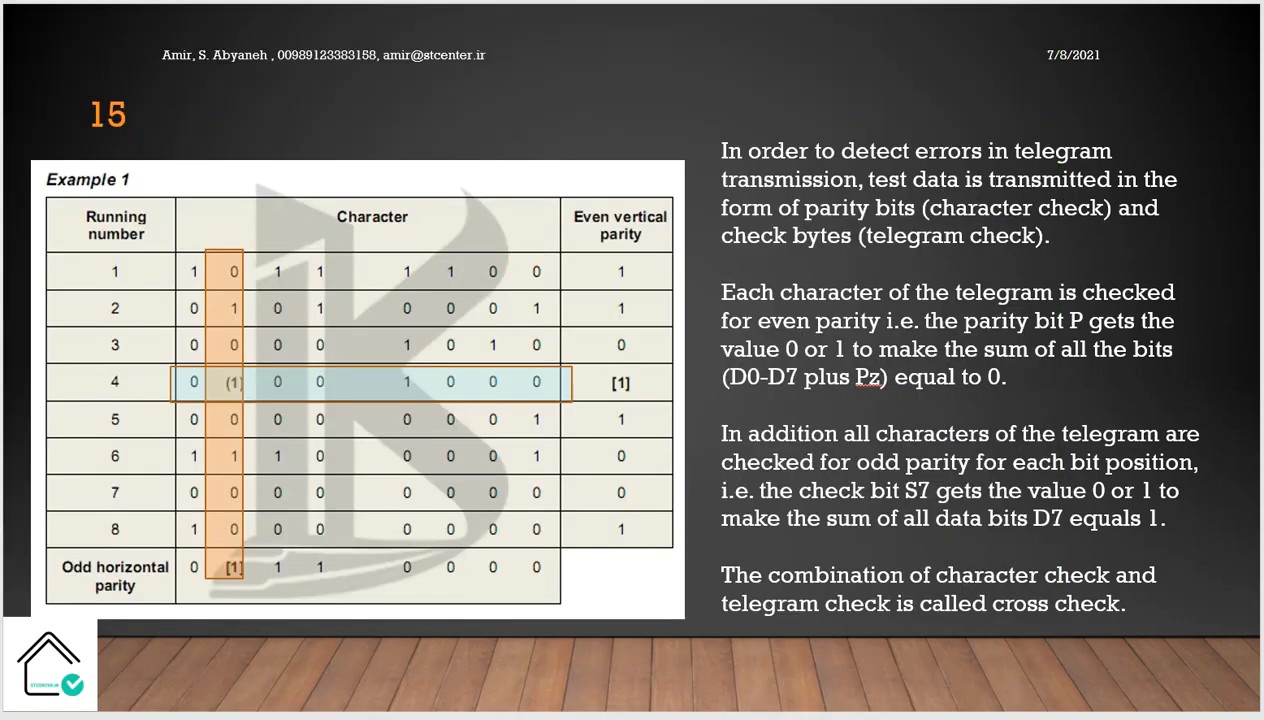